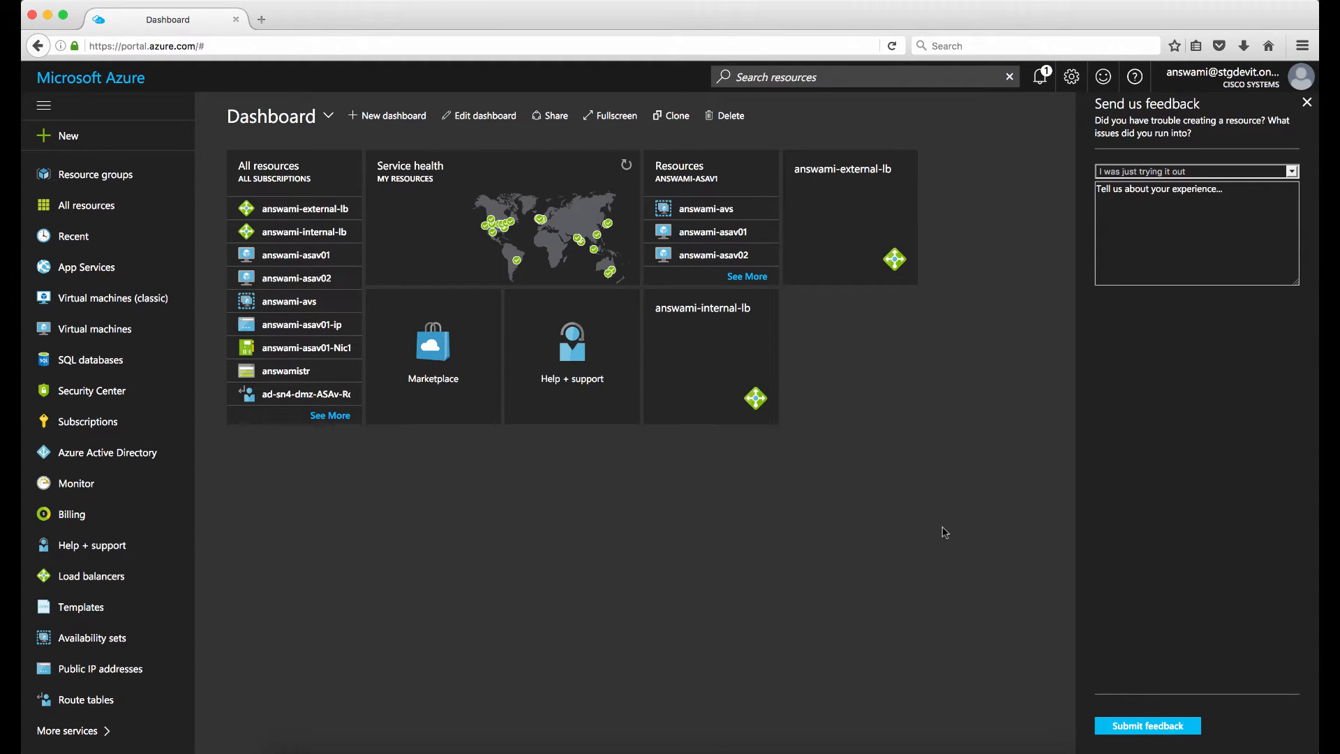
pyautogui.moveTo(67, 136)
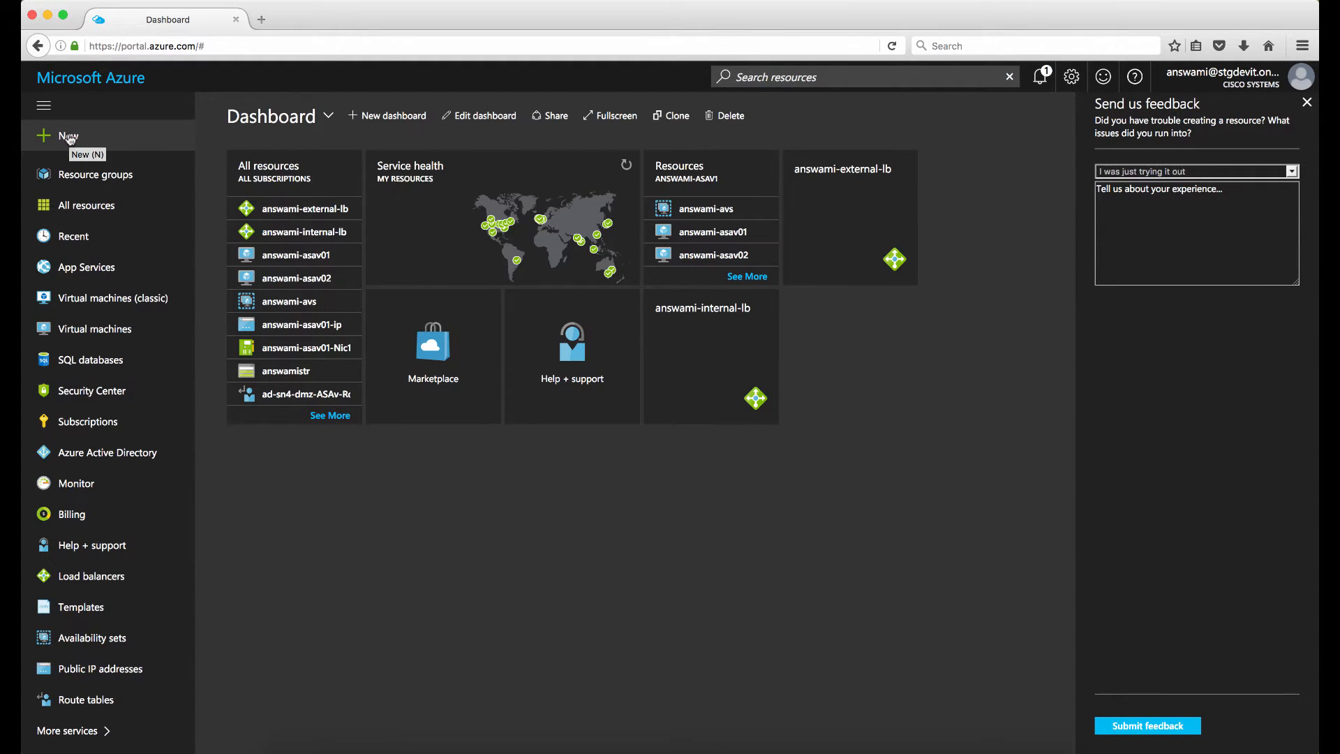
# Search the marketplace for Cisco ASAv and bring up the BYOL 4 NIC offering
pyautogui.click(54, 136)
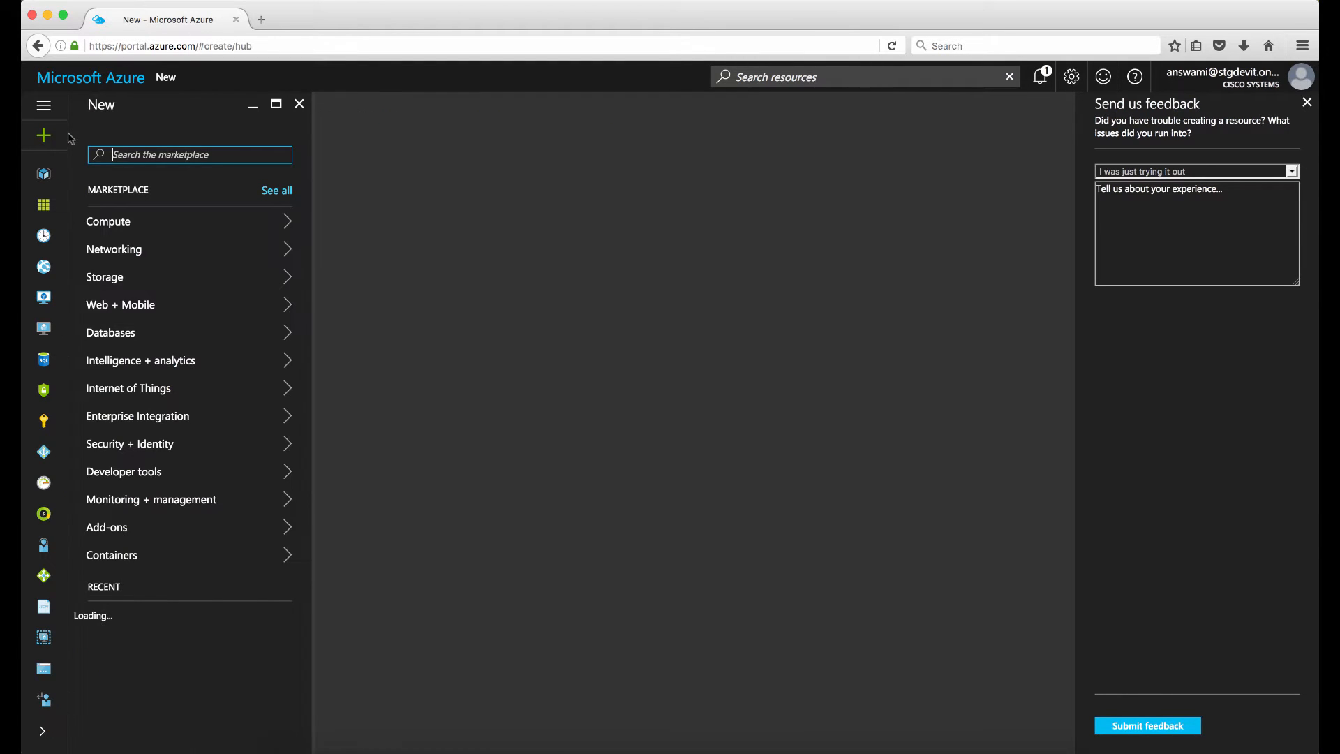
pyautogui.write('Cisco ASAv')
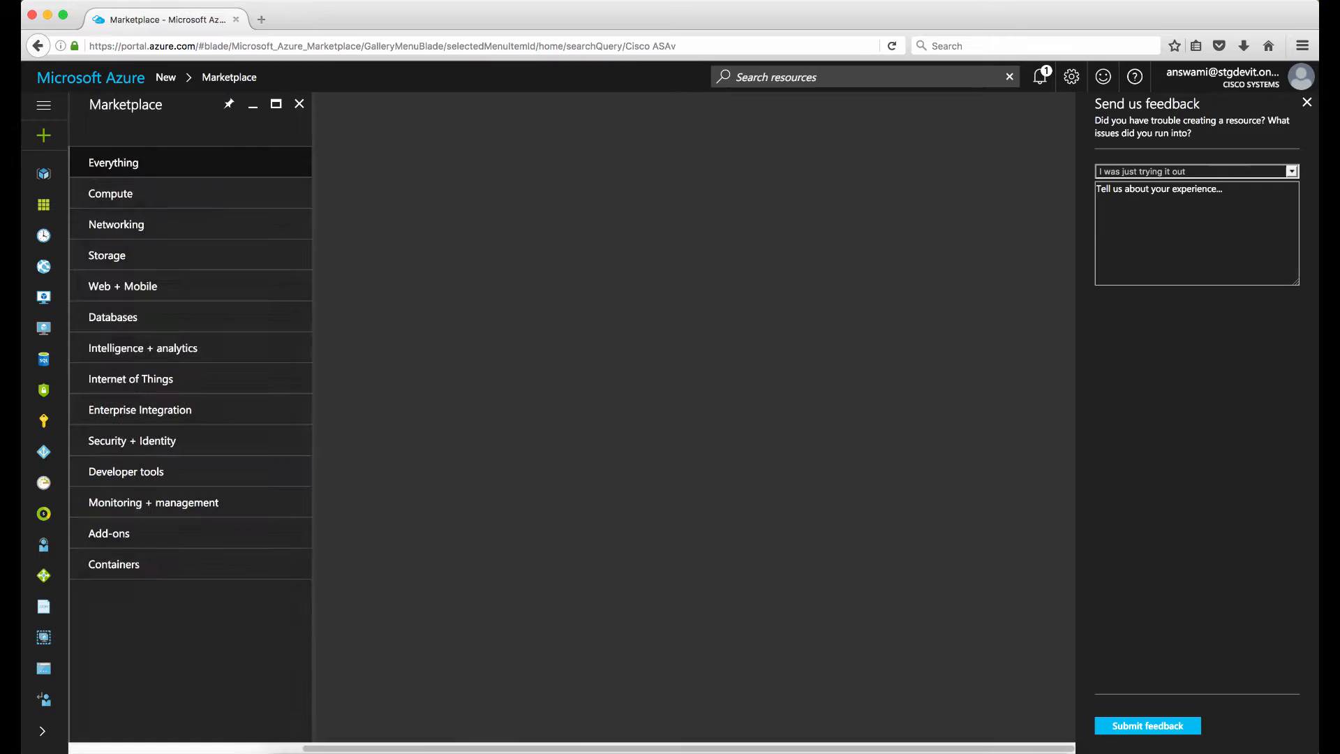
pyautogui.click(113, 162)
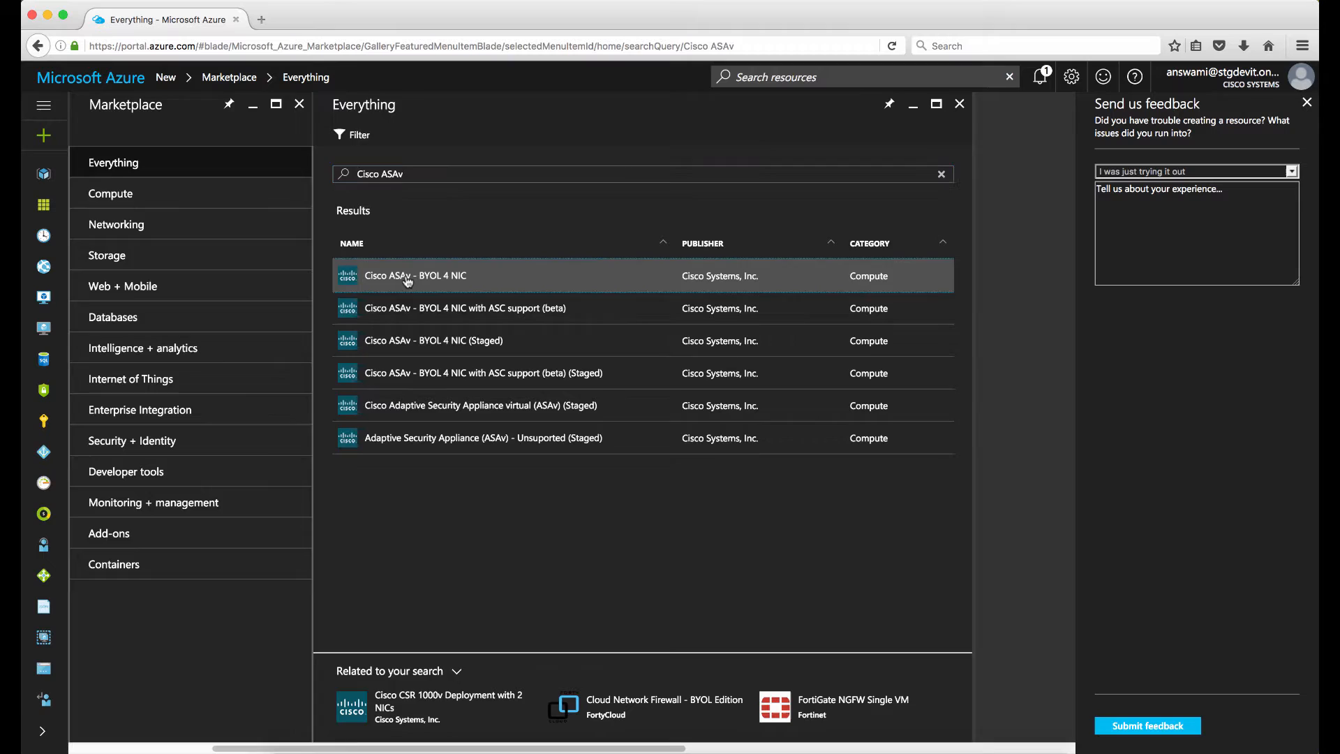
pyautogui.click(417, 275)
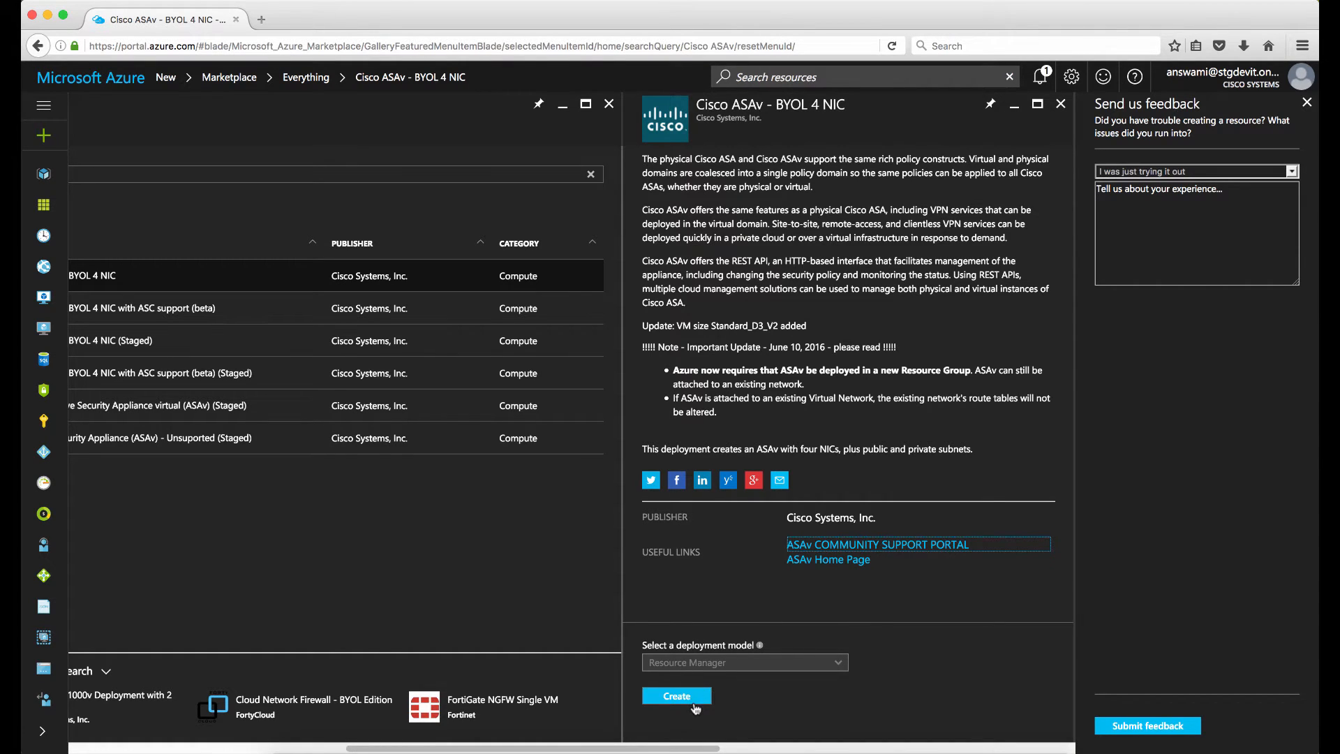
# Begin the ASAv wizard with VM name asav101, username answami, password and new resource group answam
pyautogui.click(675, 695)
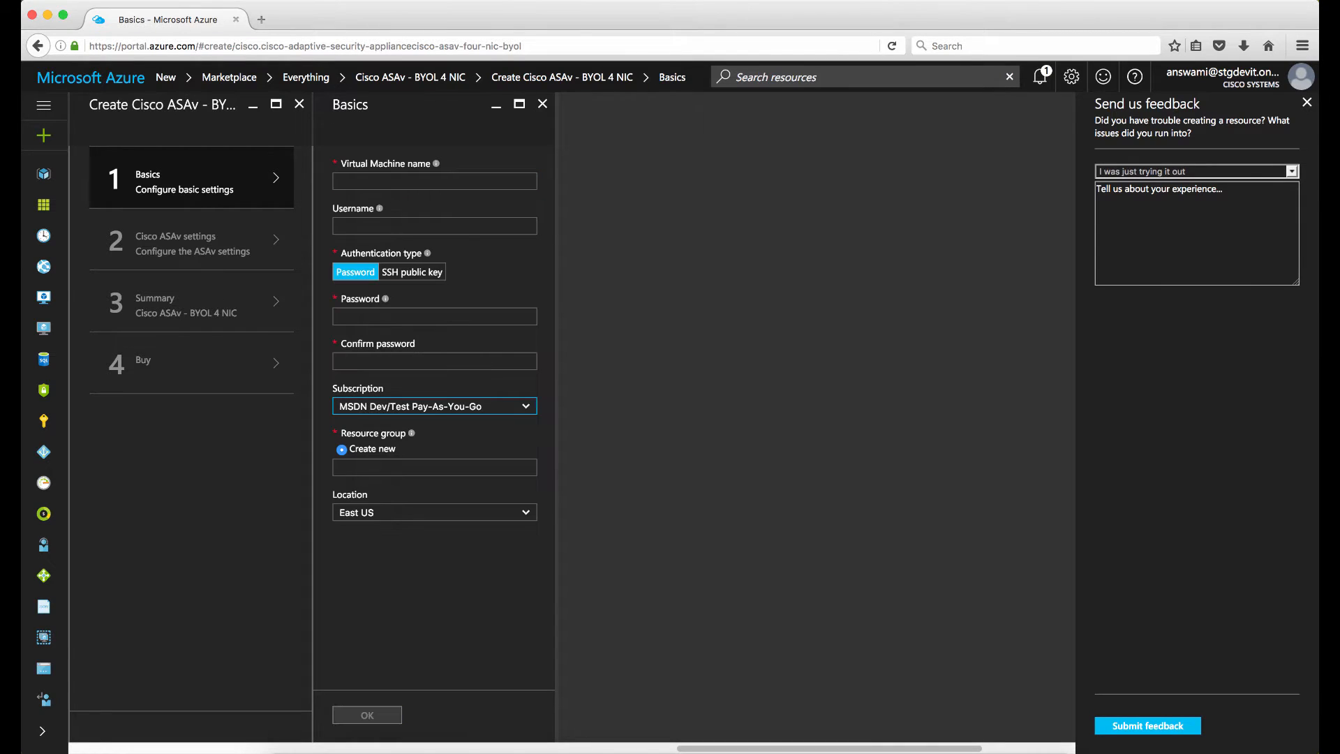
pyautogui.write('asav101')
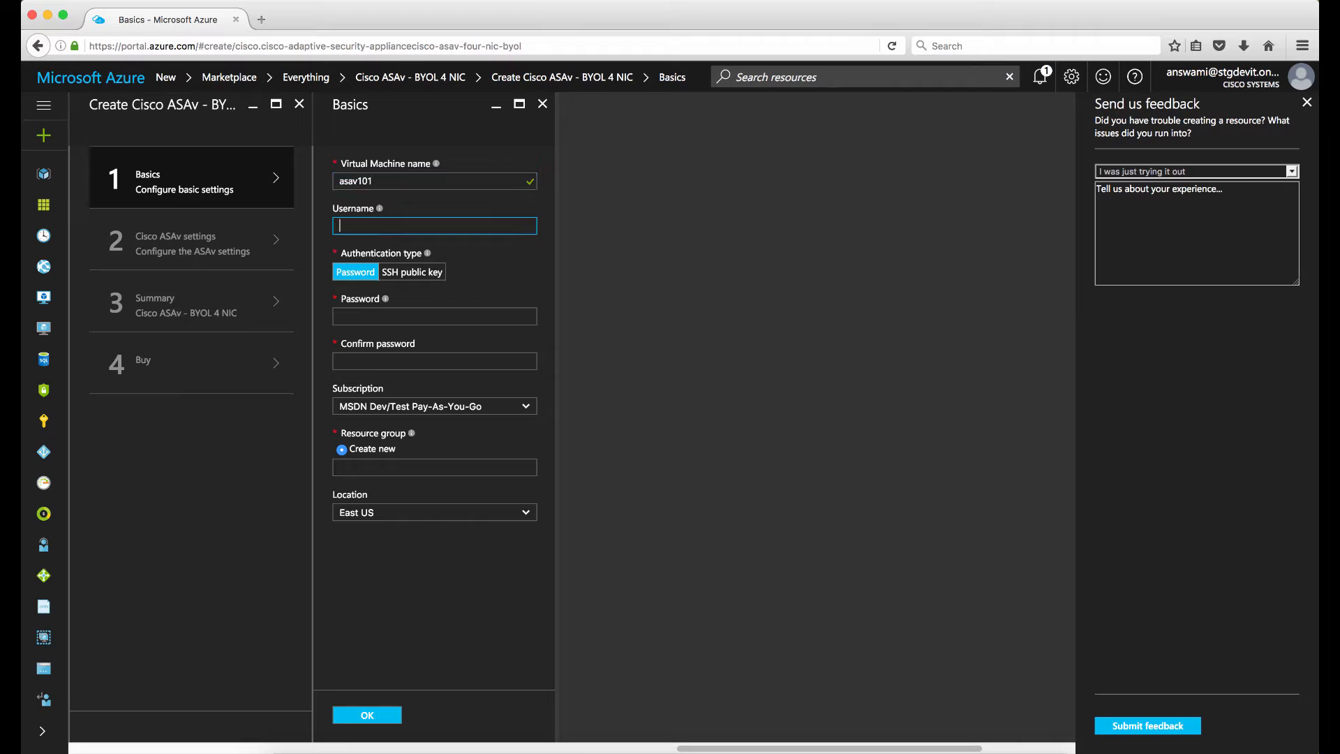
pyautogui.write('answami')
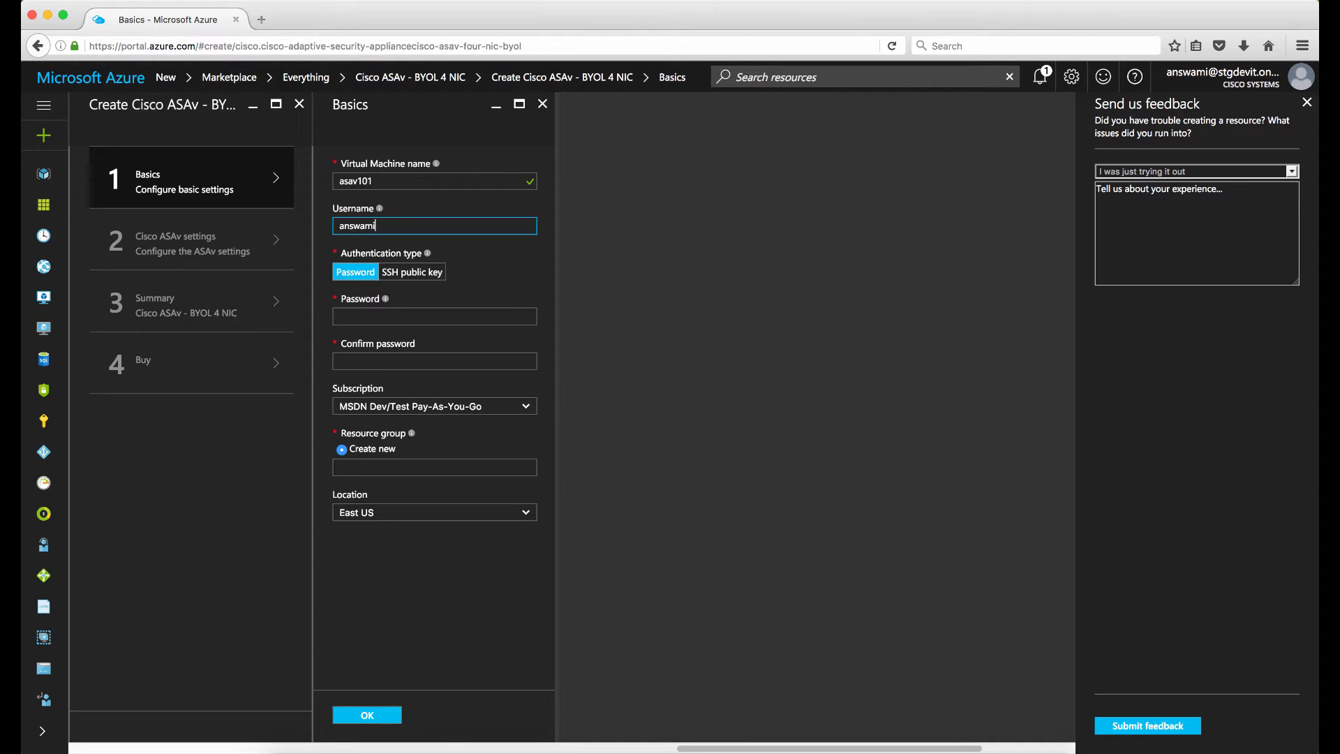
pyautogui.click(435, 315)
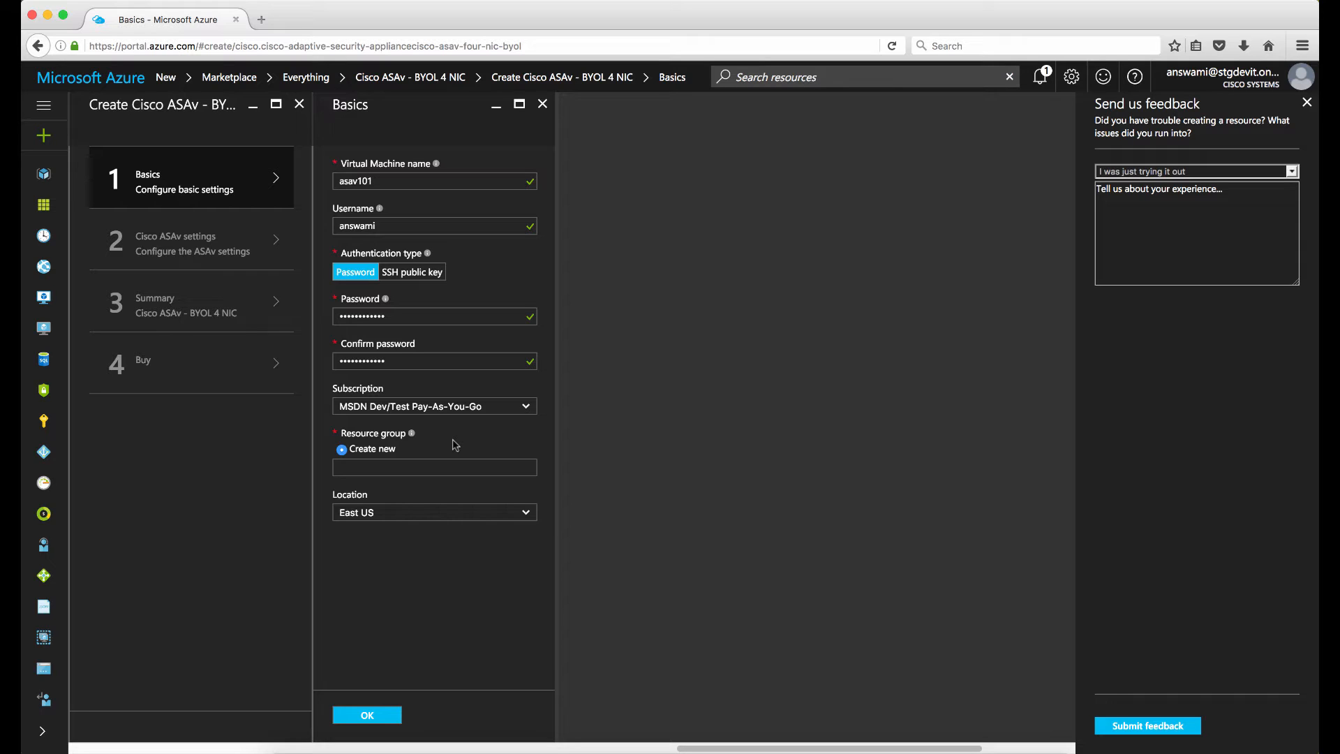
pyautogui.click(435, 466)
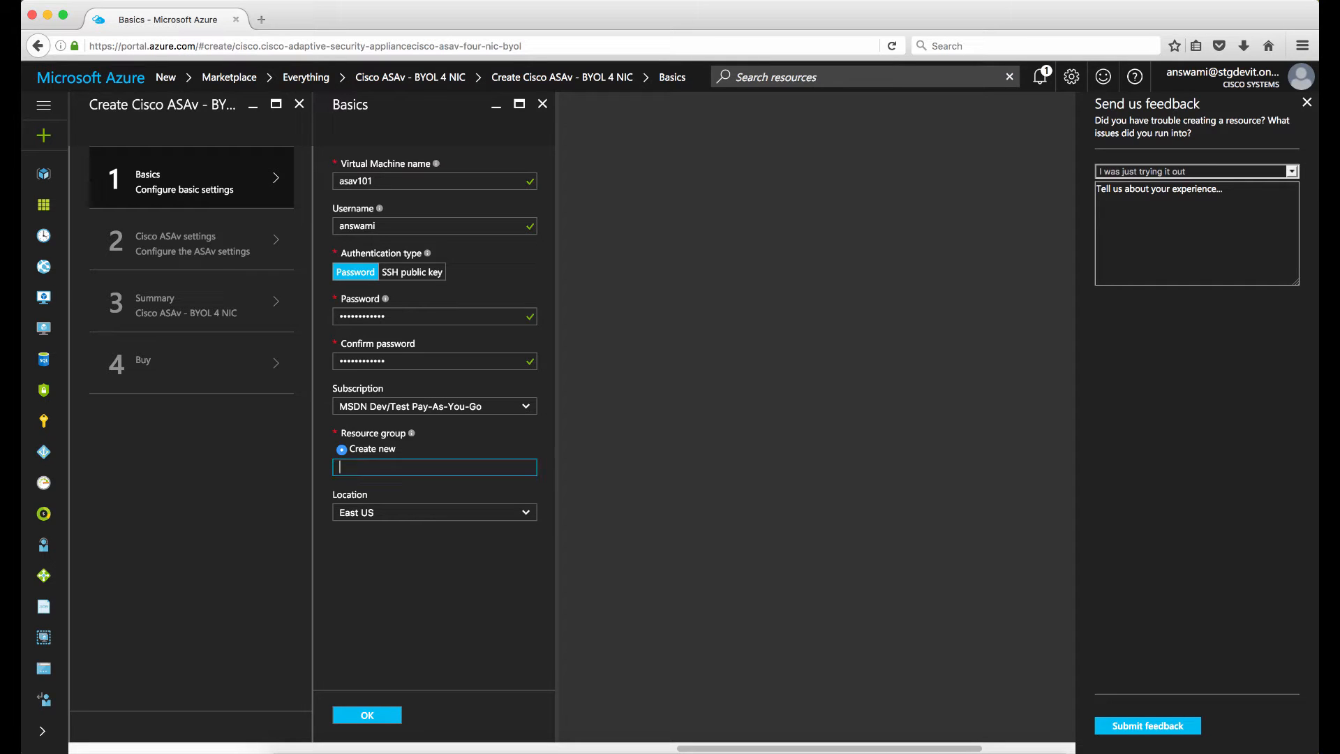
pyautogui.write('answami104rp')
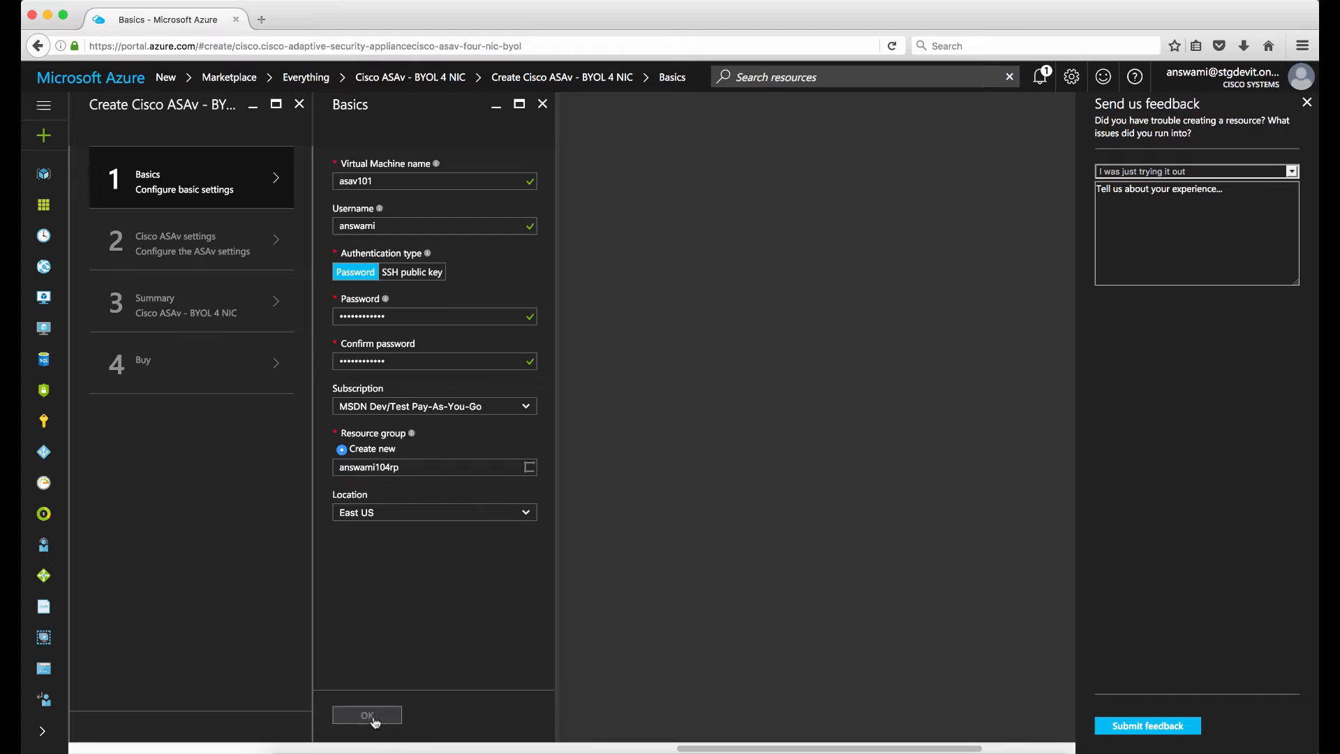
# Accept Basics, choose size Standard D3 v2 and the existing storage account answamistr
pyautogui.click(368, 714)
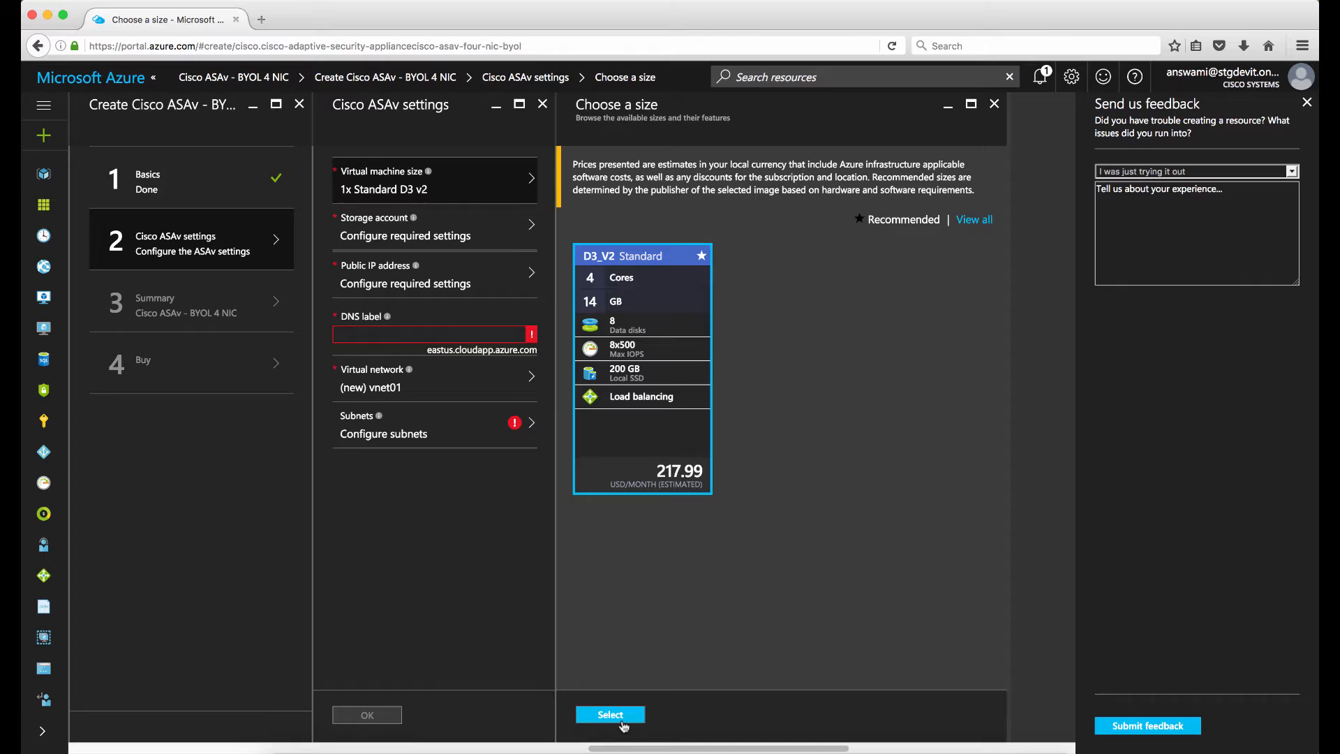
pyautogui.click(610, 714)
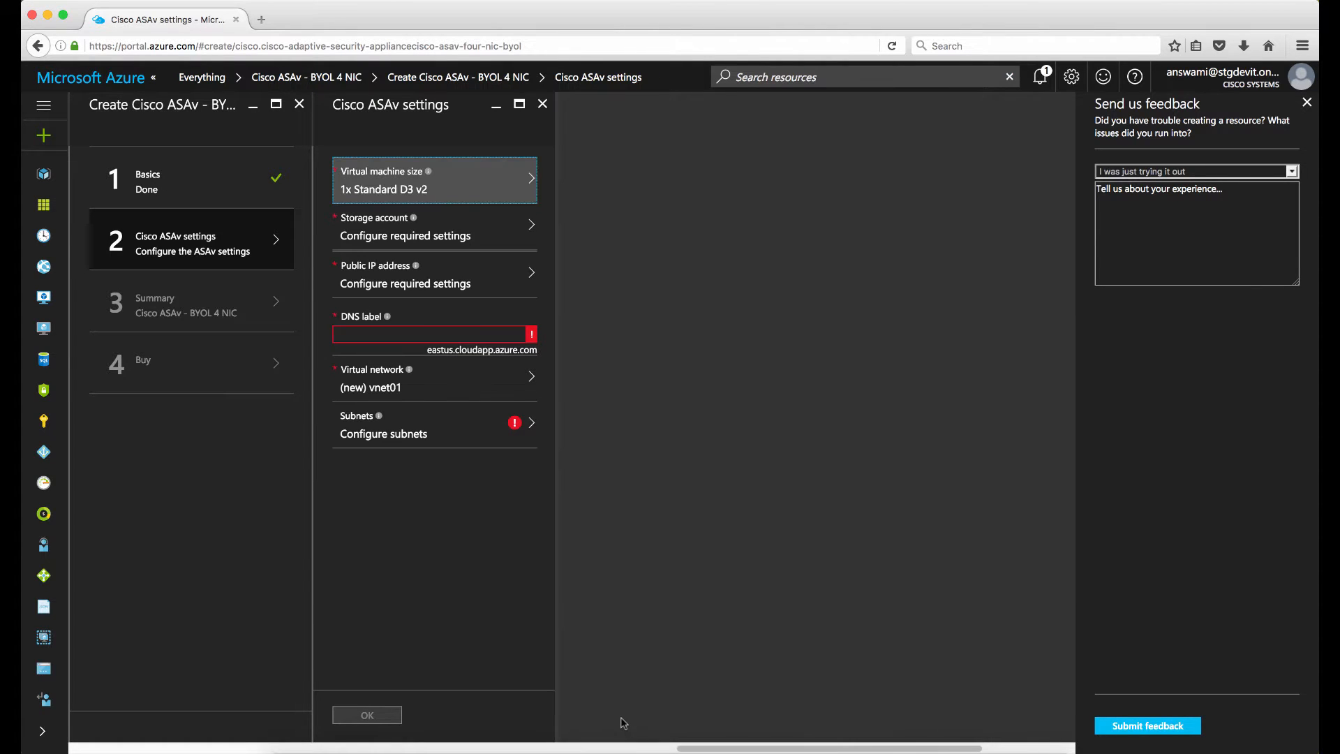
pyautogui.click(434, 226)
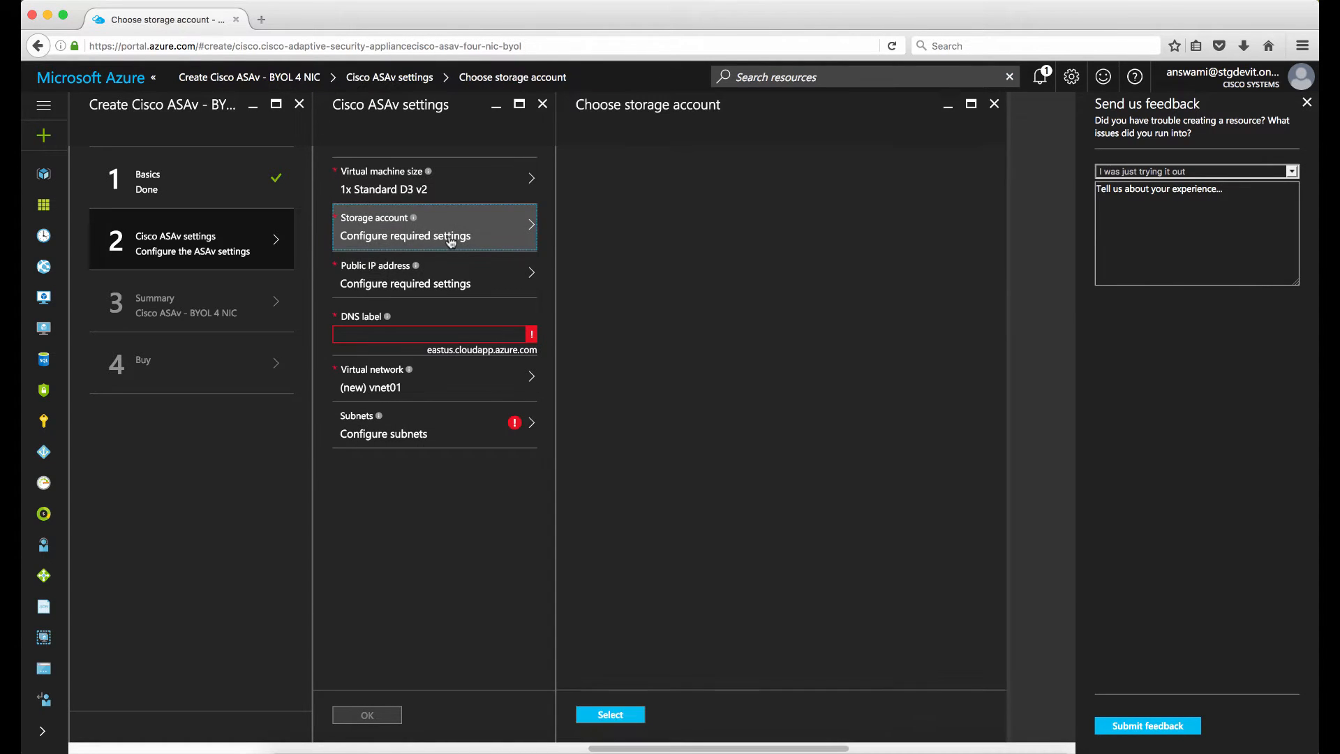
pyautogui.click(462, 170)
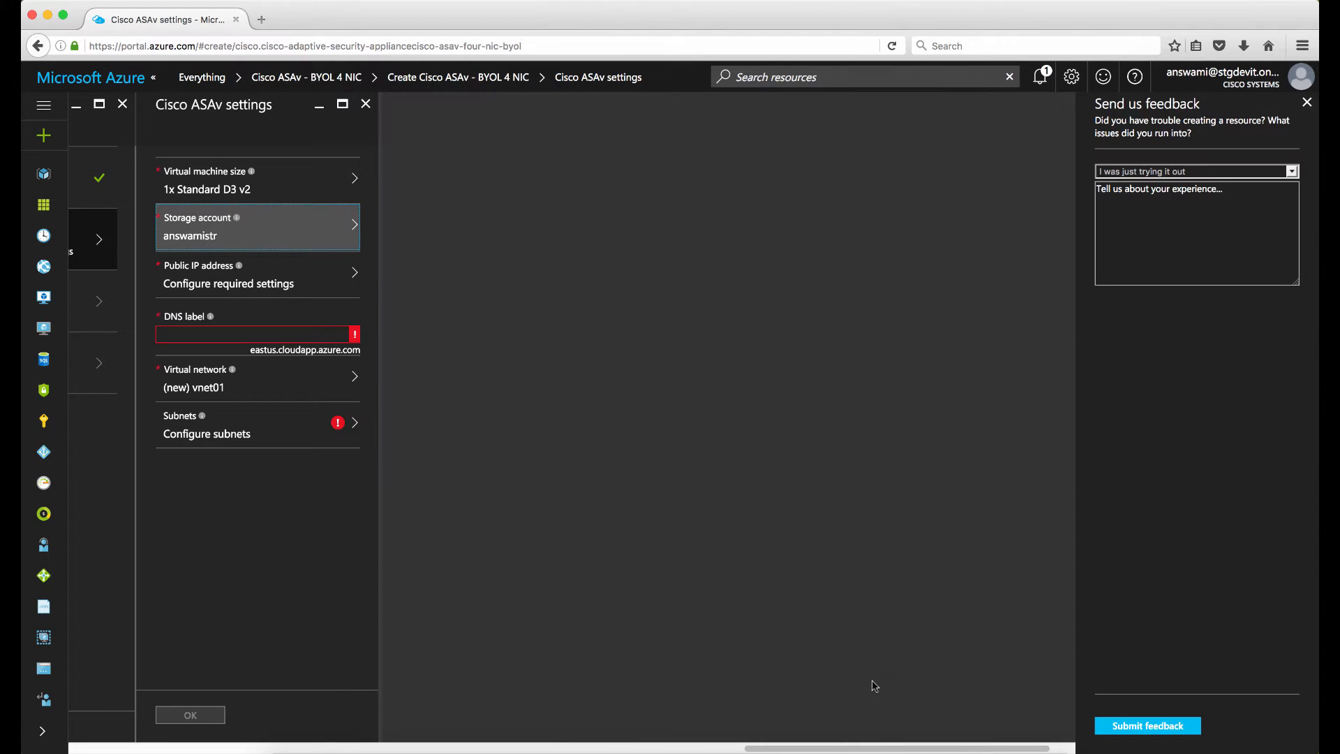
# Create a new static public IP asav104-ip and set the DNS label to asav101
pyautogui.click(256, 273)
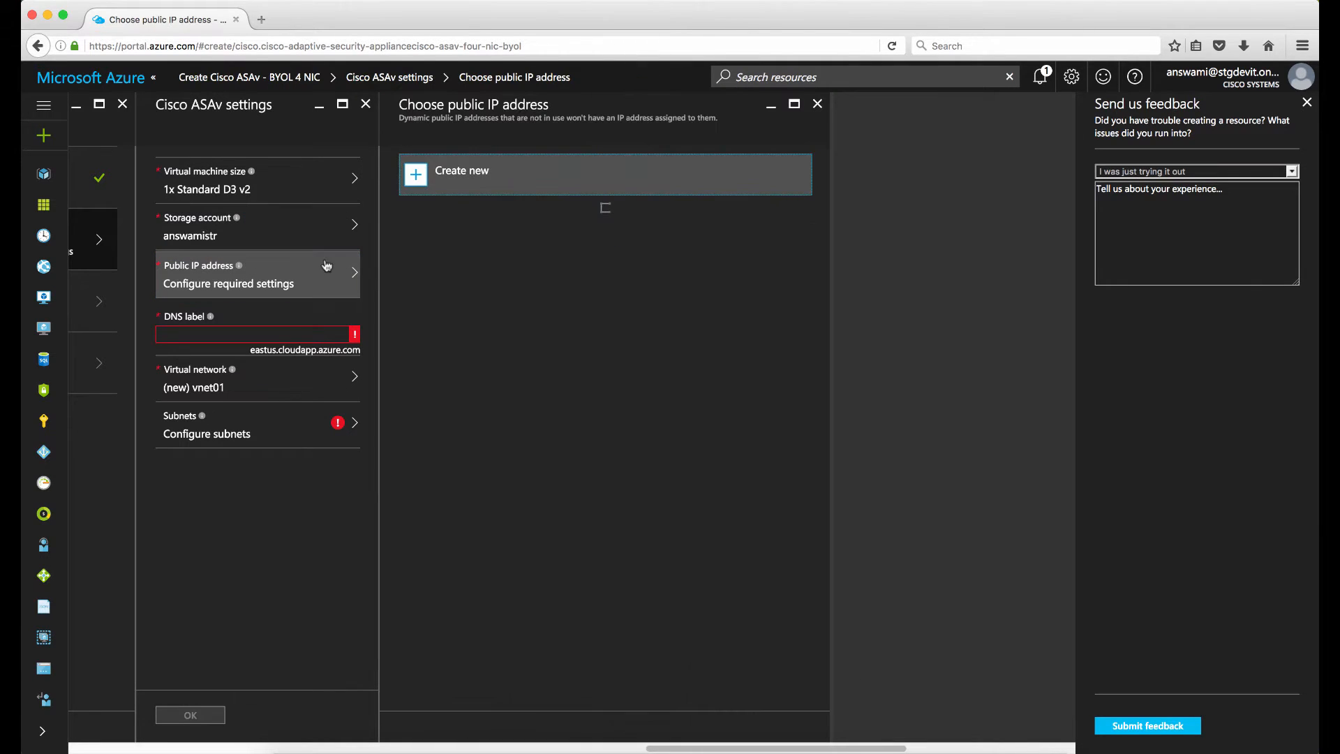
pyautogui.click(462, 170)
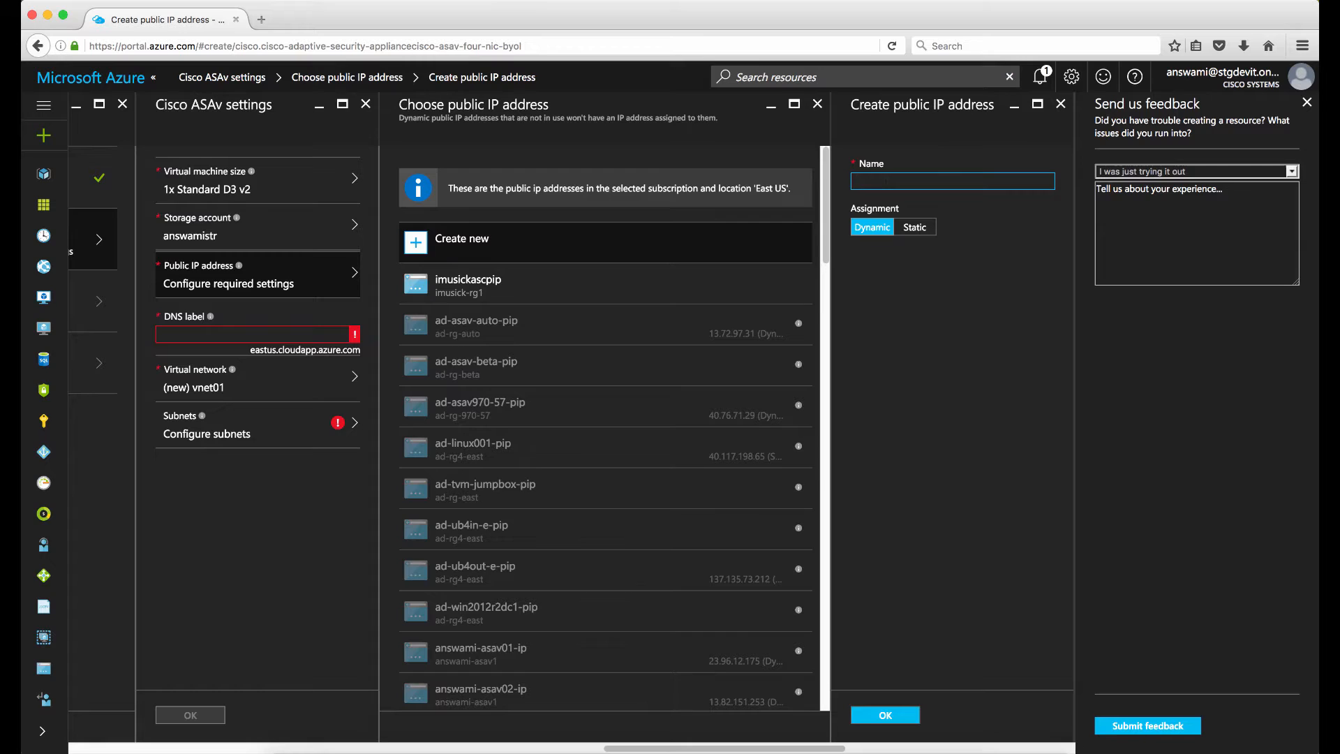
pyautogui.click(951, 180)
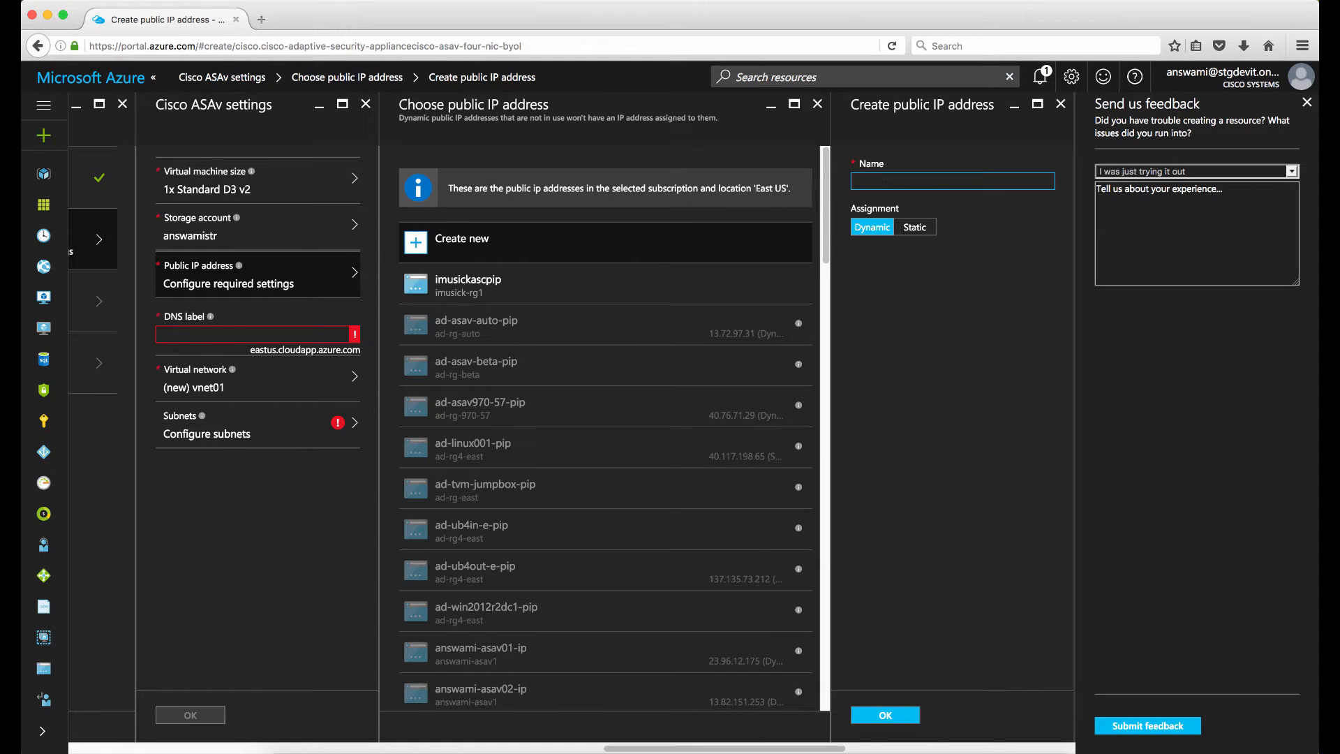
pyautogui.click(951, 180)
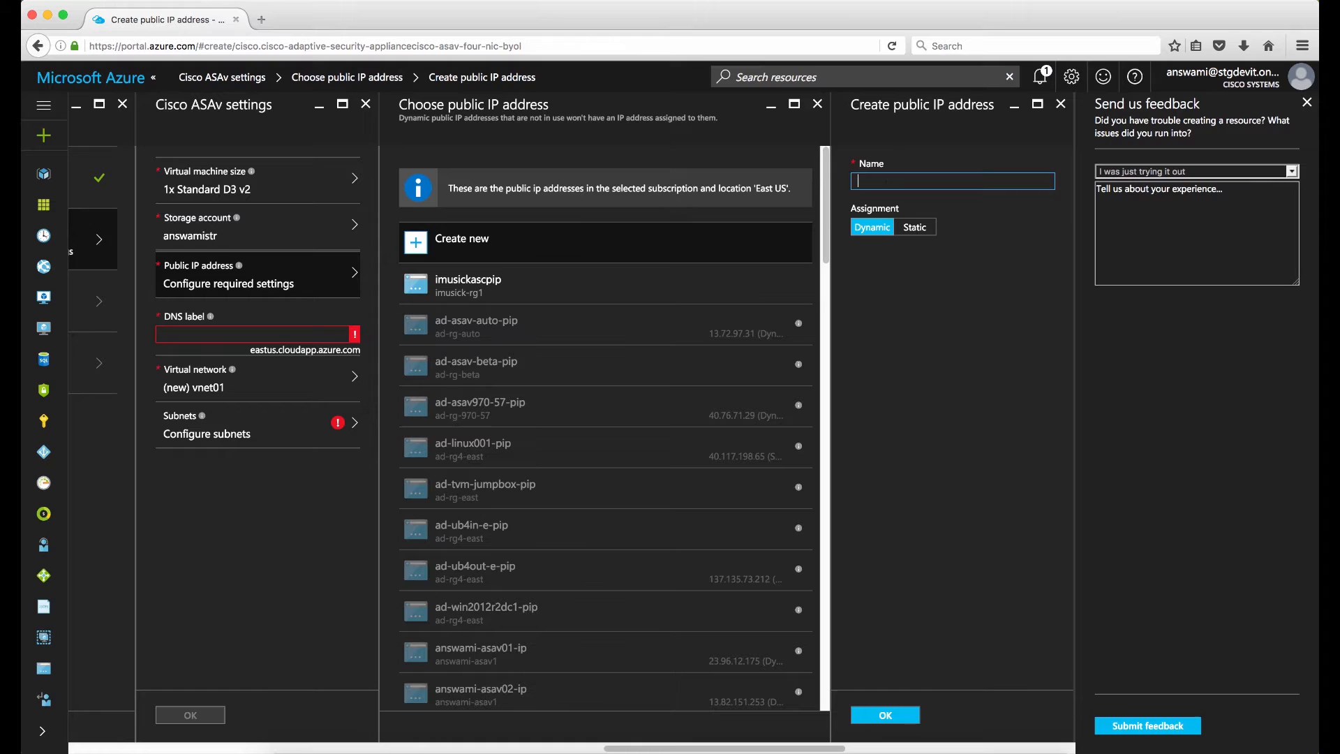
pyautogui.write('asav104-')
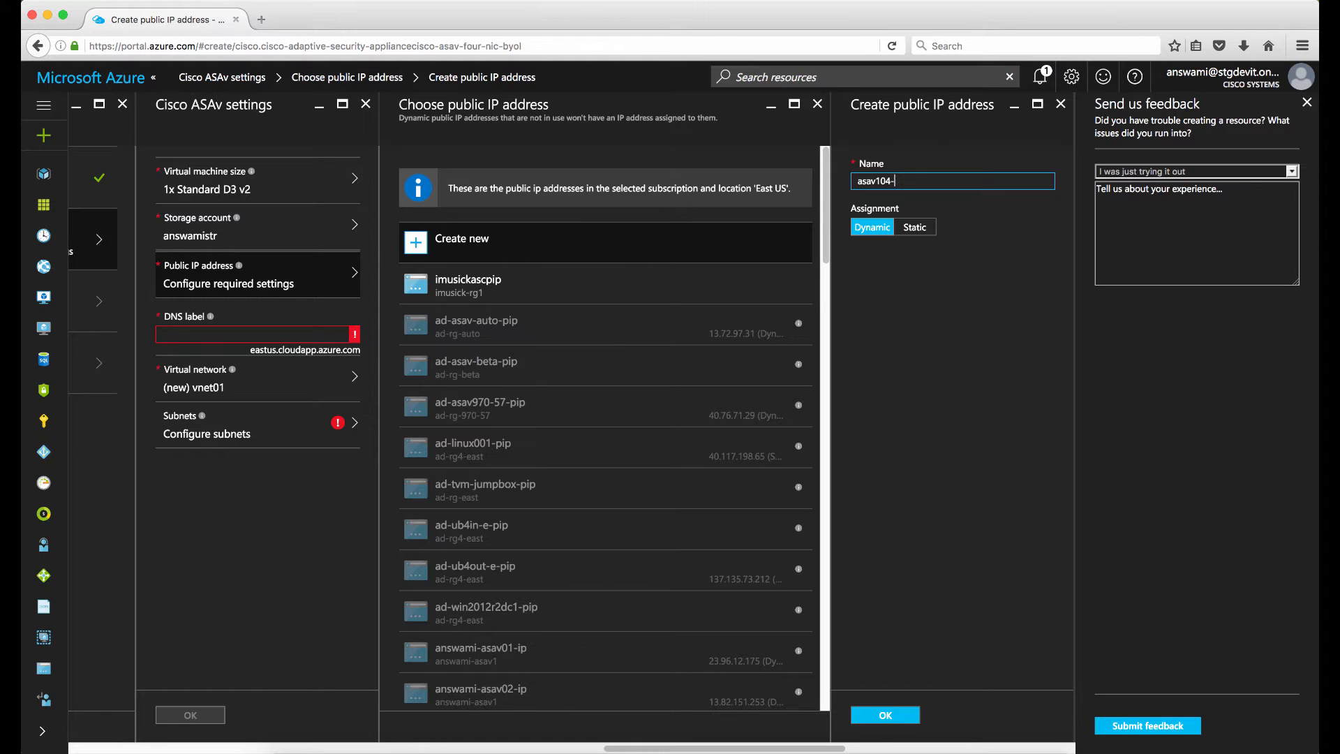
pyautogui.click(914, 227)
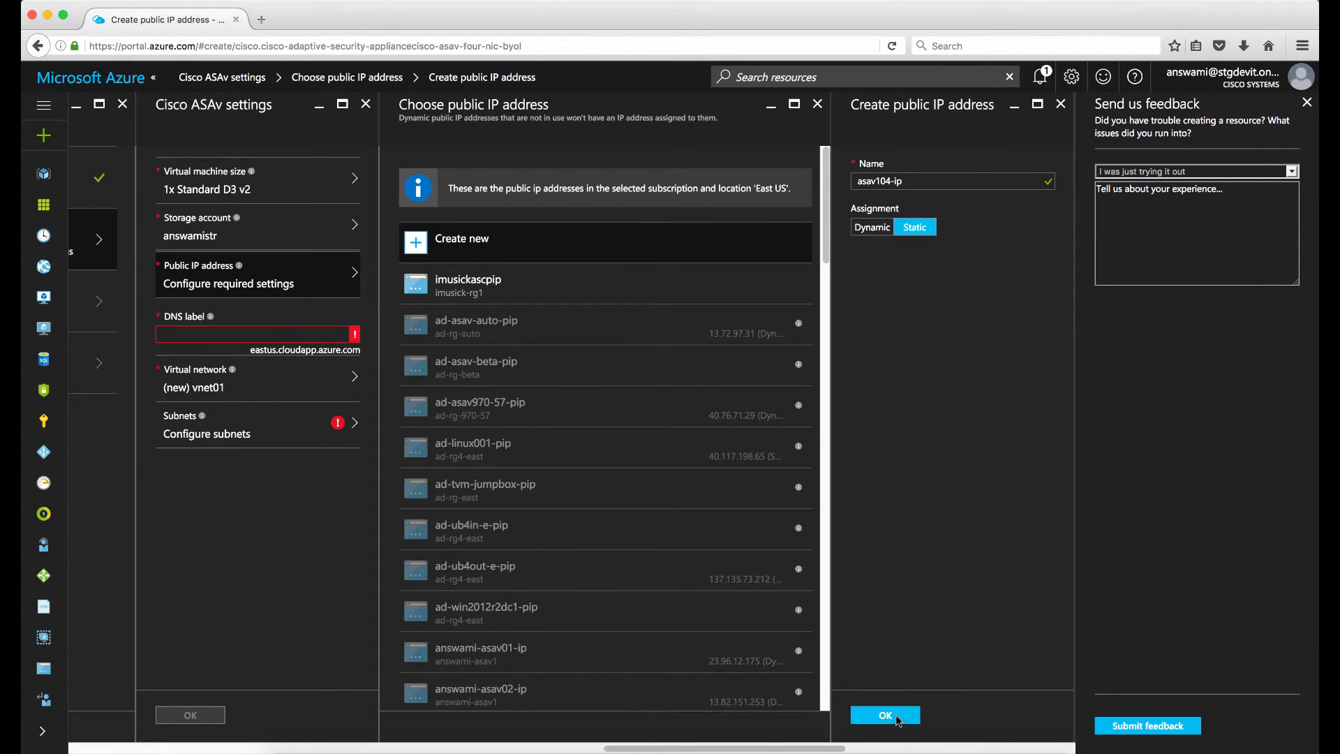
pyautogui.click(885, 715)
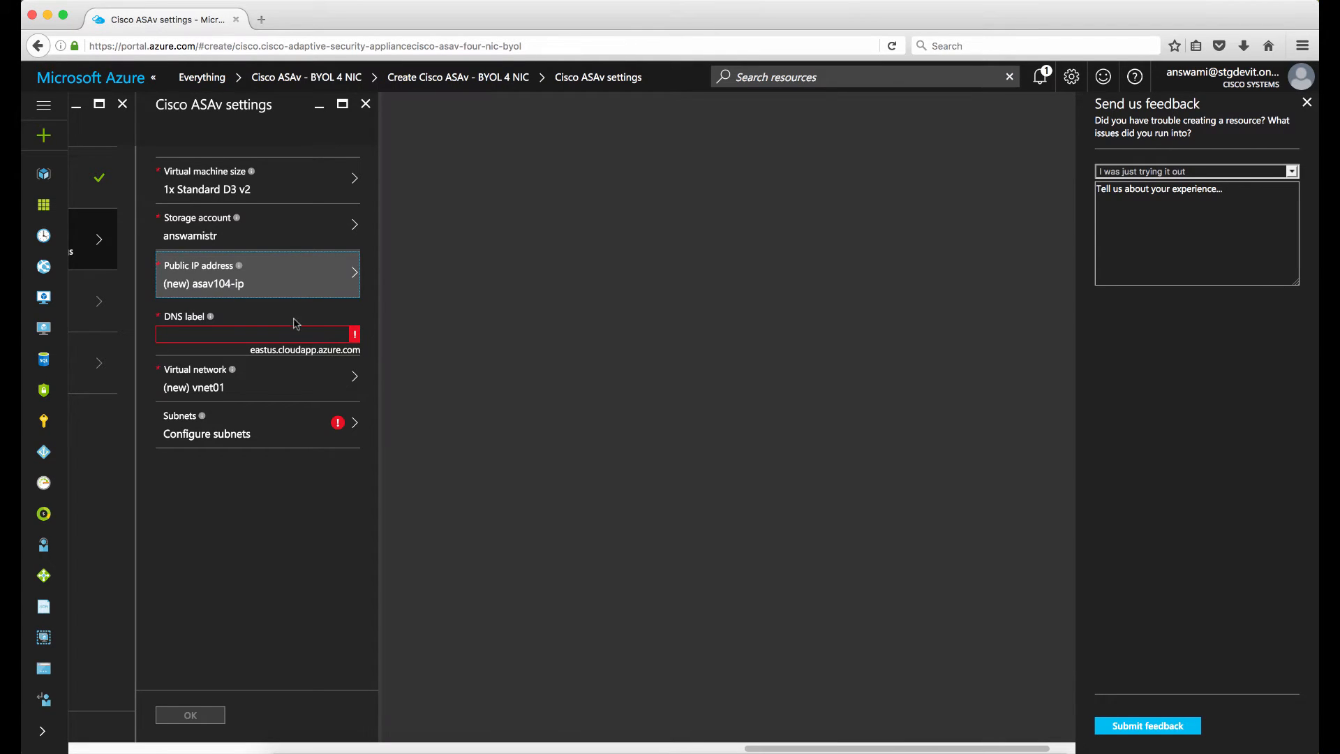
pyautogui.write('asav101')
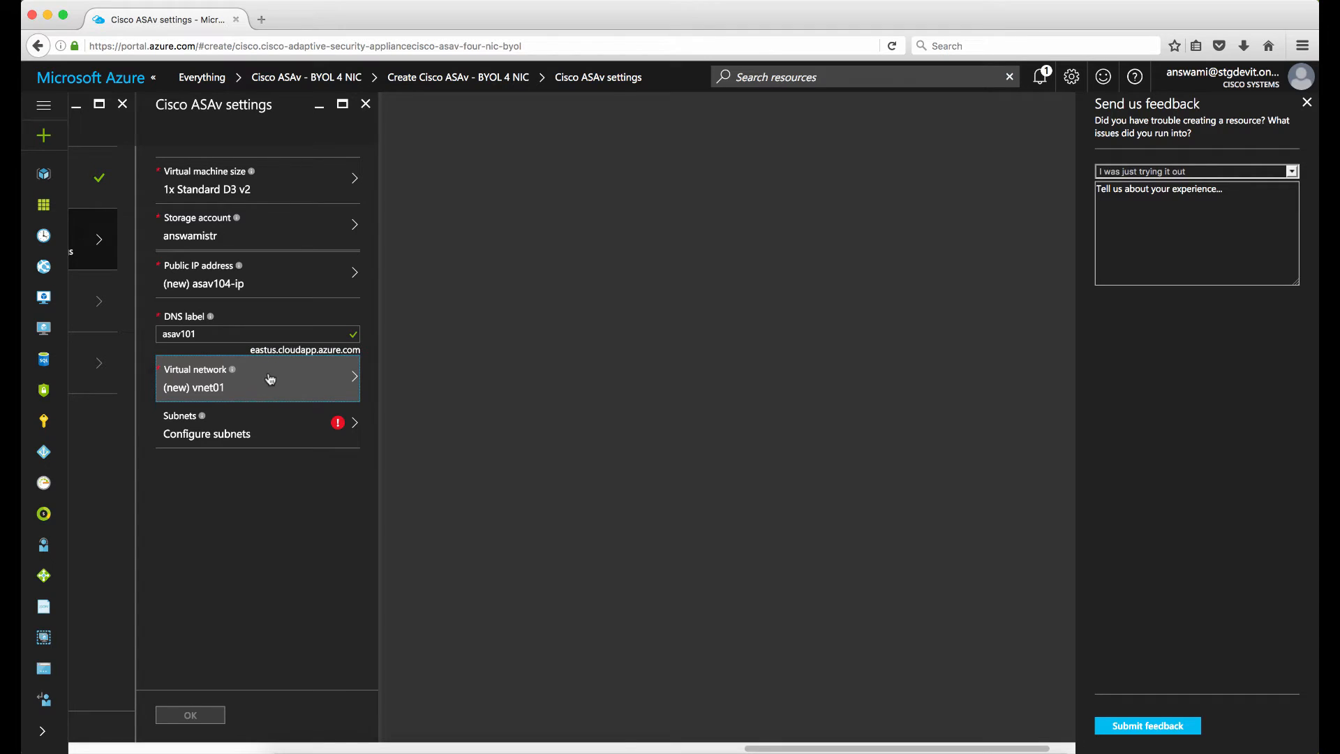
# Create virtual network answami104rp-vnet with address space 10.16.0.0/16 and confirm it
pyautogui.click(269, 378)
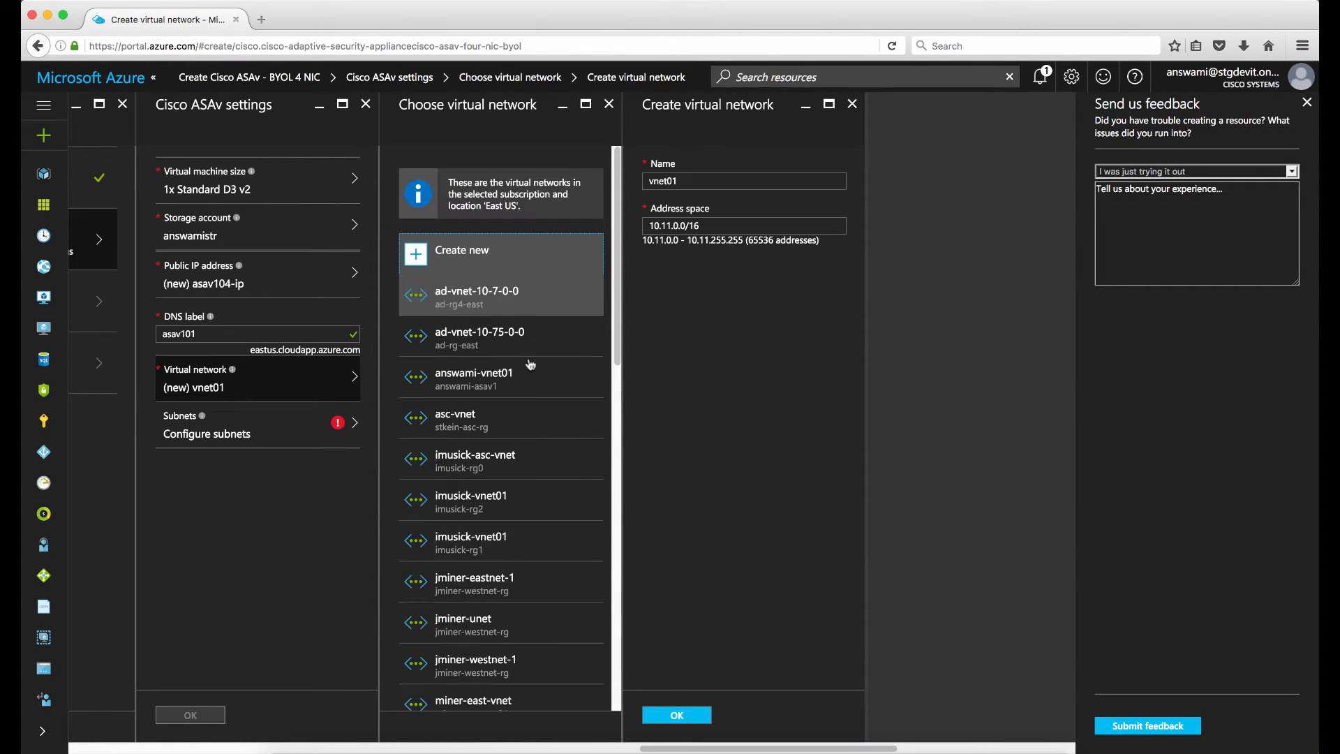
pyautogui.scroll(-3)
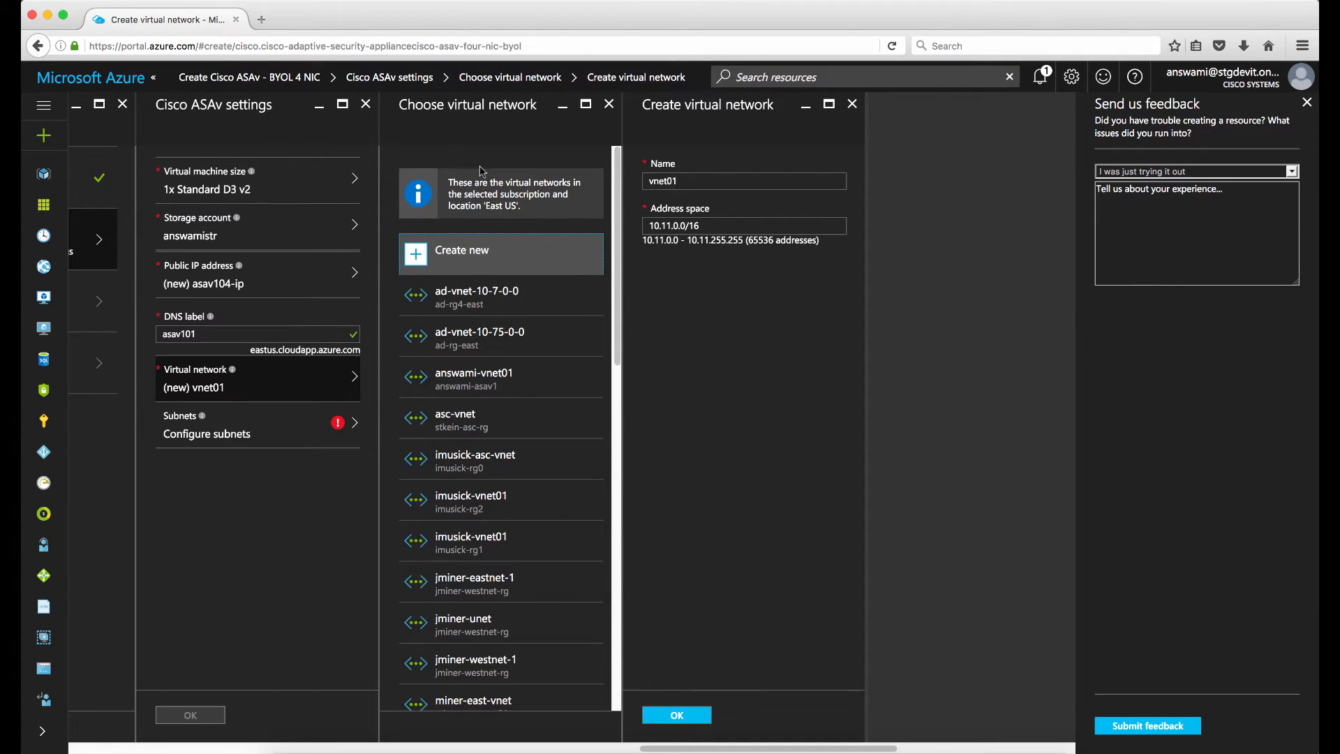
pyautogui.moveTo(459, 254)
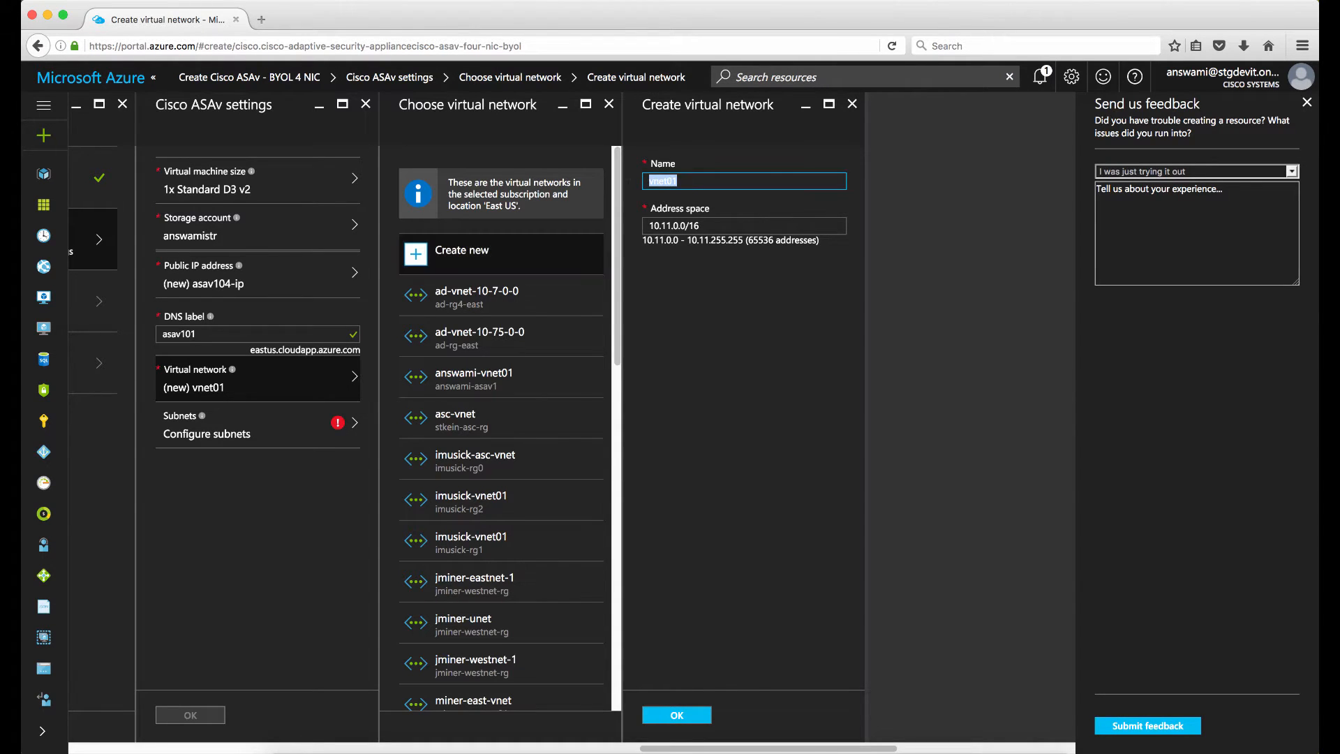
pyautogui.write('a')
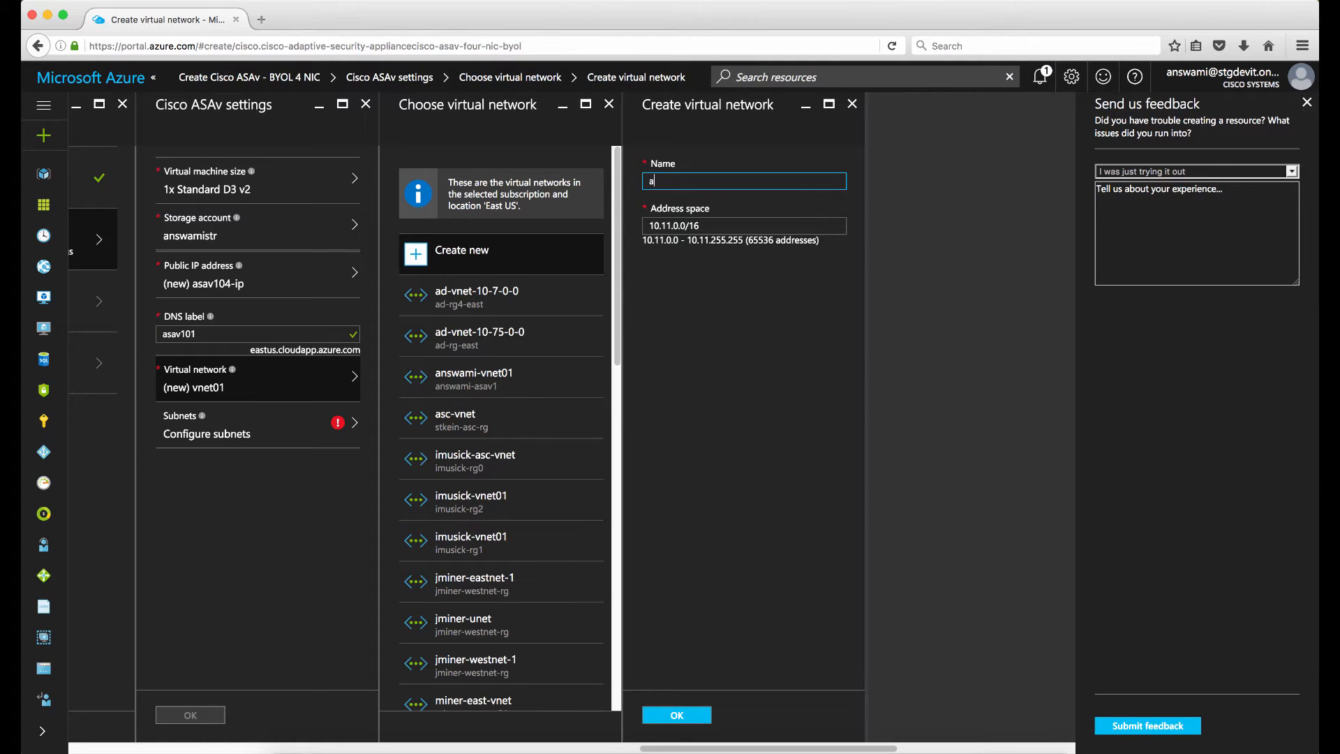
pyautogui.write('nswami104rp-vne')
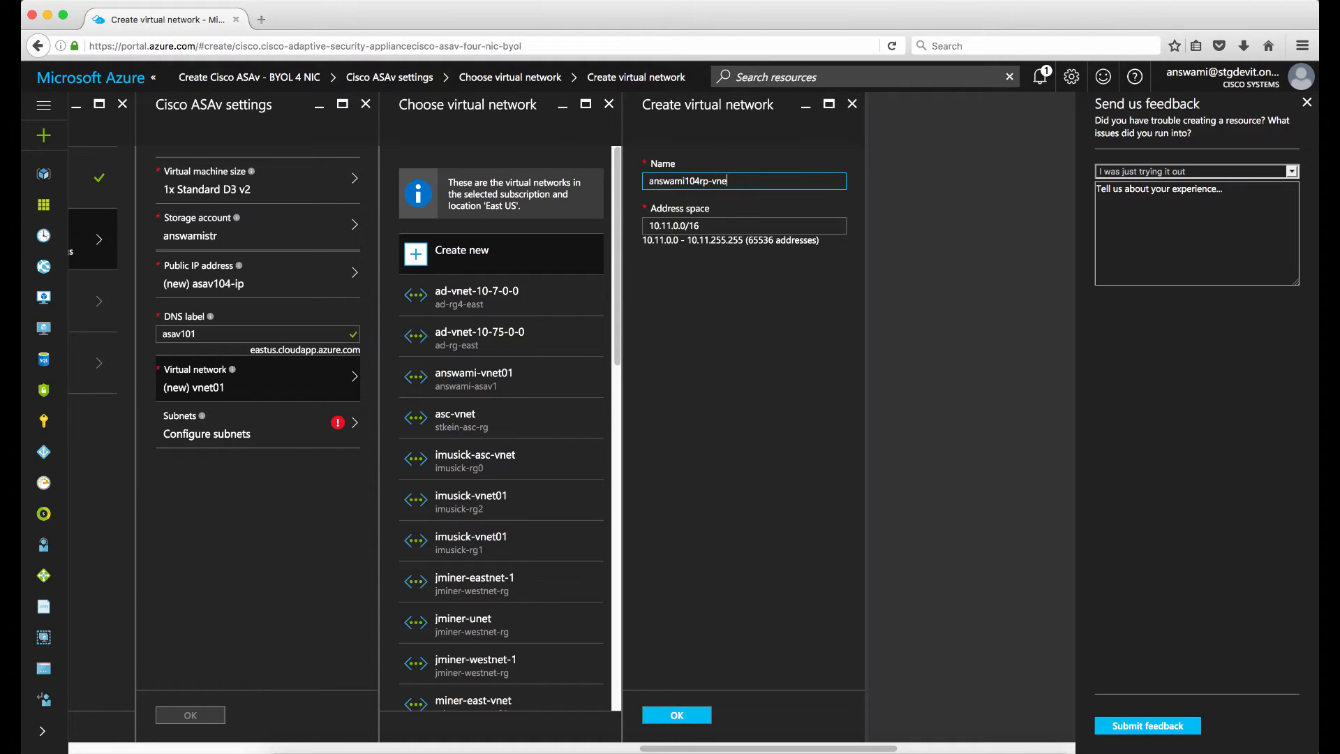
pyautogui.click(743, 225)
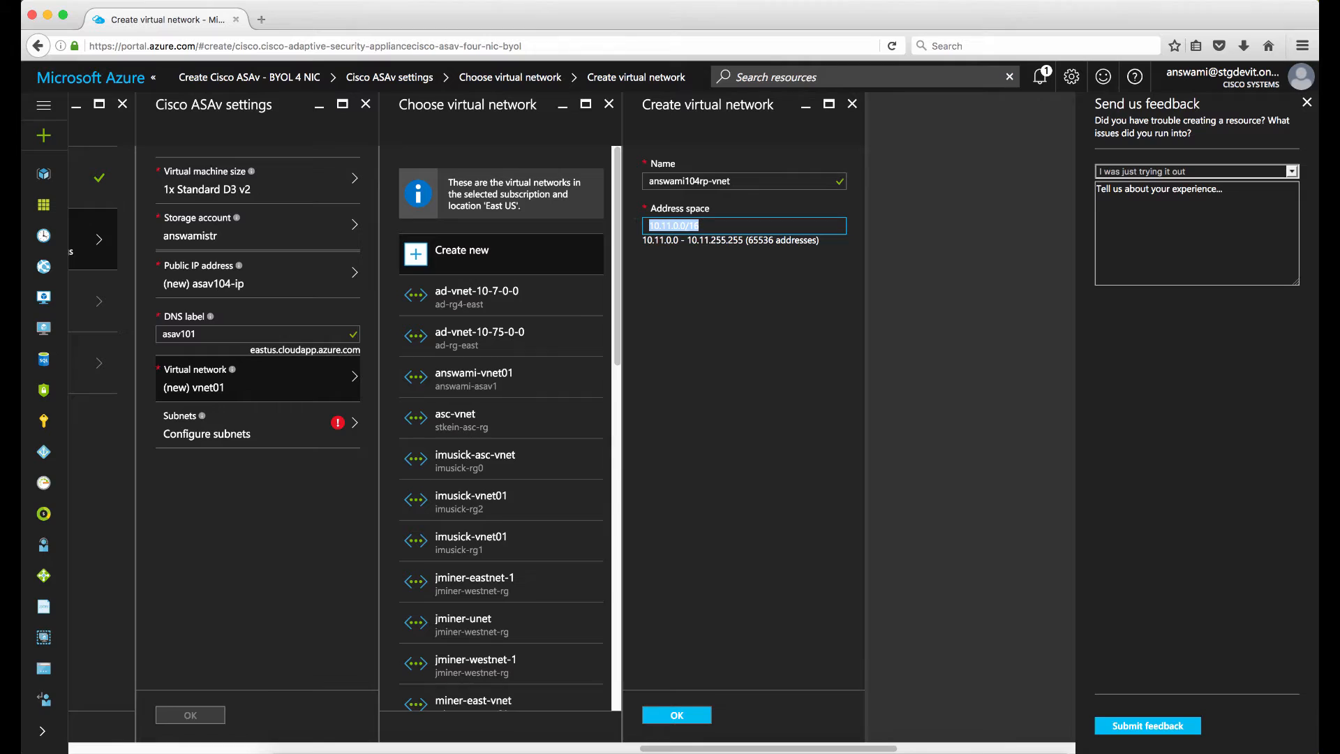
pyautogui.write('10')
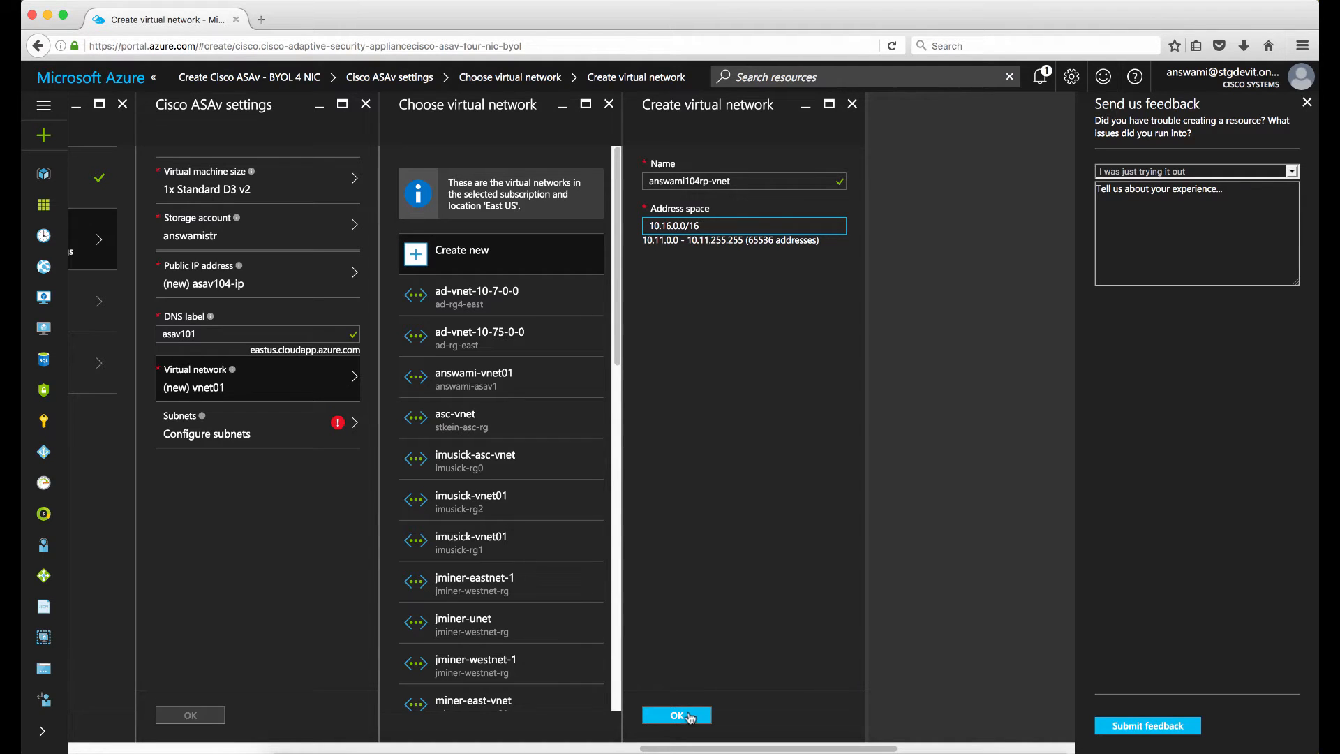
pyautogui.click(676, 715)
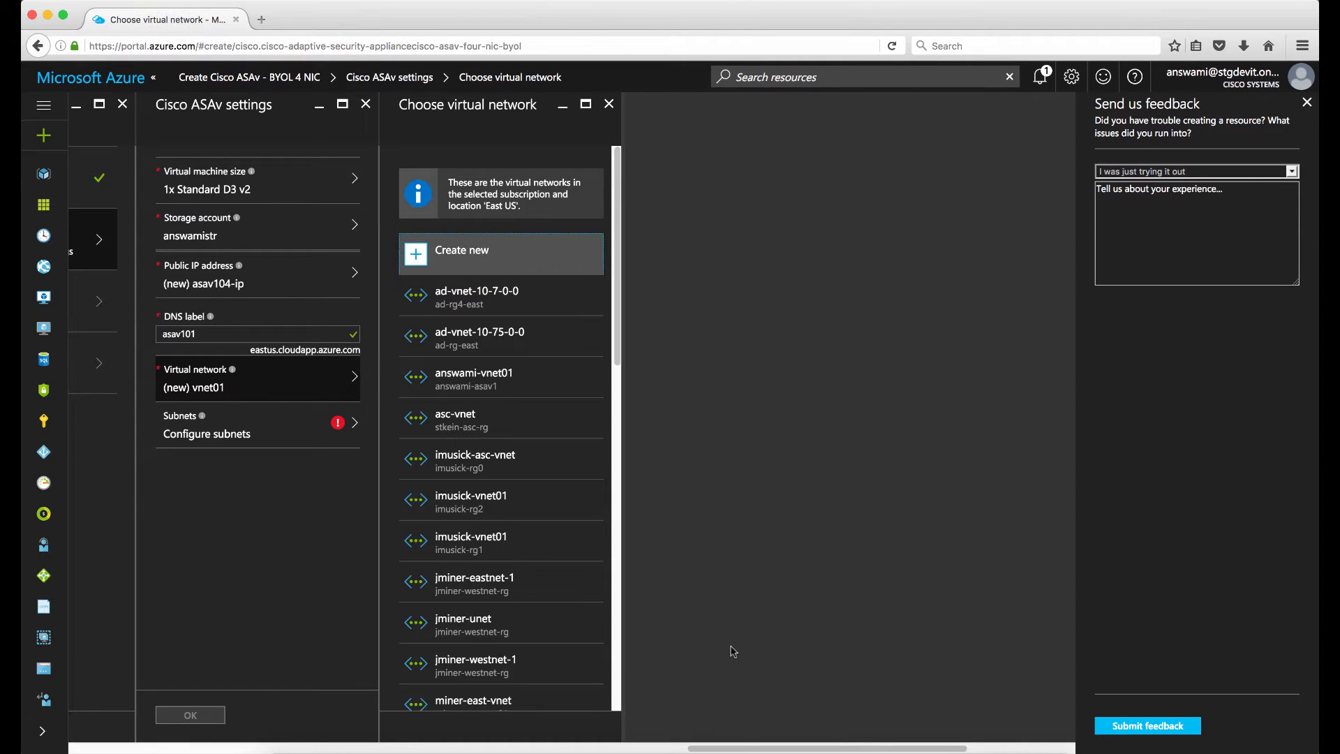
# Define subnets mgmt 10.16.0.0/24 and inside 10.16.1.0/24
pyautogui.click(462, 250)
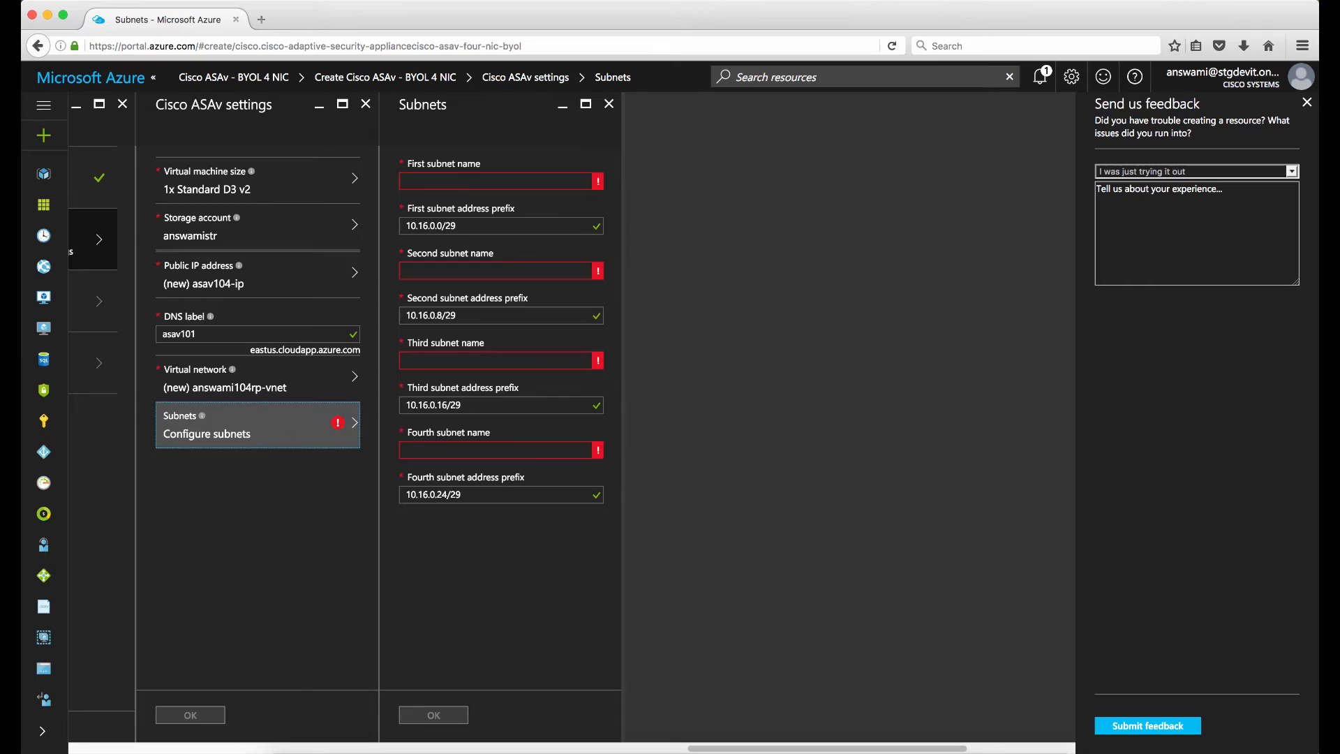
pyautogui.click(499, 180)
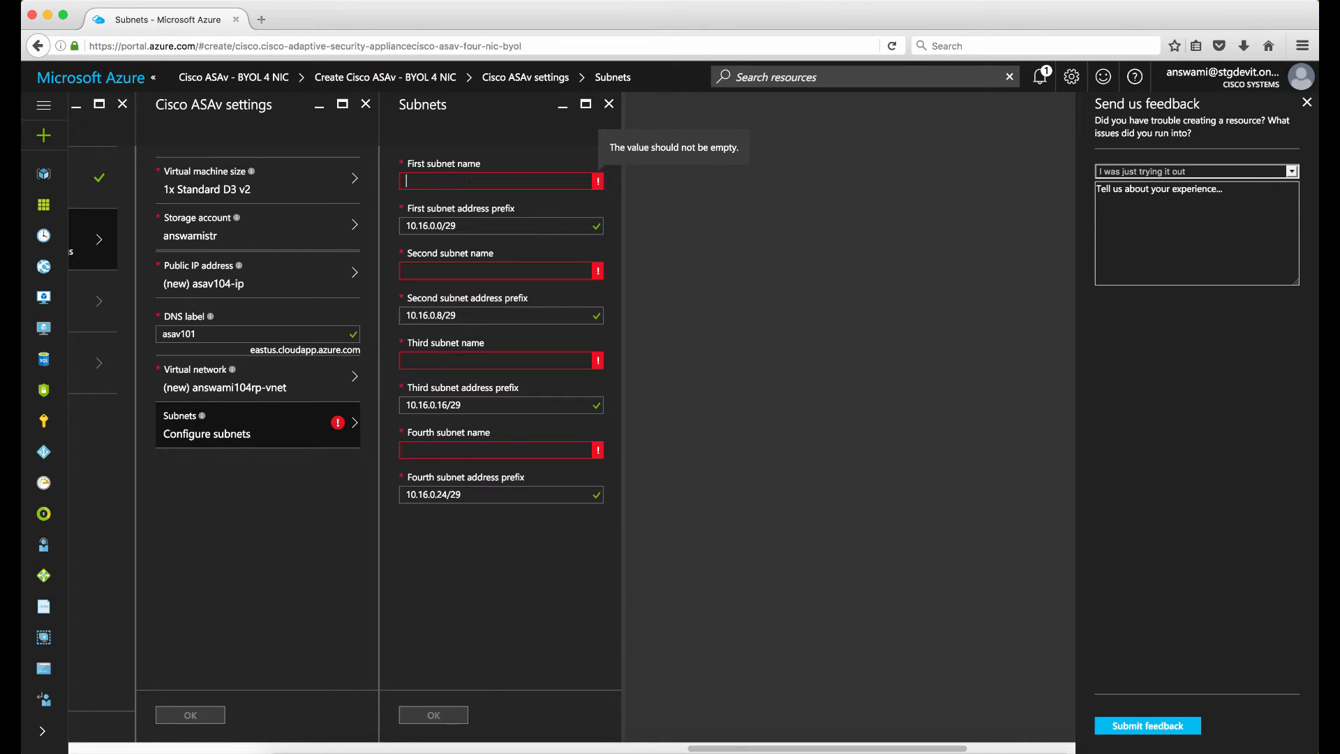
pyautogui.write('mgmt')
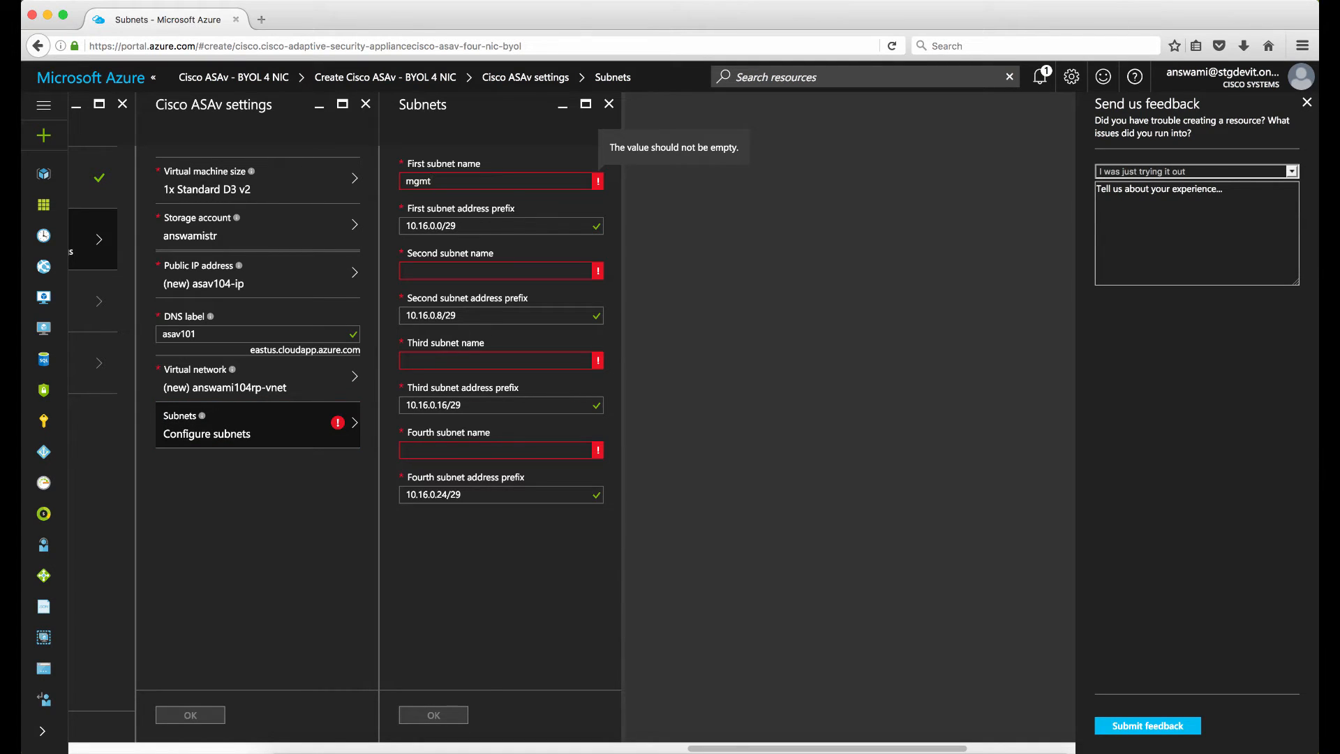
pyautogui.click(501, 226)
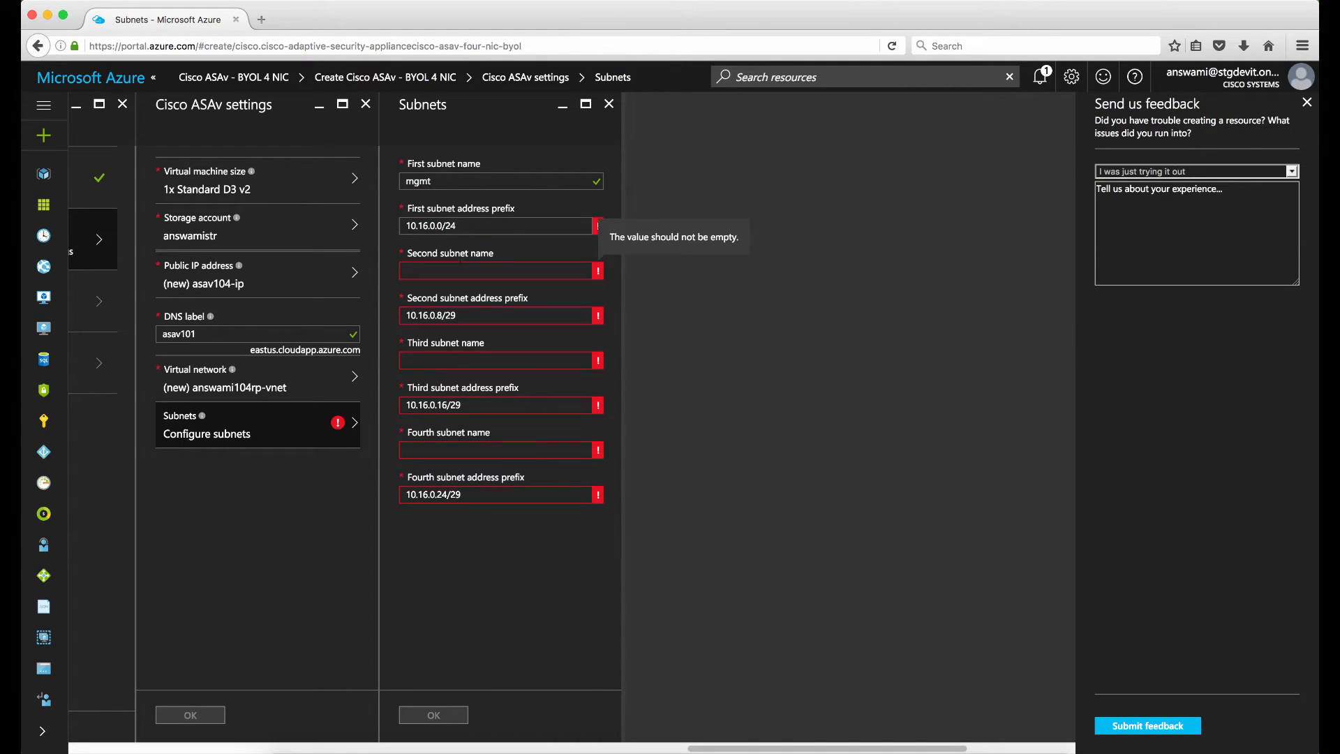
pyautogui.click(500, 269)
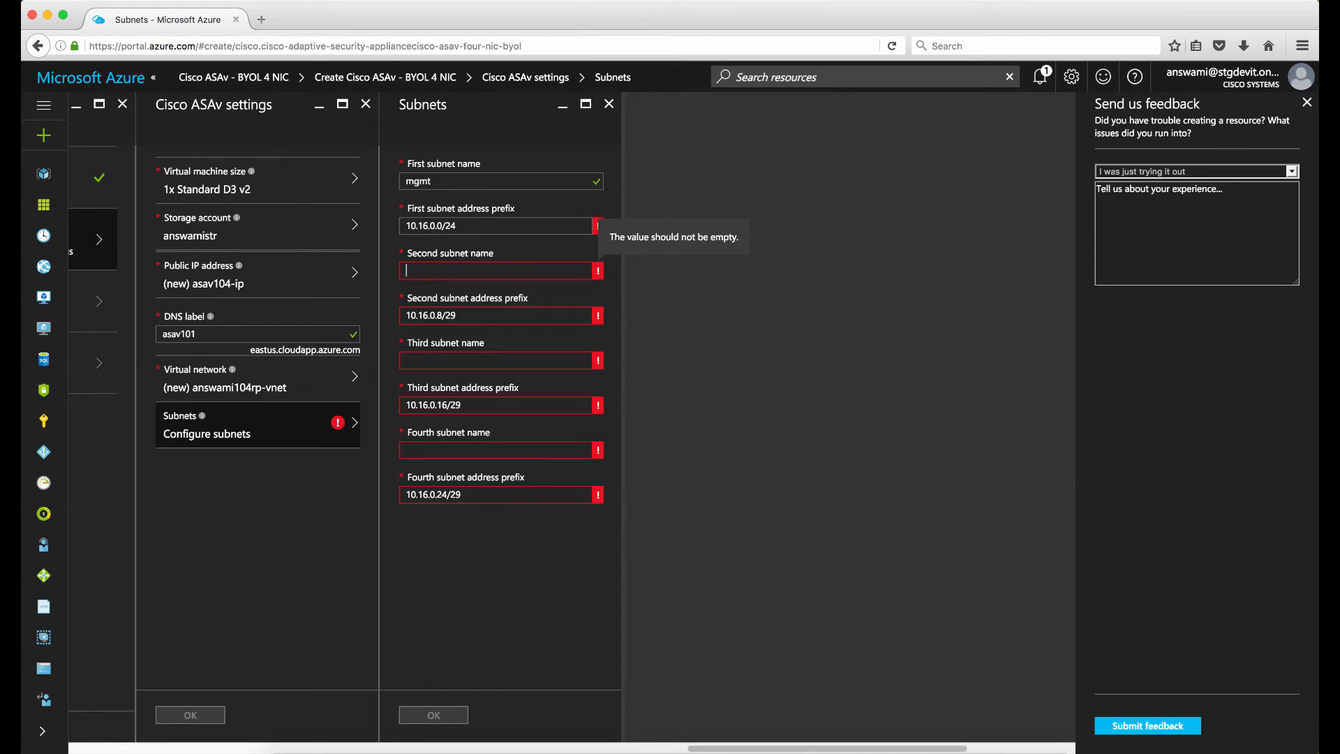
pyautogui.write('inside')
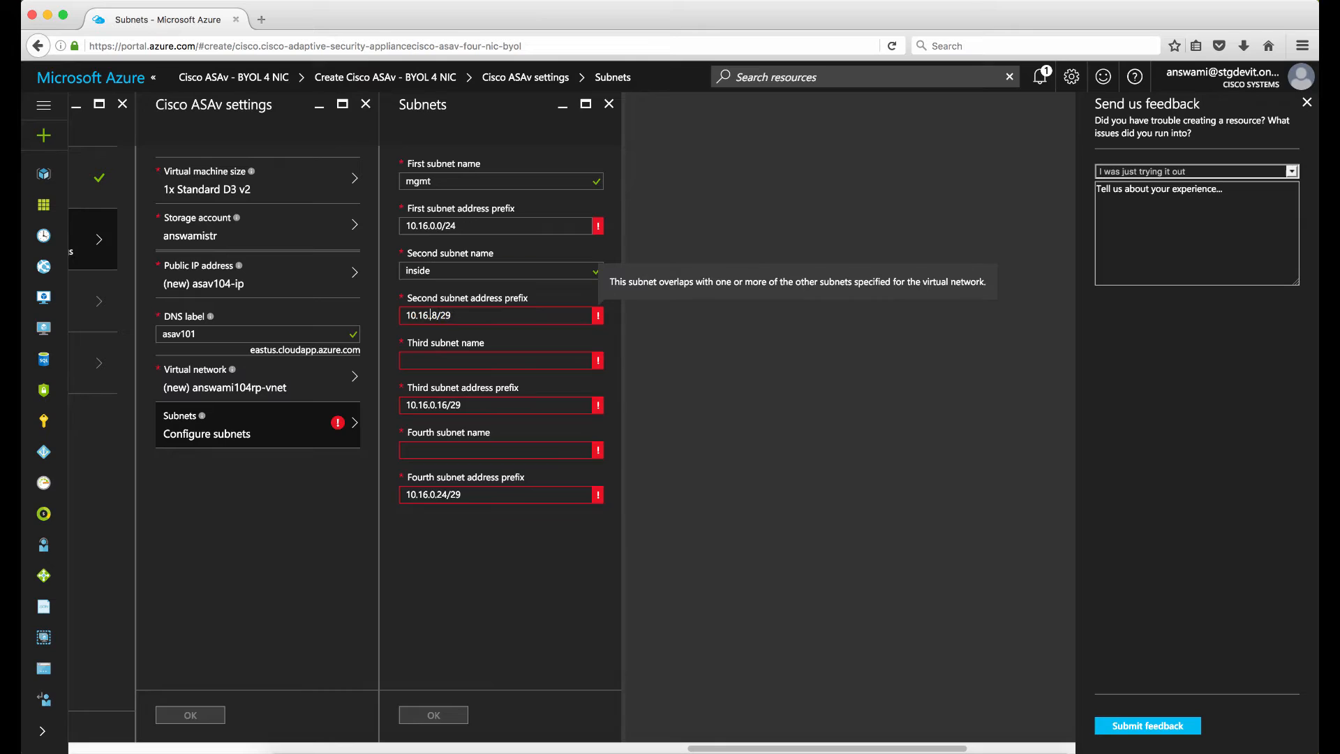
pyautogui.write('10.16.1.0/29')
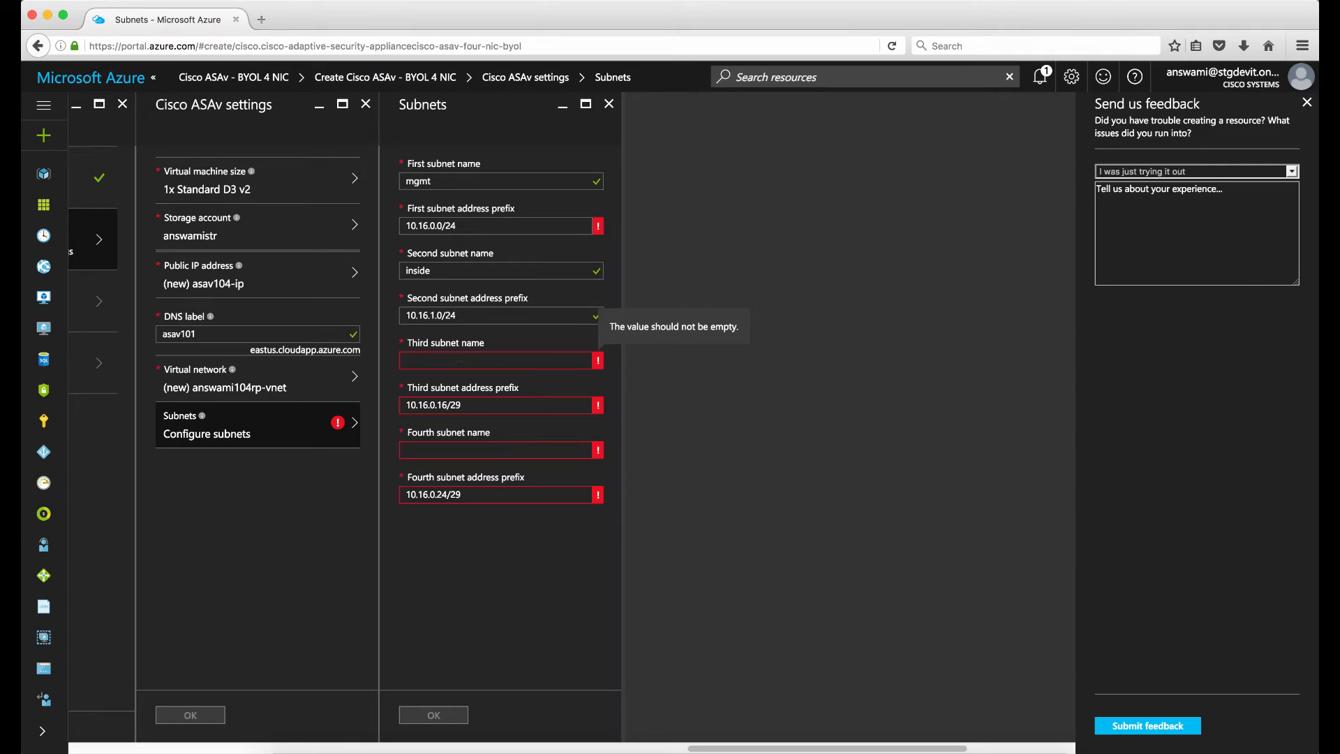
# Define subnets dmz 10.16.2.0/24 and dmz2 10.16.3.0/24
pyautogui.write('dmz')
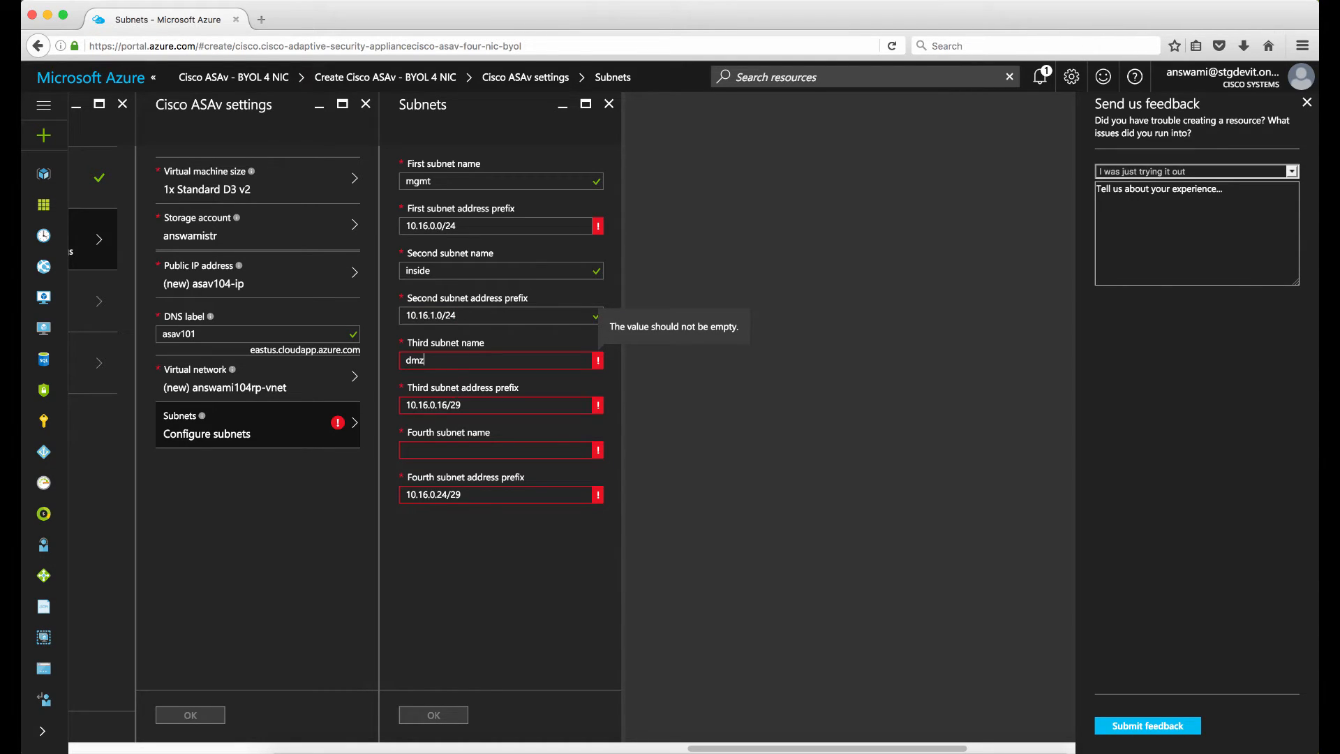
pyautogui.write('10.16.')
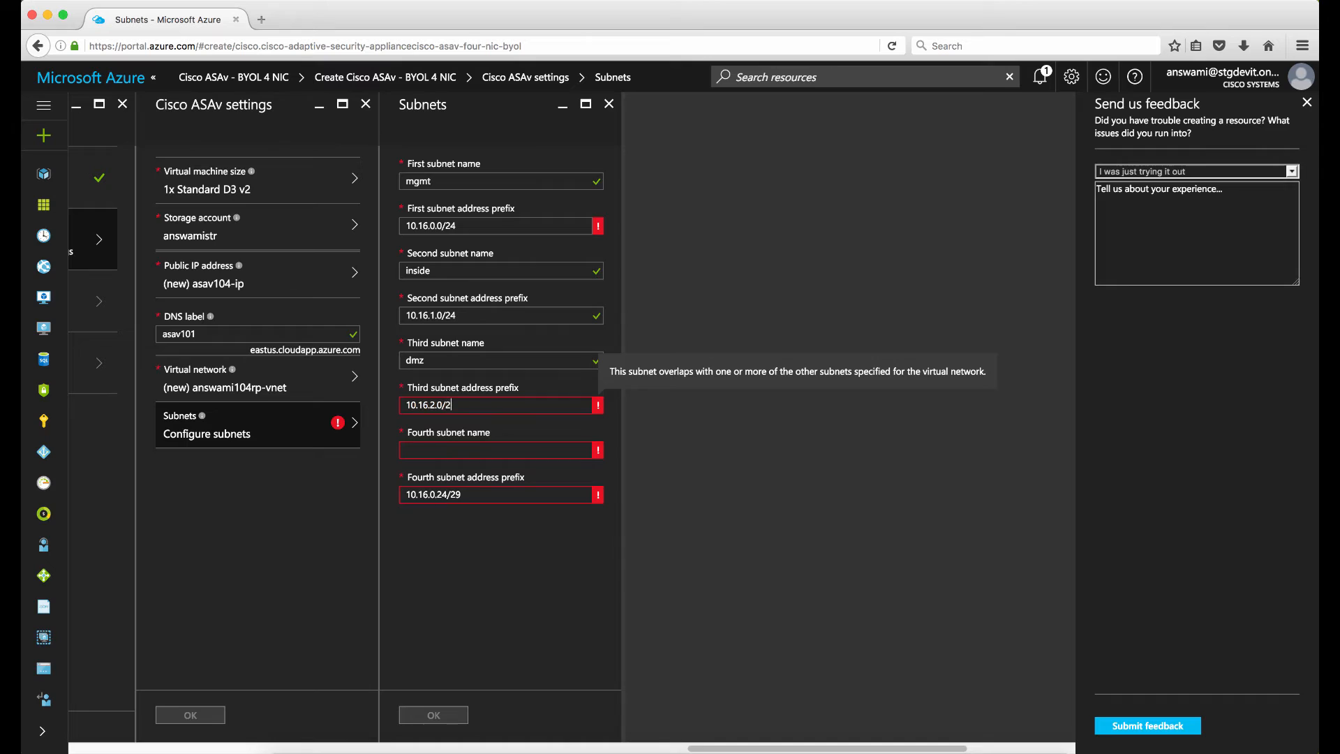
pyautogui.click(501, 449)
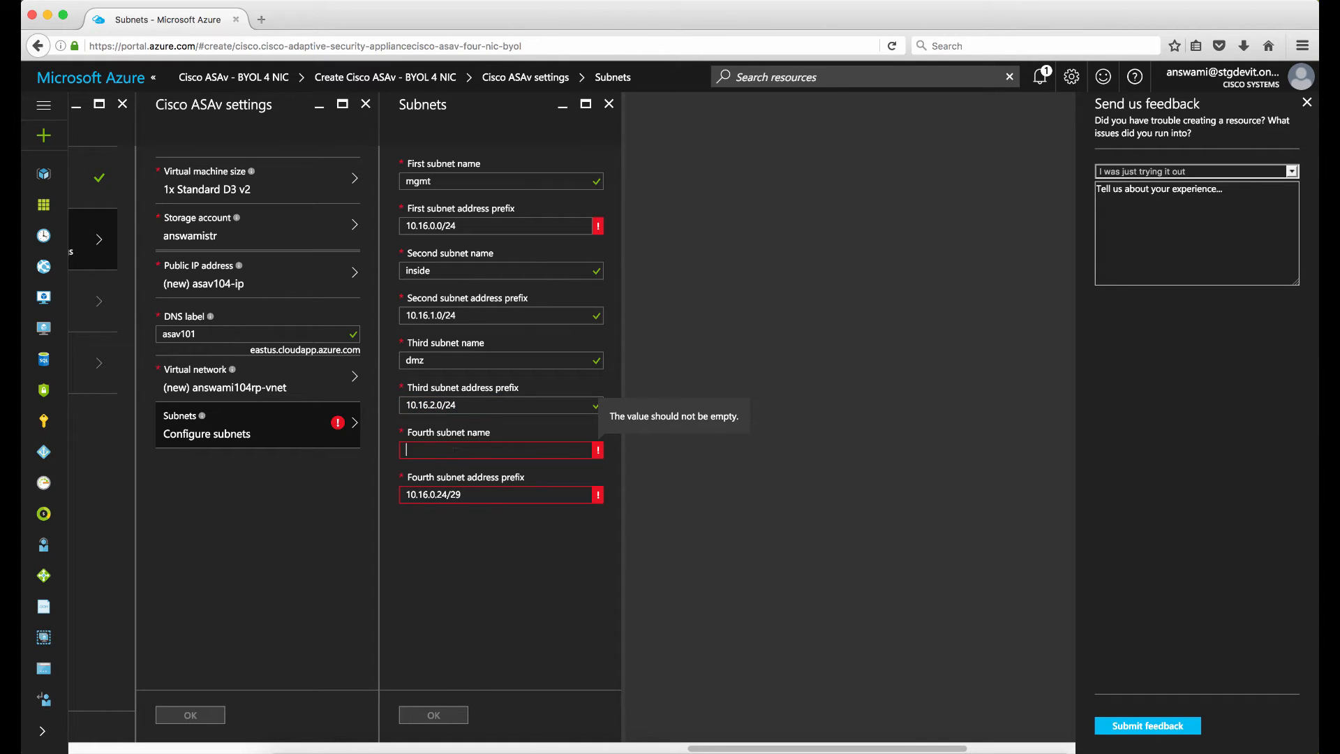
pyautogui.write('dmz2')
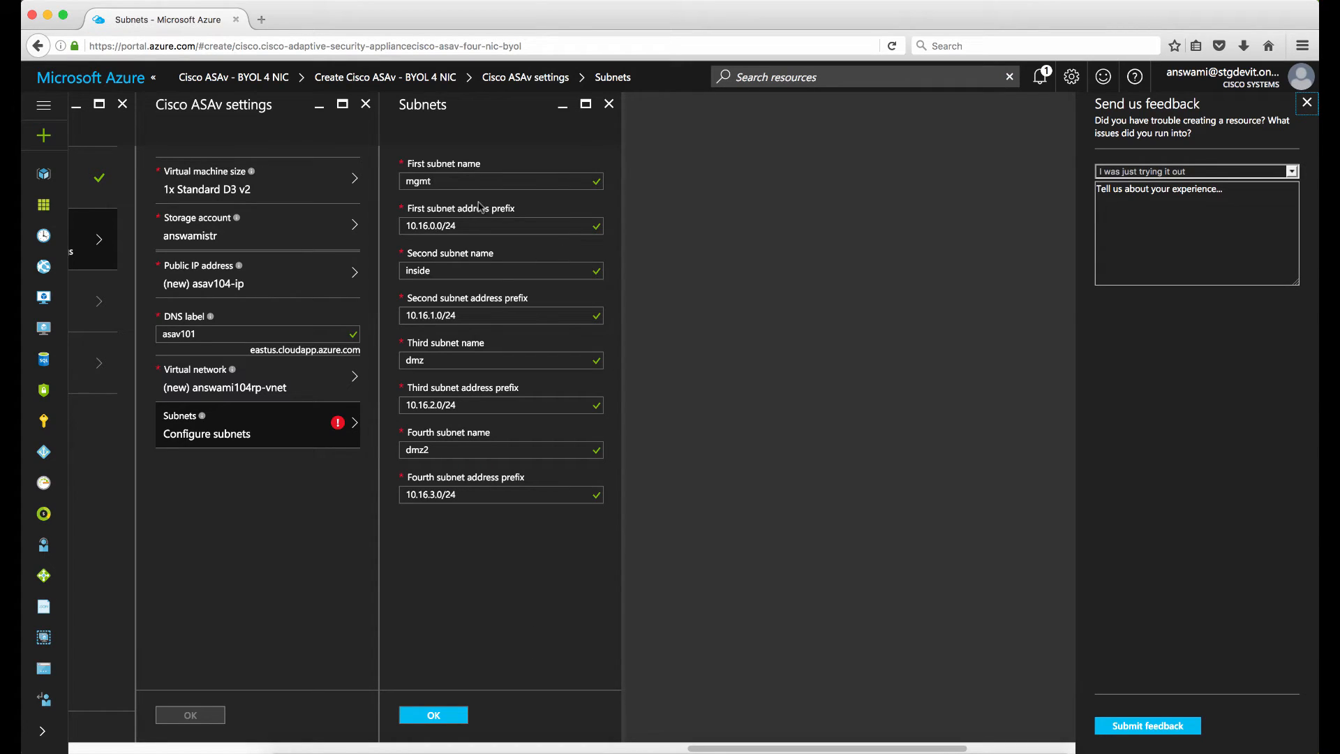
pyautogui.moveTo(494, 306)
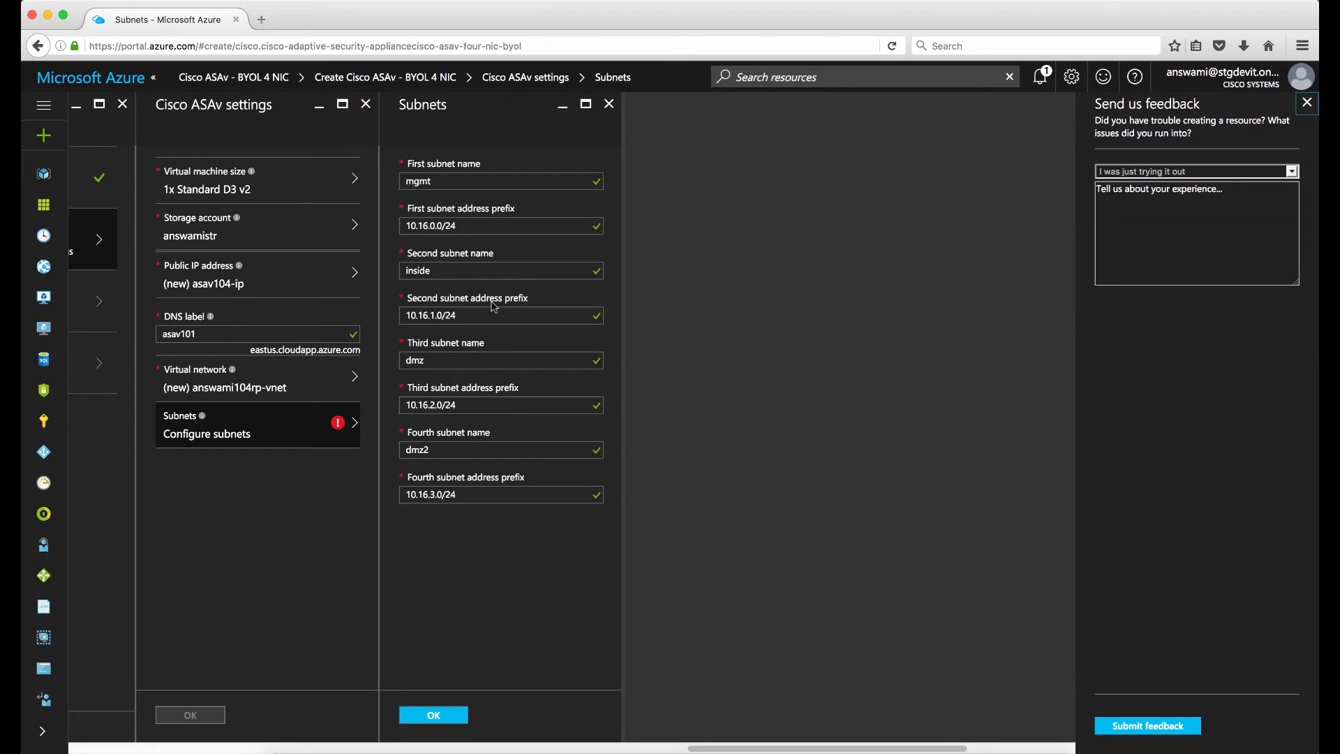
pyautogui.moveTo(471, 659)
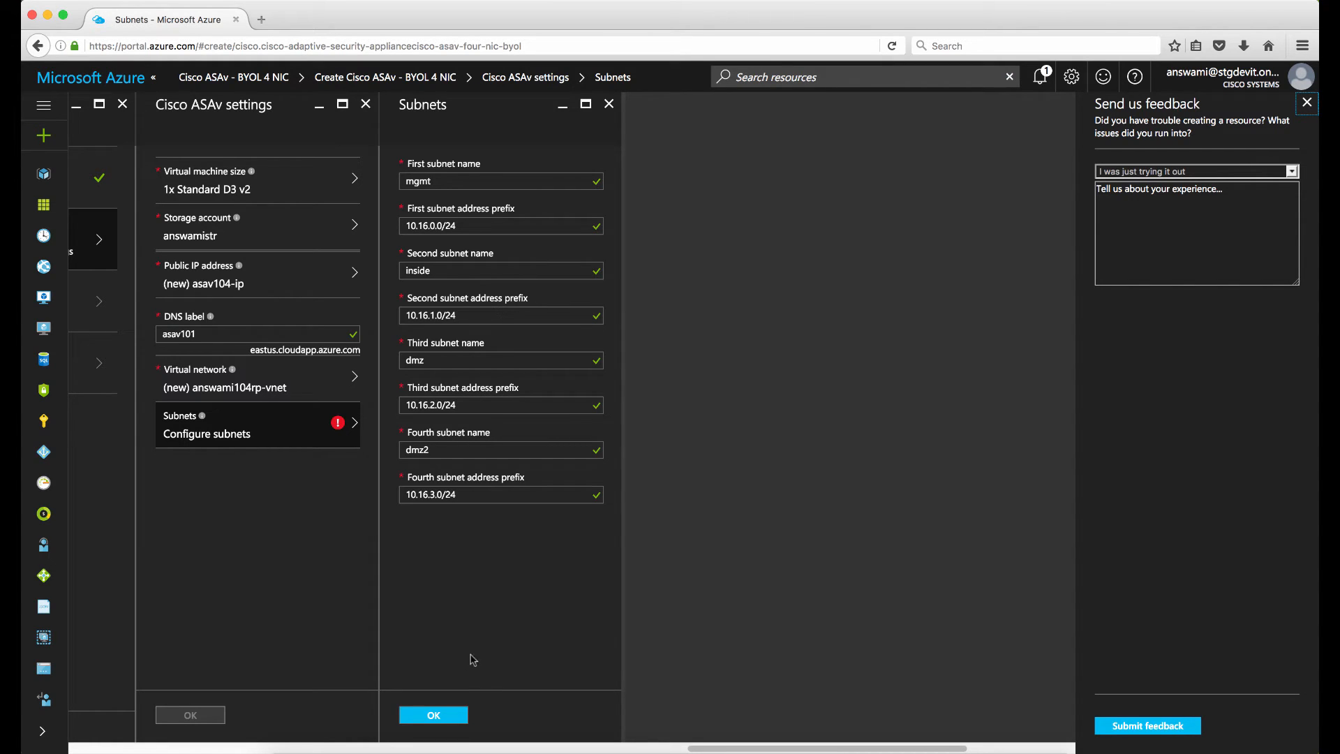
# Confirm the subnets and ASAv settings, pass summary validation and continue
pyautogui.click(433, 715)
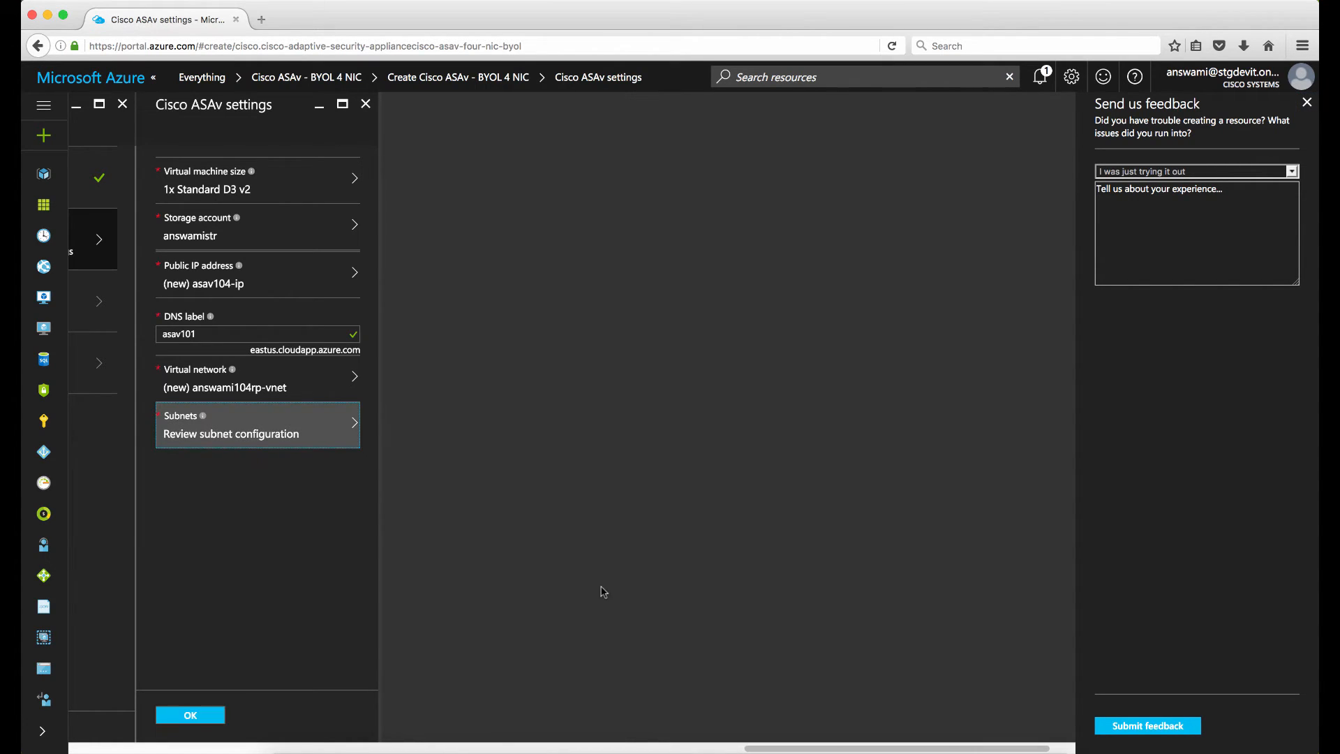
pyautogui.moveTo(322, 512)
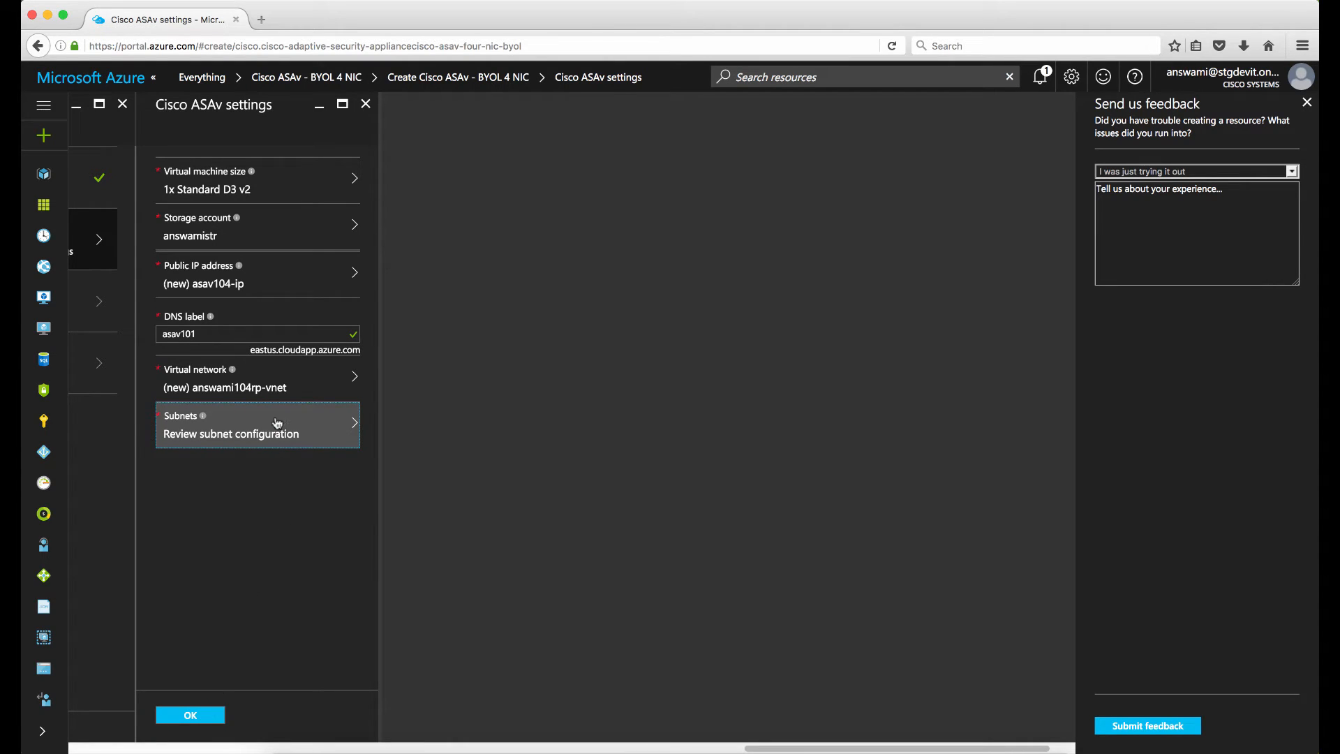
pyautogui.click(230, 425)
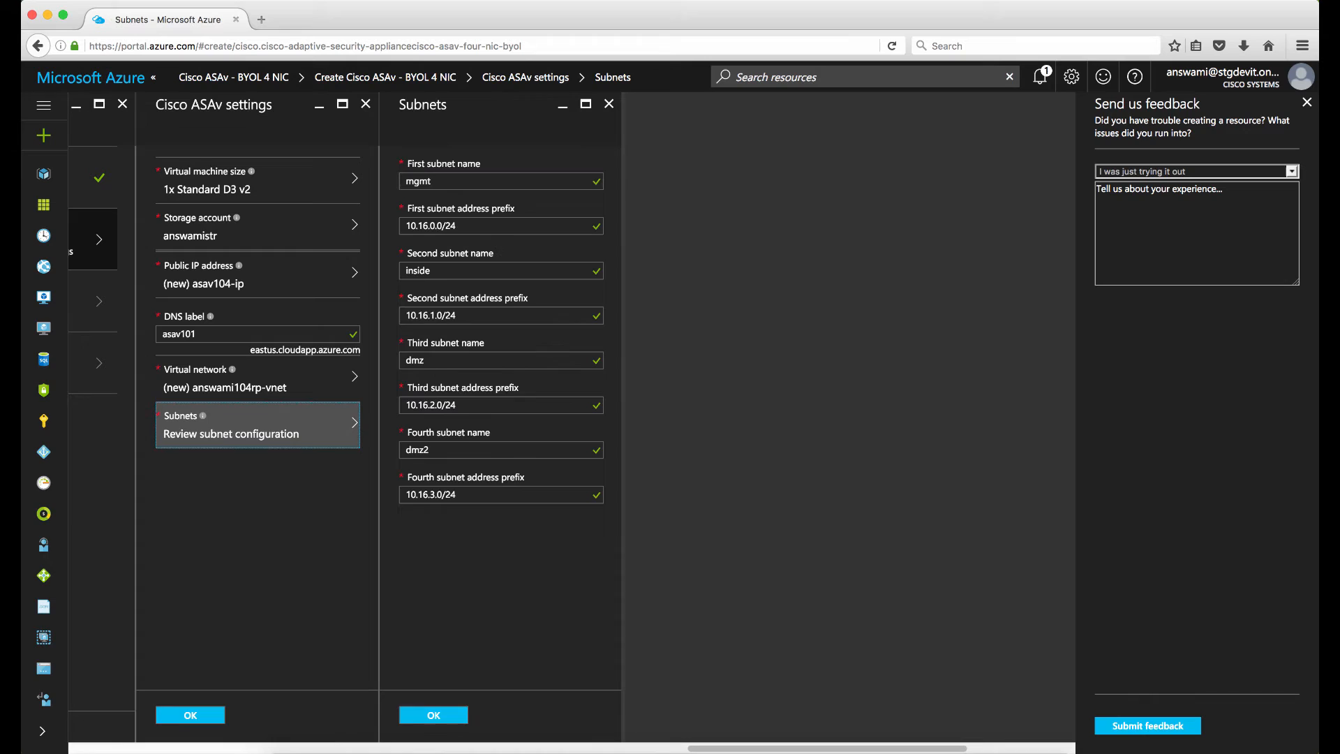
pyautogui.click(433, 715)
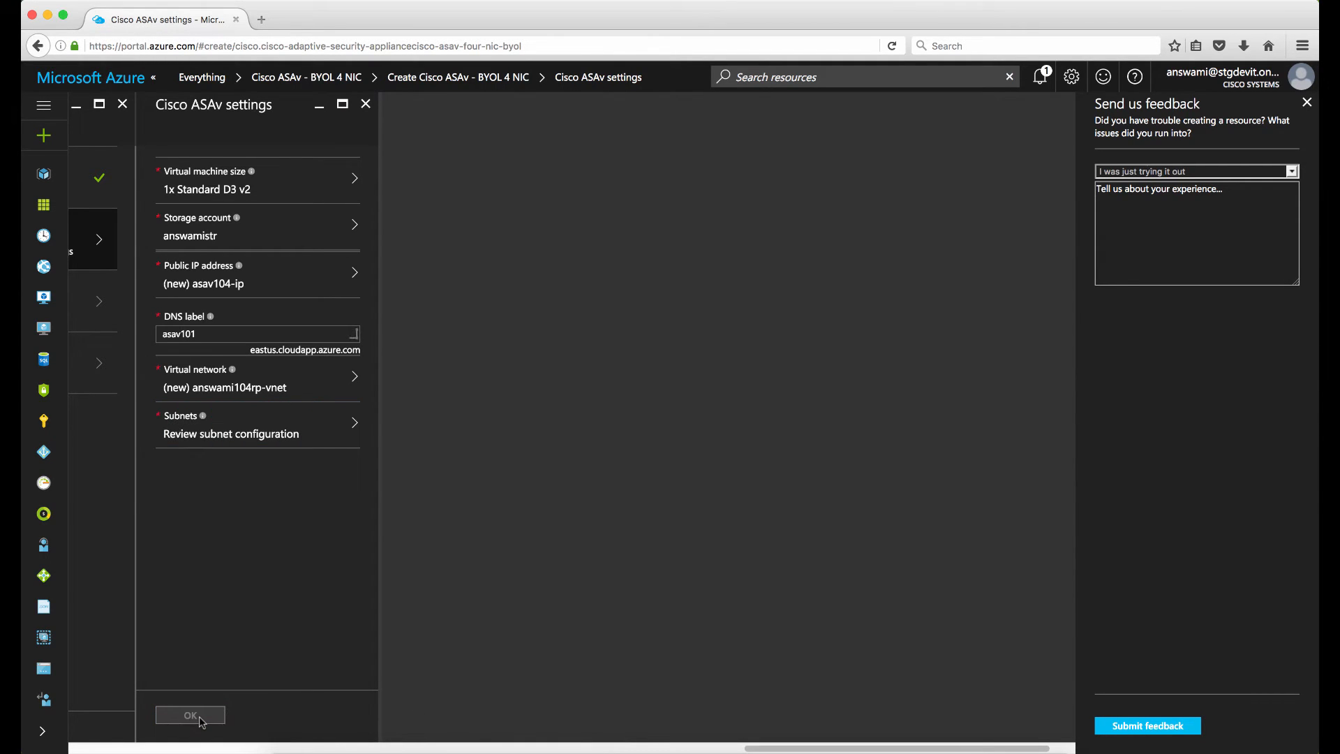
pyautogui.click(189, 715)
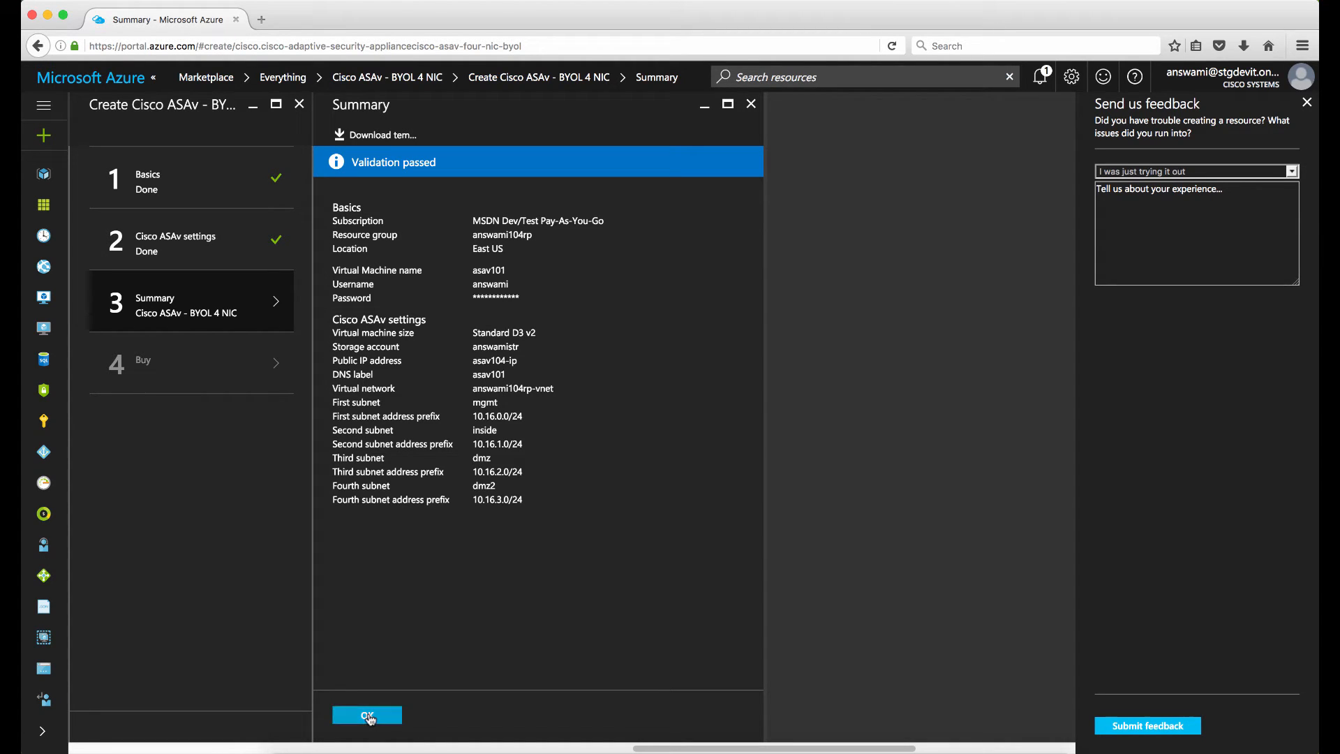
pyautogui.click(367, 715)
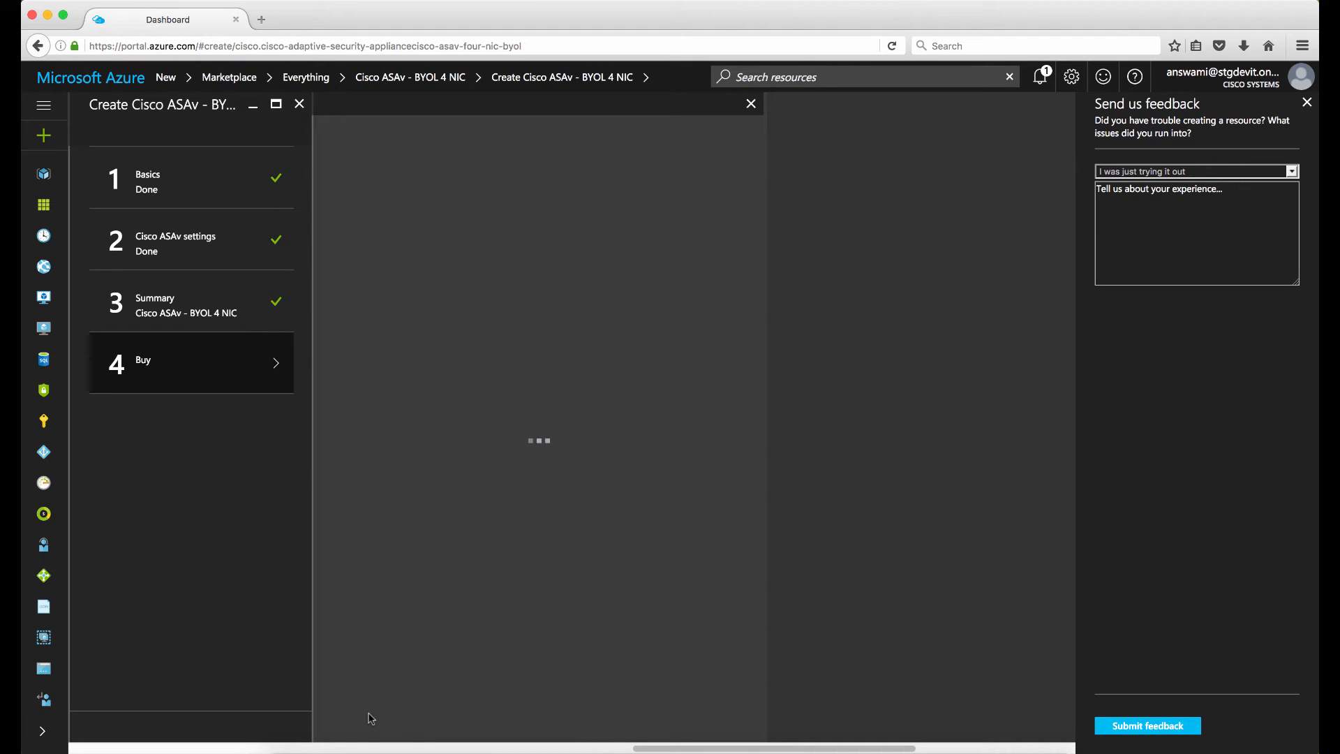
# Confirm the purchase so the ASAv deployment starts
pyautogui.click(191, 362)
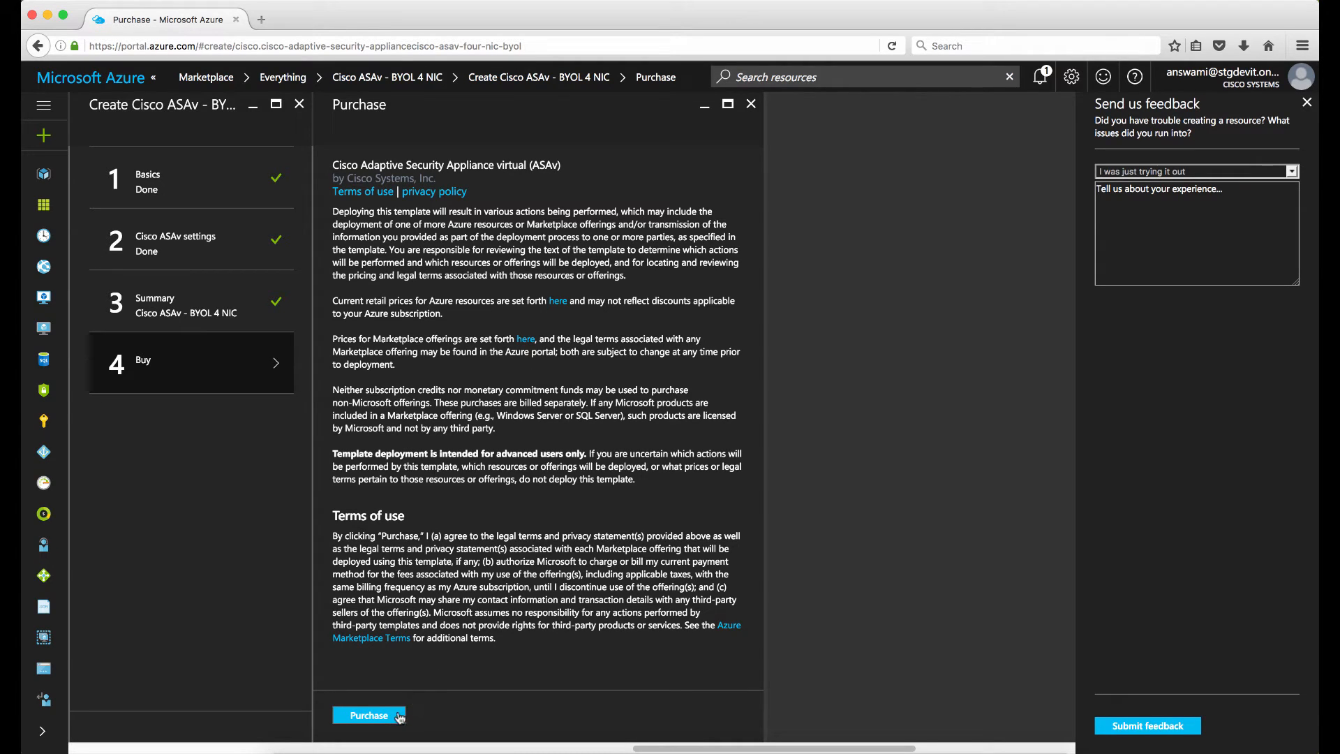
pyautogui.click(369, 714)
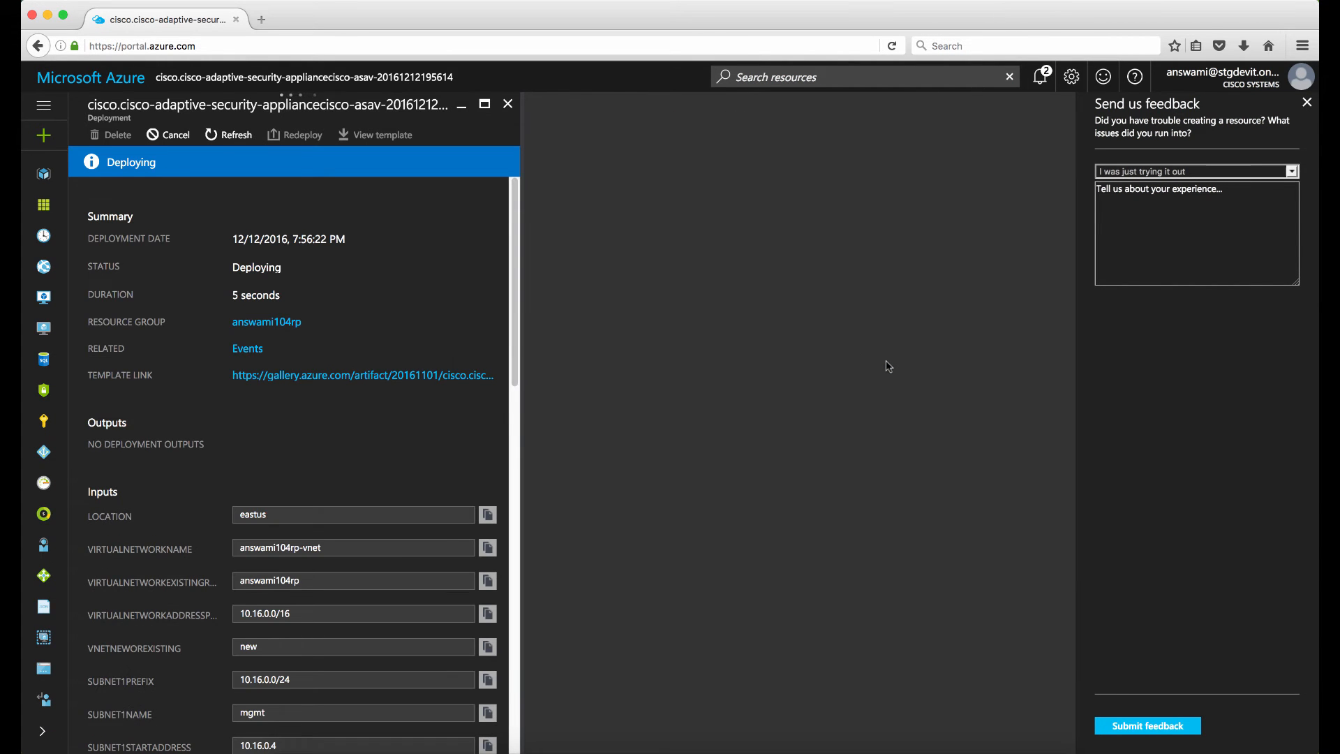
pyautogui.scroll(-3)
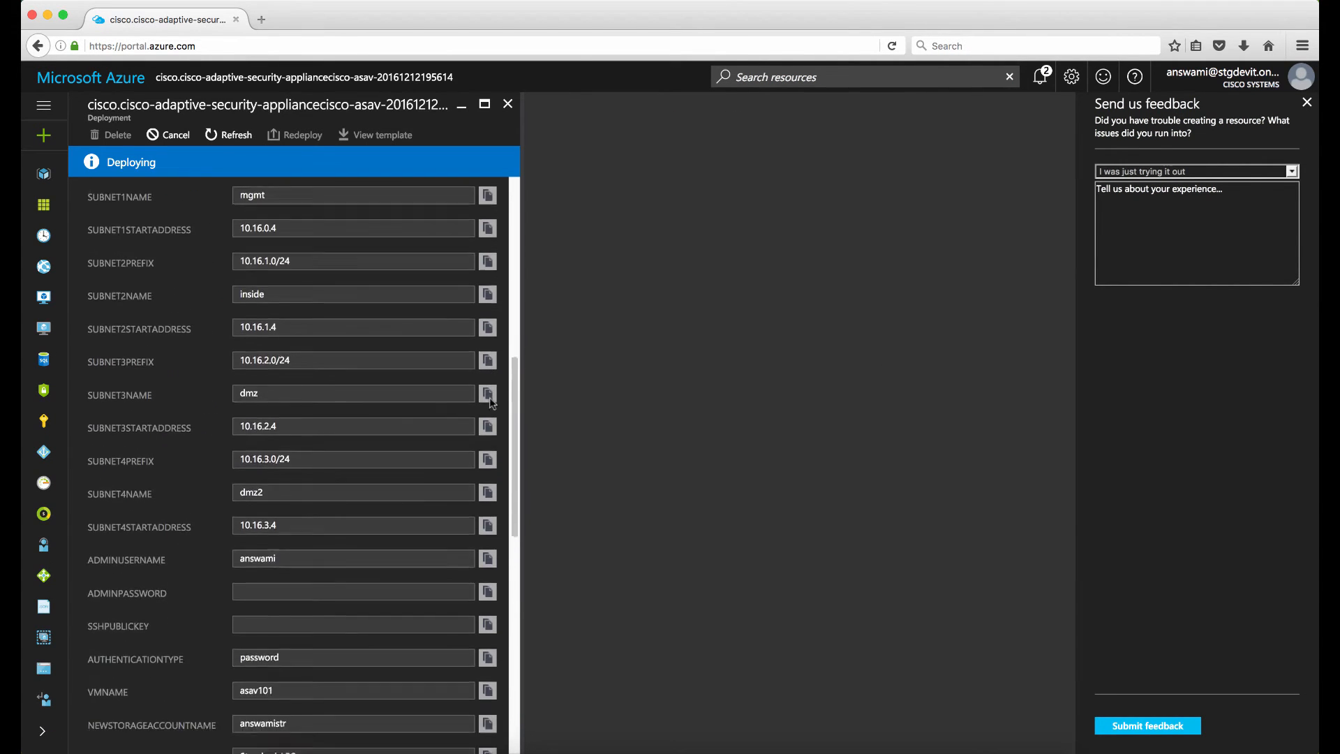
pyautogui.scroll(-3)
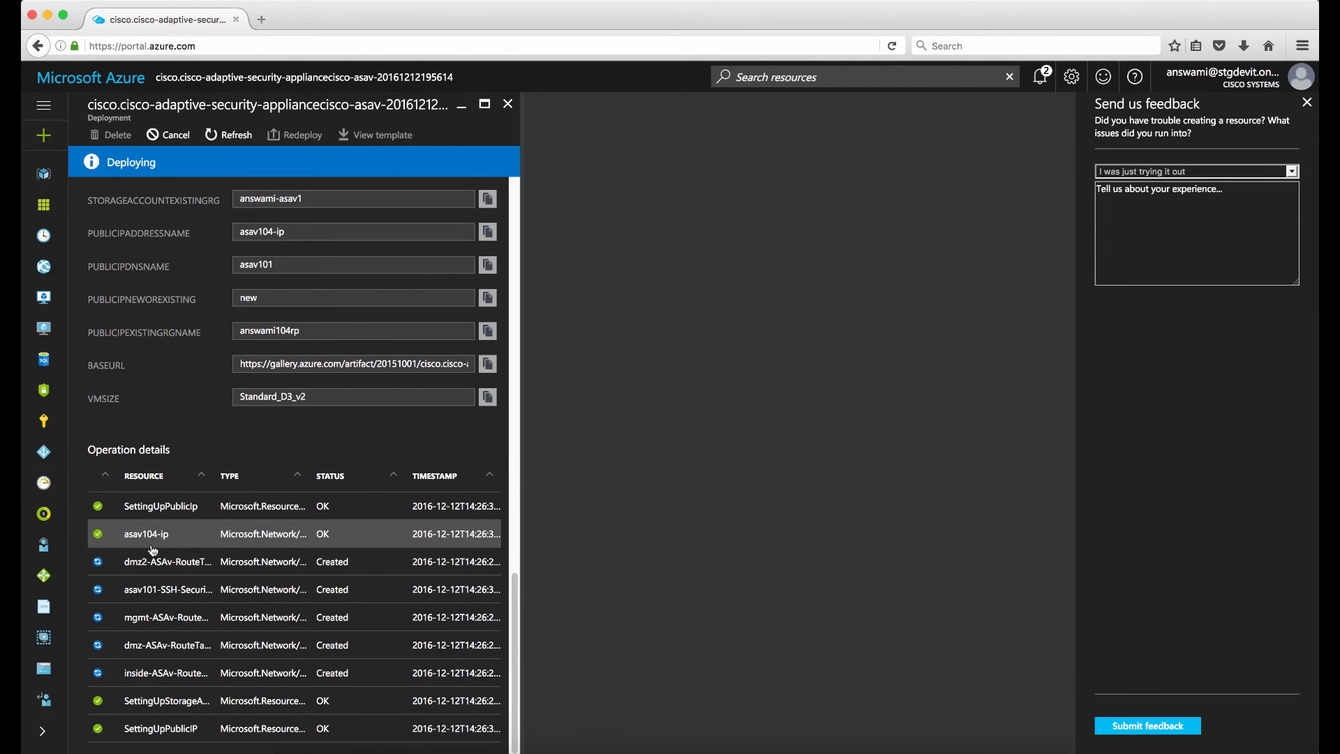
pyautogui.moveTo(160, 506)
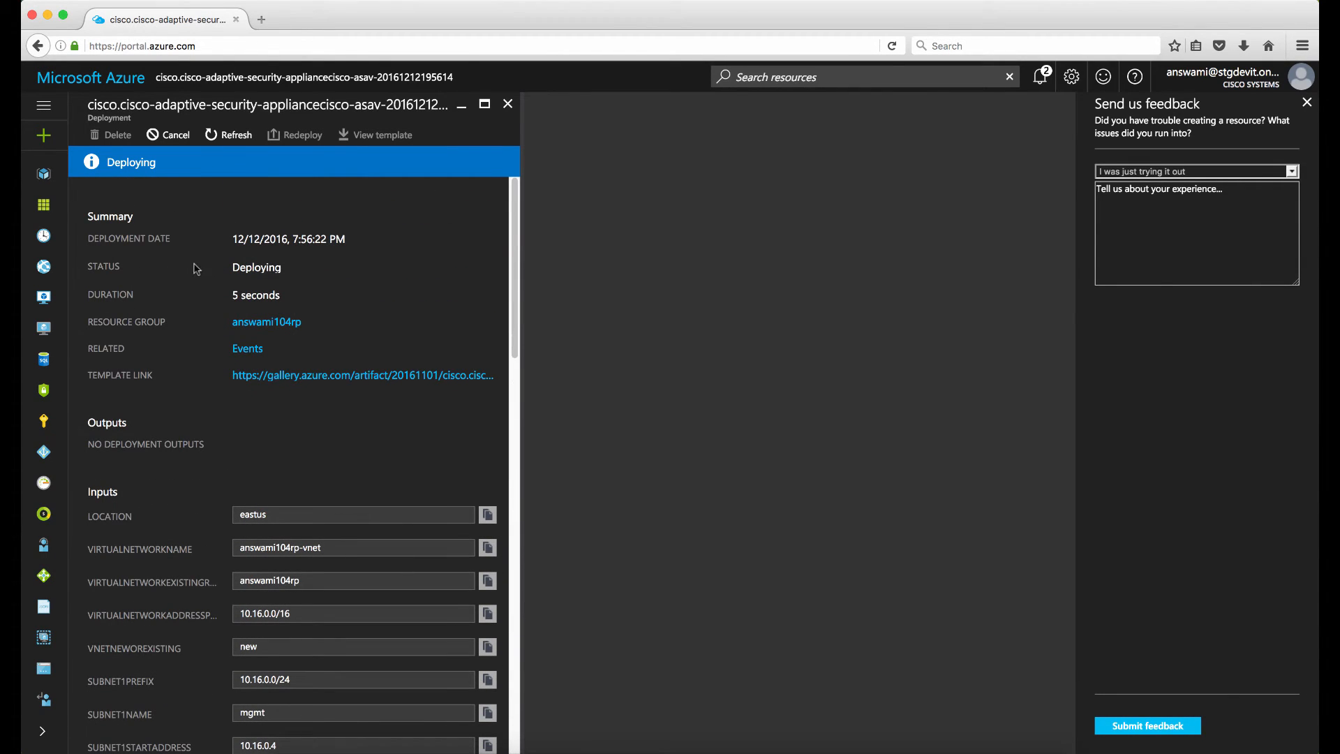
pyautogui.doubleClick(257, 267)
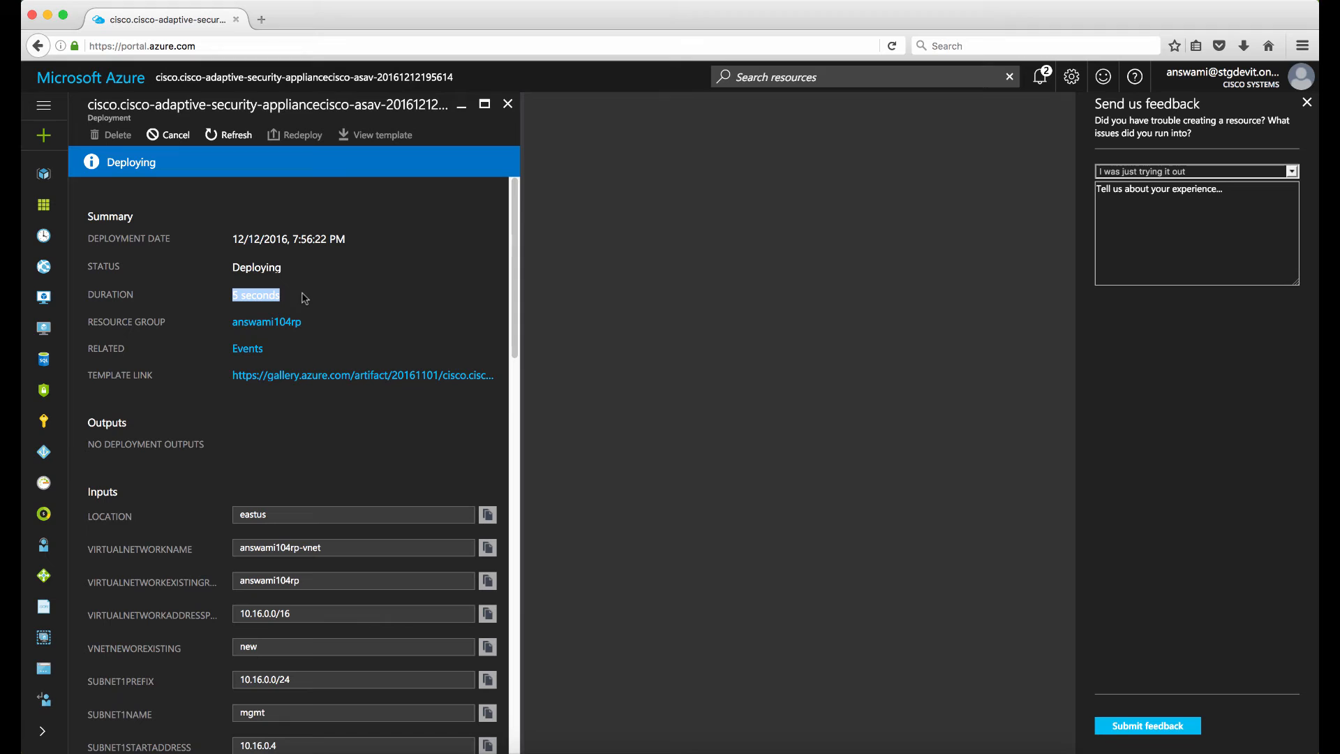
pyautogui.scroll(-3)
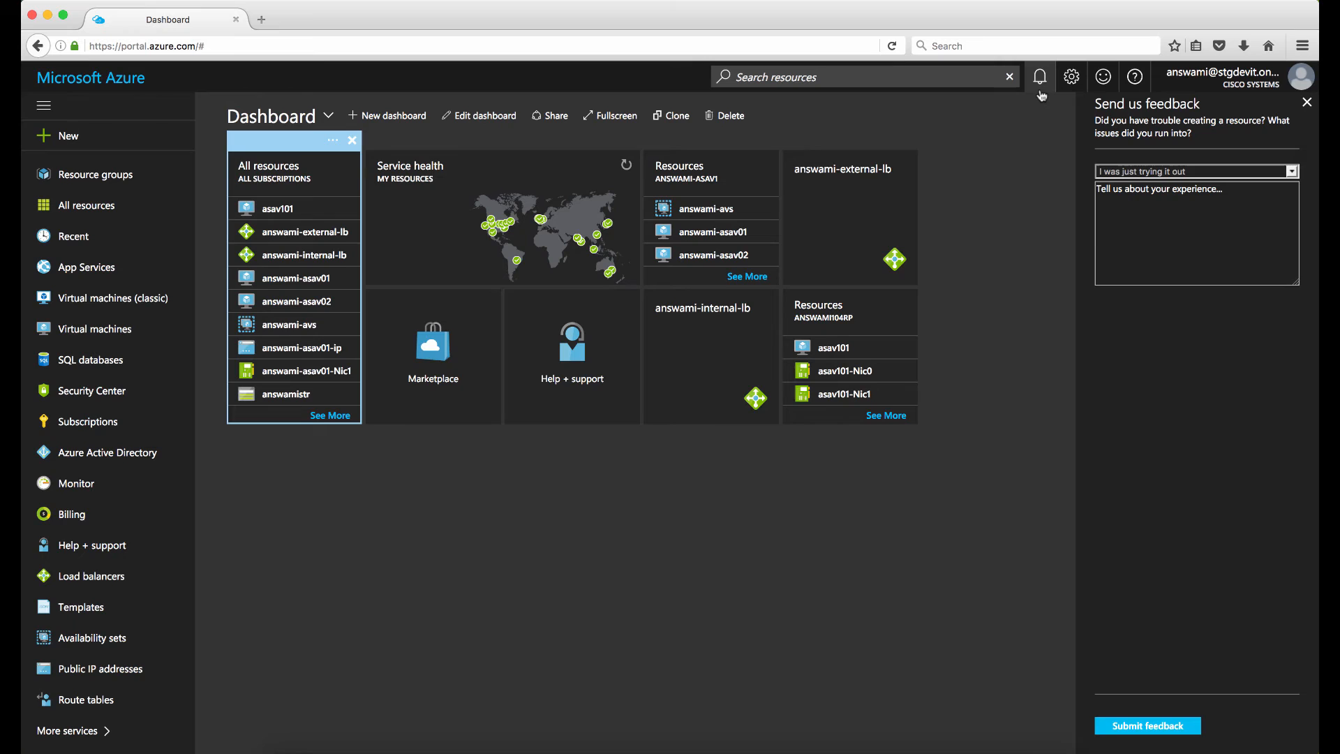
# Review the deployment-succeeded notice and reach the answami104rp resource group's 12 resources
pyautogui.click(1042, 77)
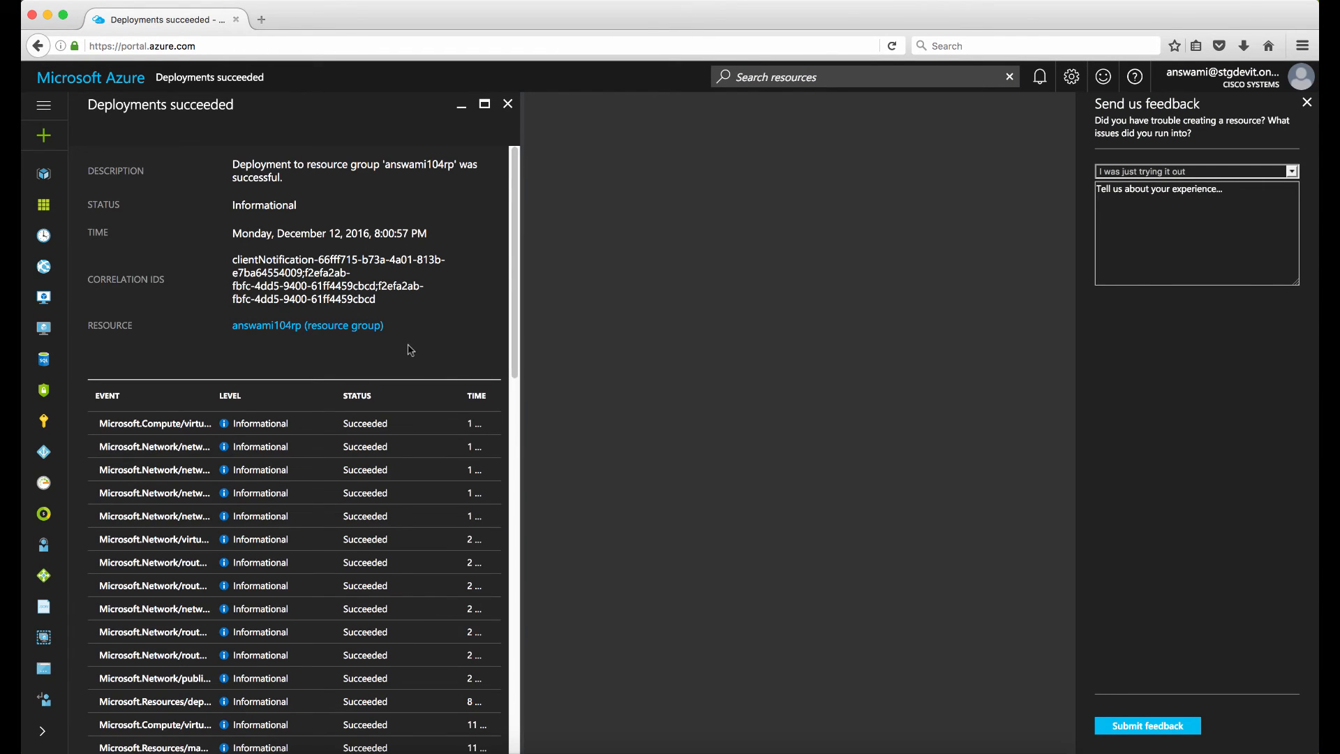
pyautogui.scroll(-3)
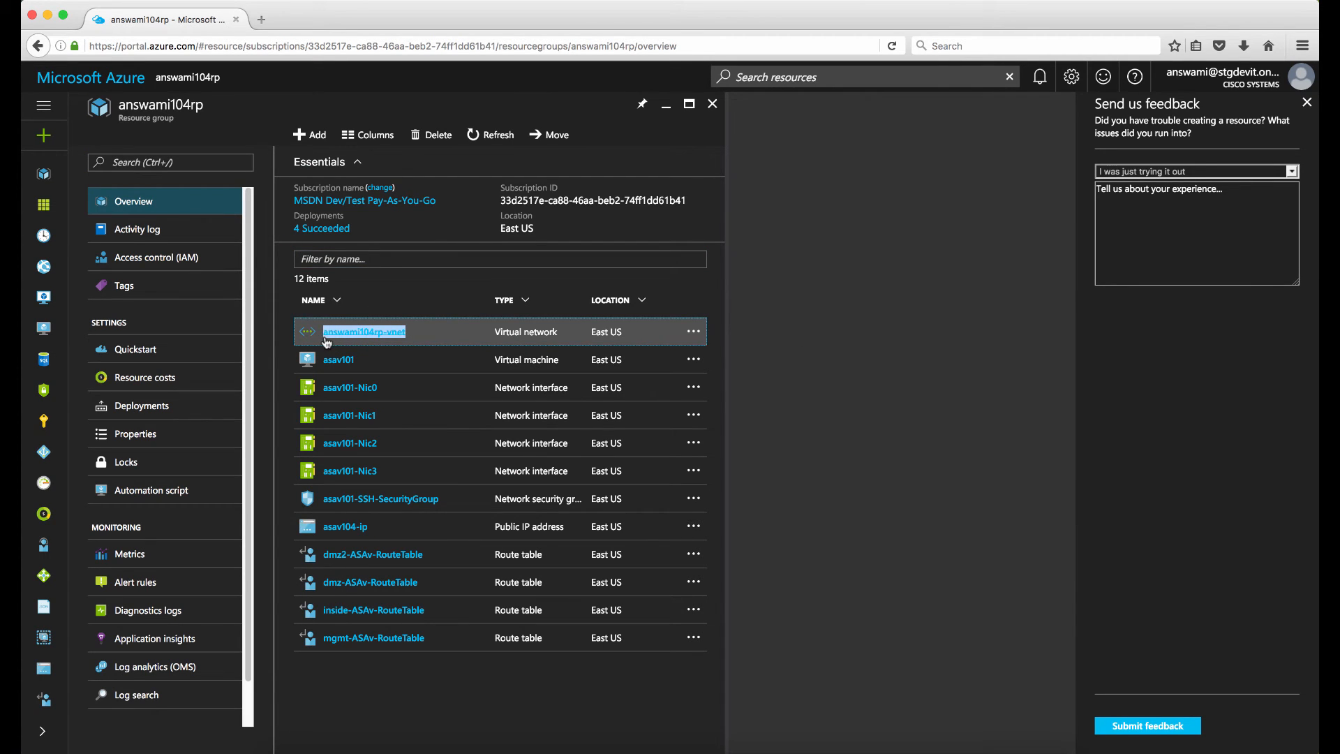
pyautogui.moveTo(338, 359)
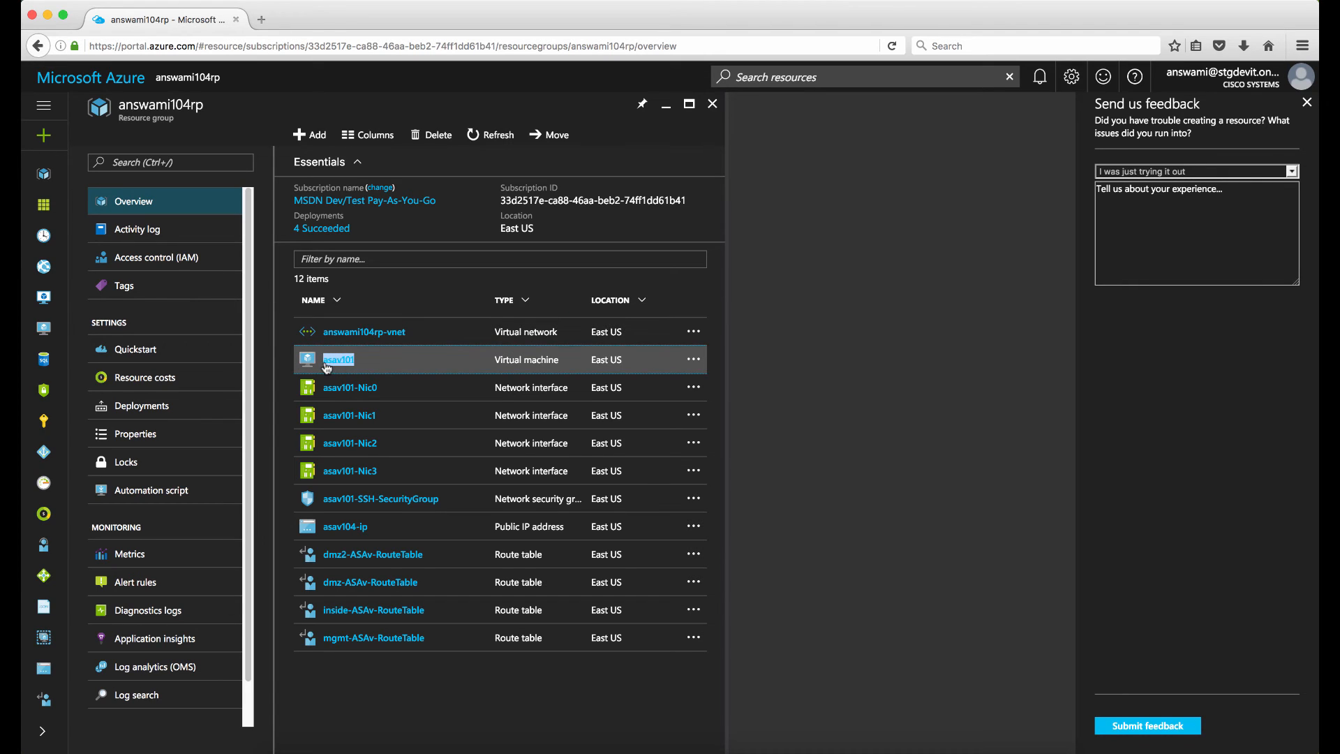
# Bring up the asav101 virtual machine overview showing it Running
pyautogui.click(337, 359)
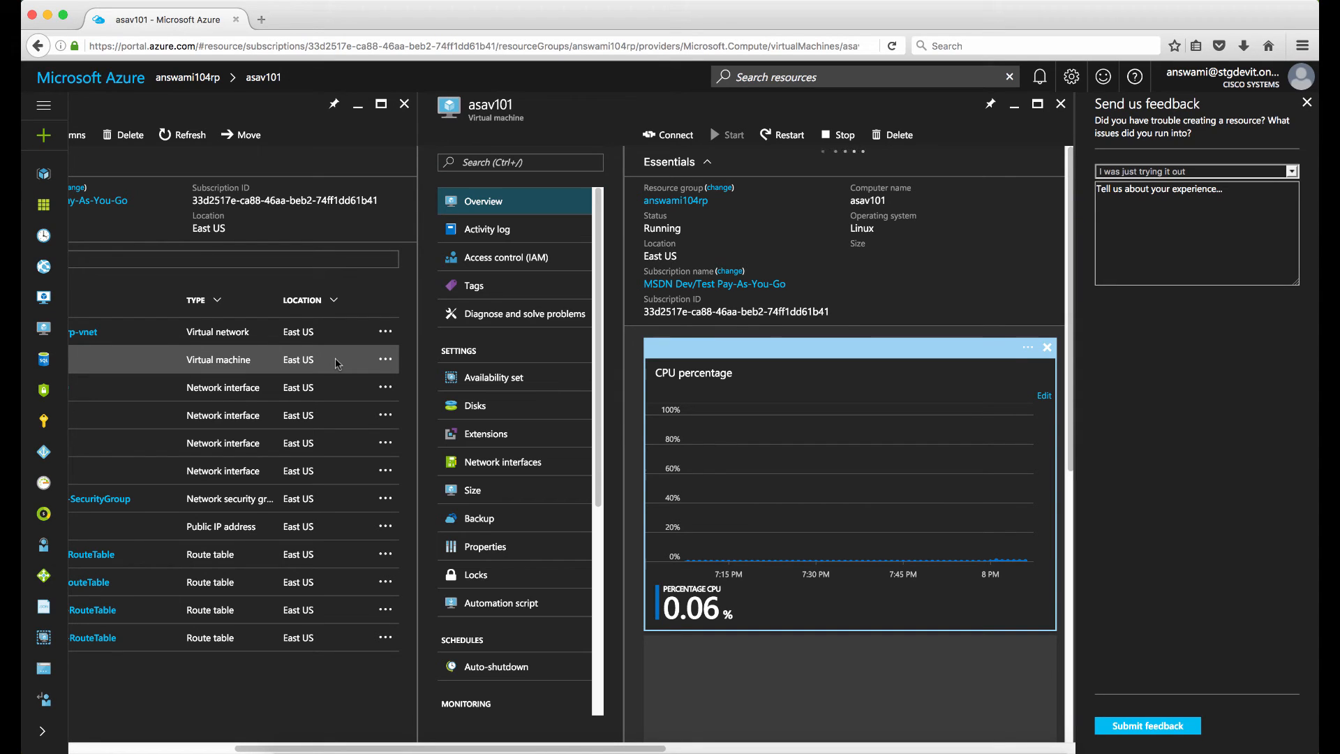
pyautogui.moveTo(395, 364)
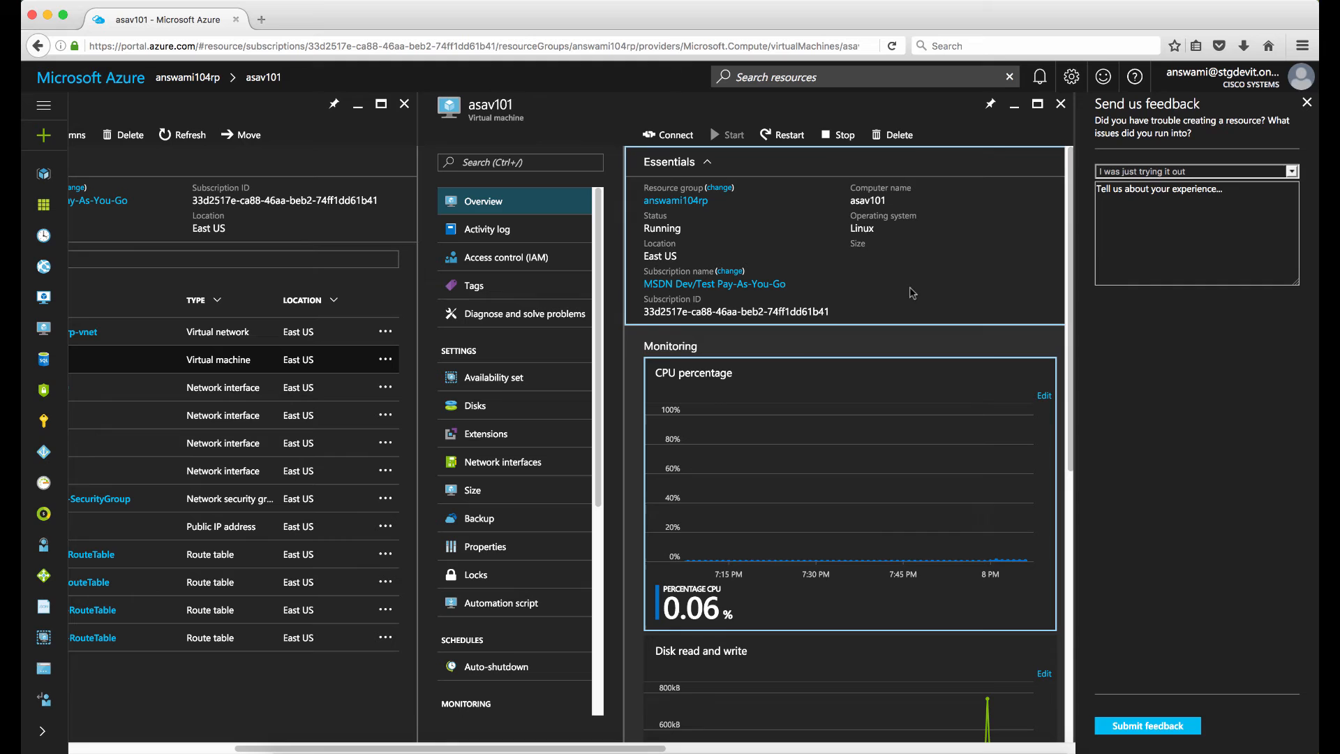
pyautogui.moveTo(939, 741)
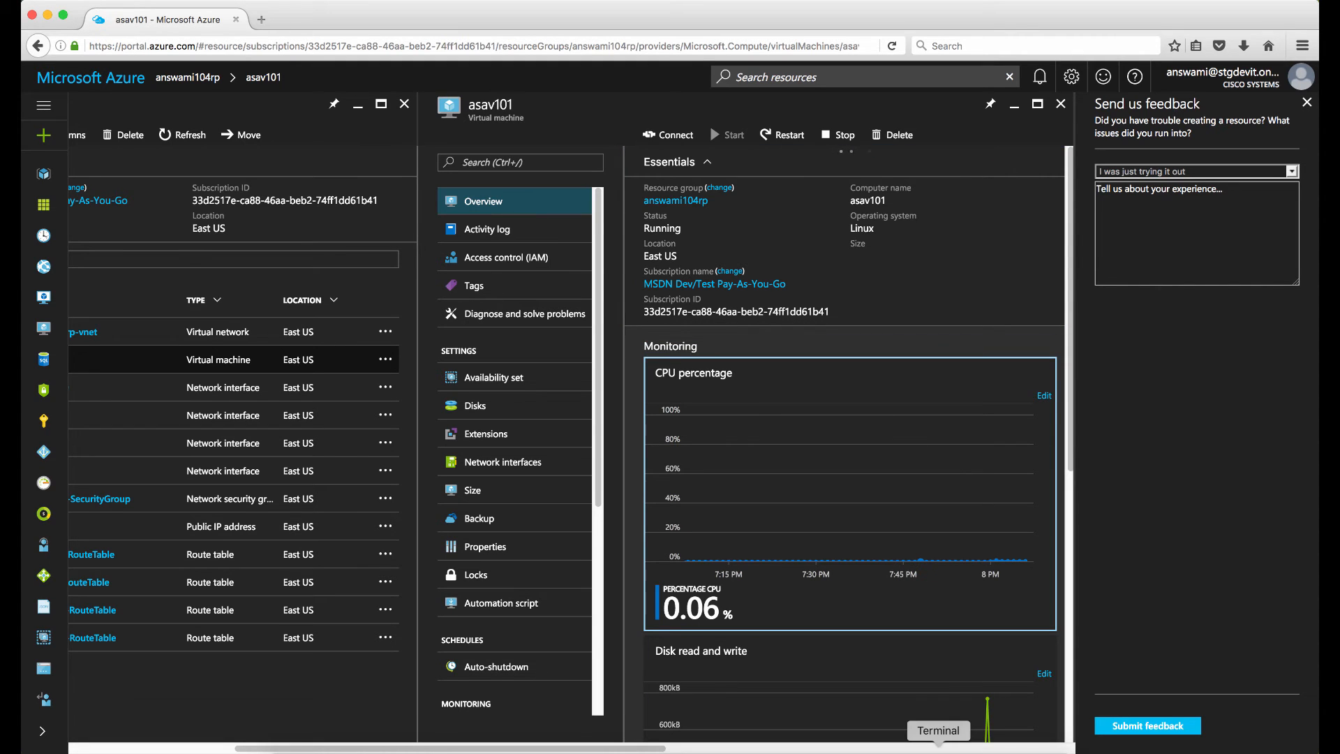
# SSH into the ASAv at 40.76.95.76 as the admin user with legacy ssh-dss and DH group1 algorithms
pyautogui.click(939, 731)
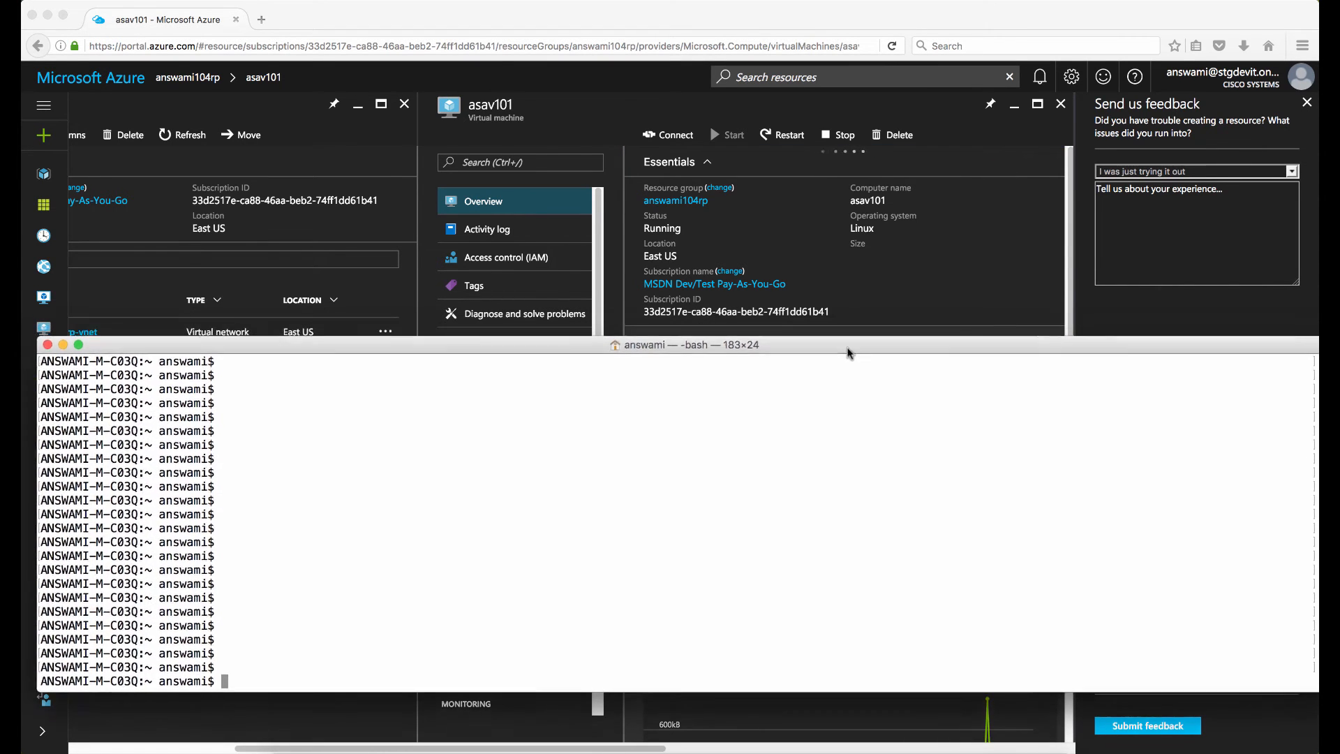
pyautogui.write('ssh -oHostKeyAlgorithms=+ssh-dss -oKexAlgorithms=+diffie-hellman-group1-sha1 Public IP address/DNS name labe')
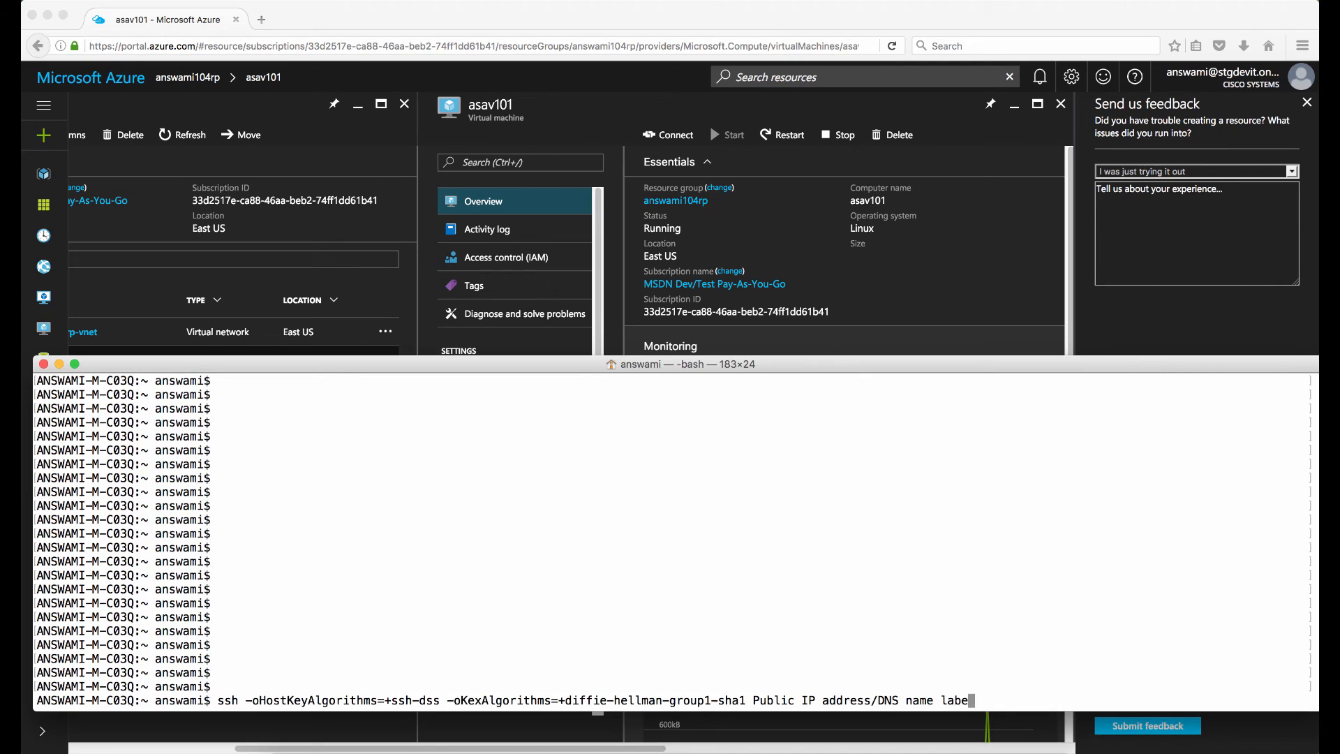
pyautogui.press('Backspace')
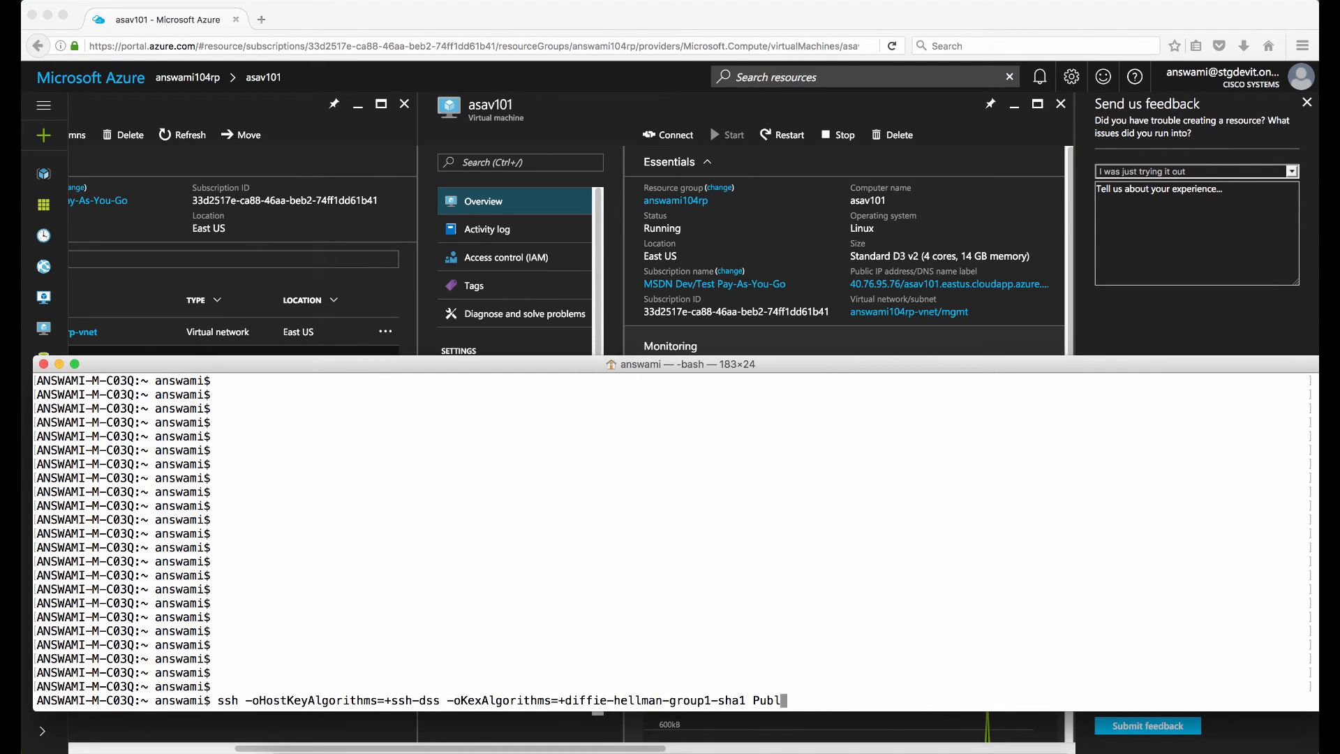
pyautogui.press('Backspace')
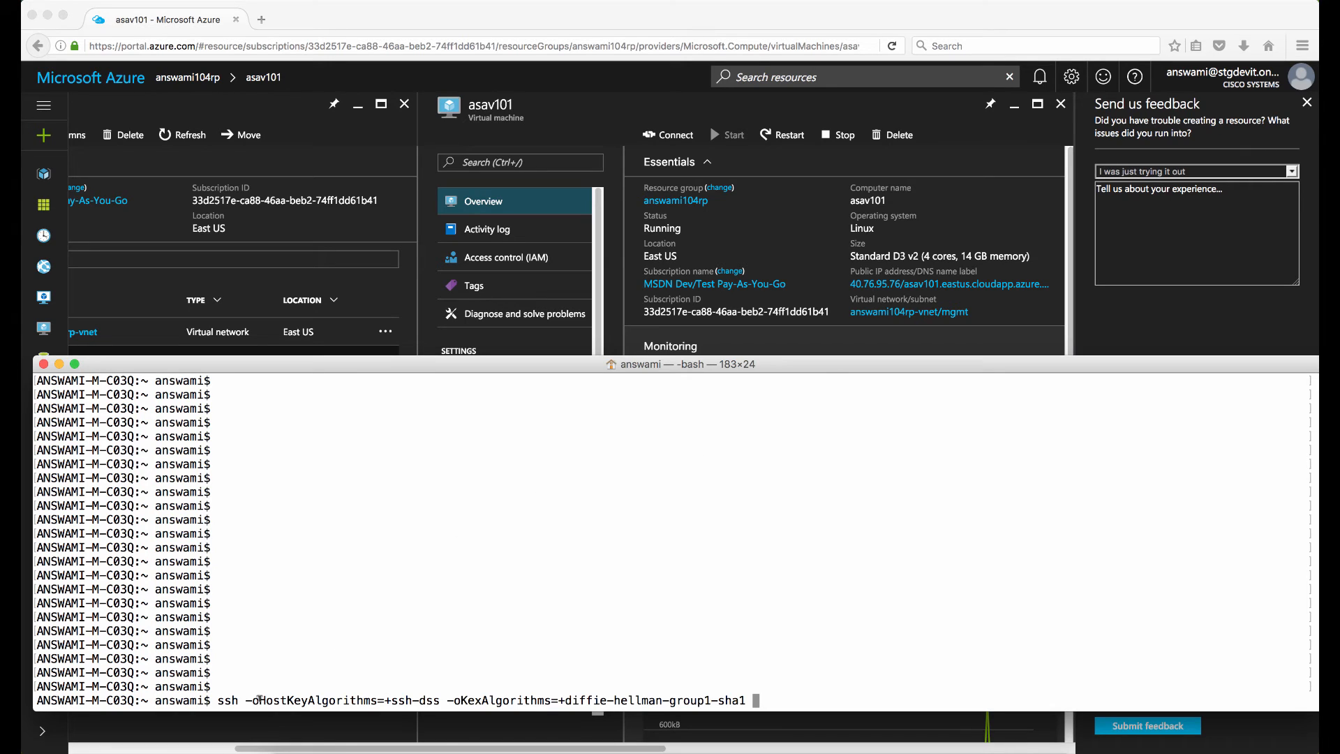
pyautogui.moveTo(246, 700); pyautogui.dragTo(721, 699)
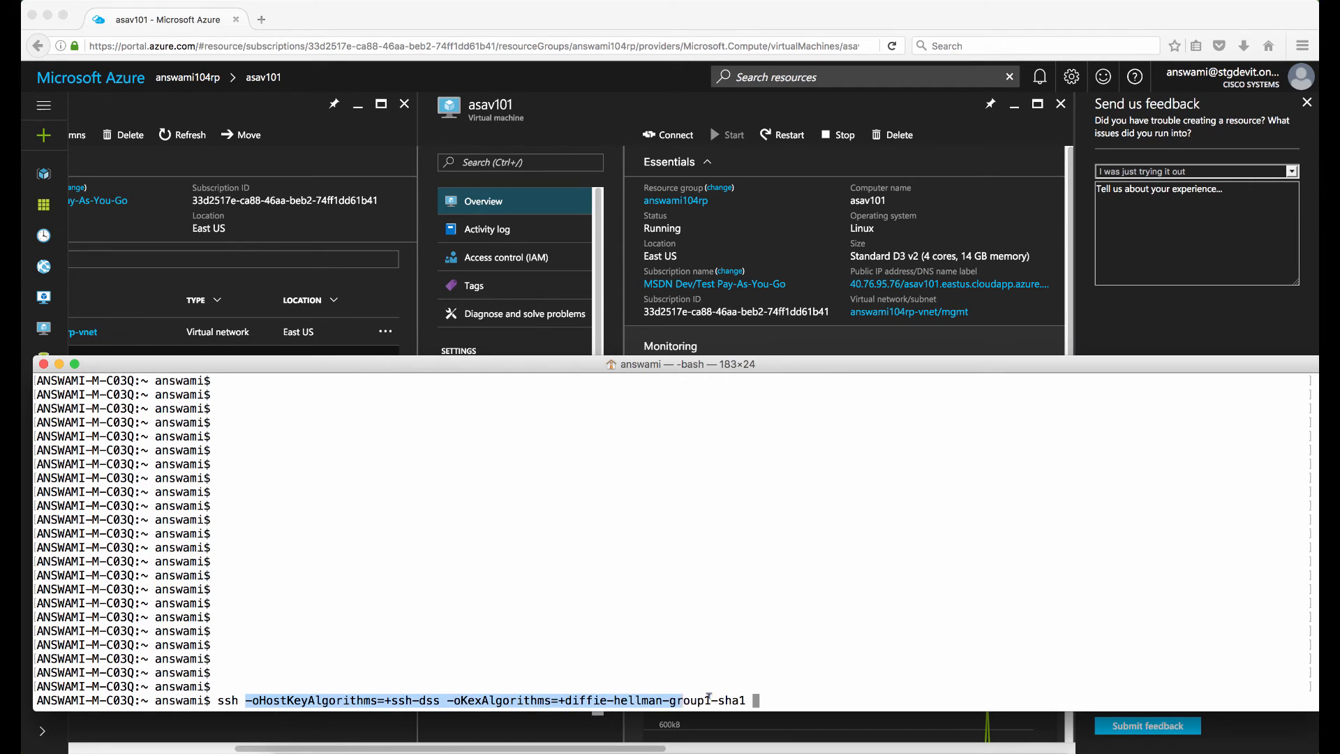
pyautogui.write('1')
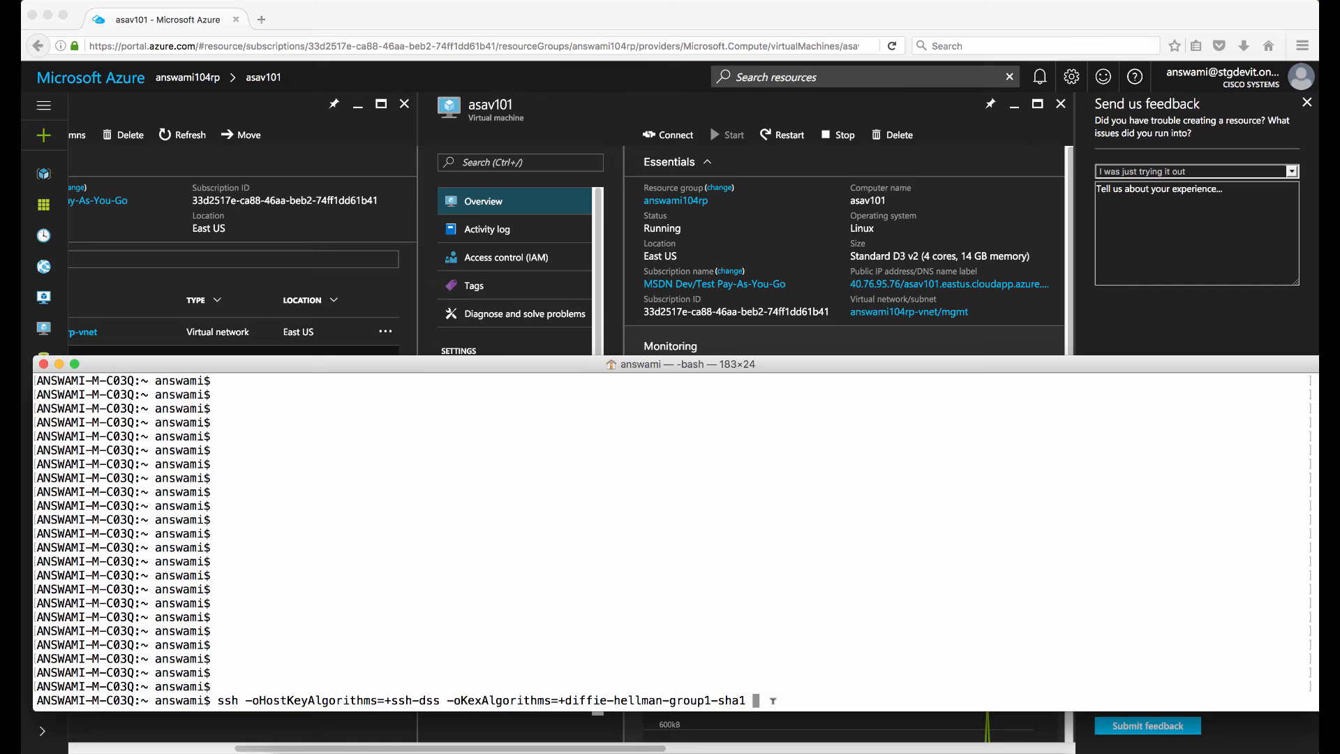
pyautogui.write('adm')
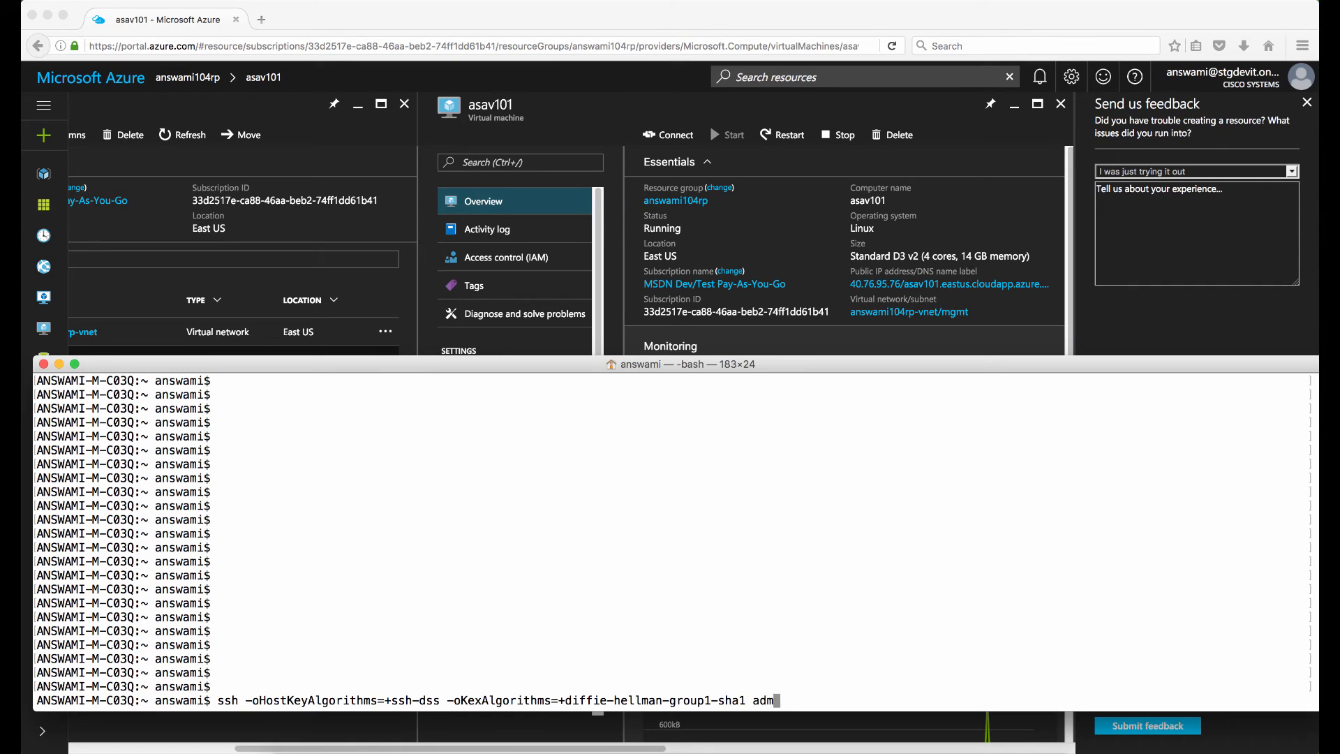
pyautogui.write('answami@')
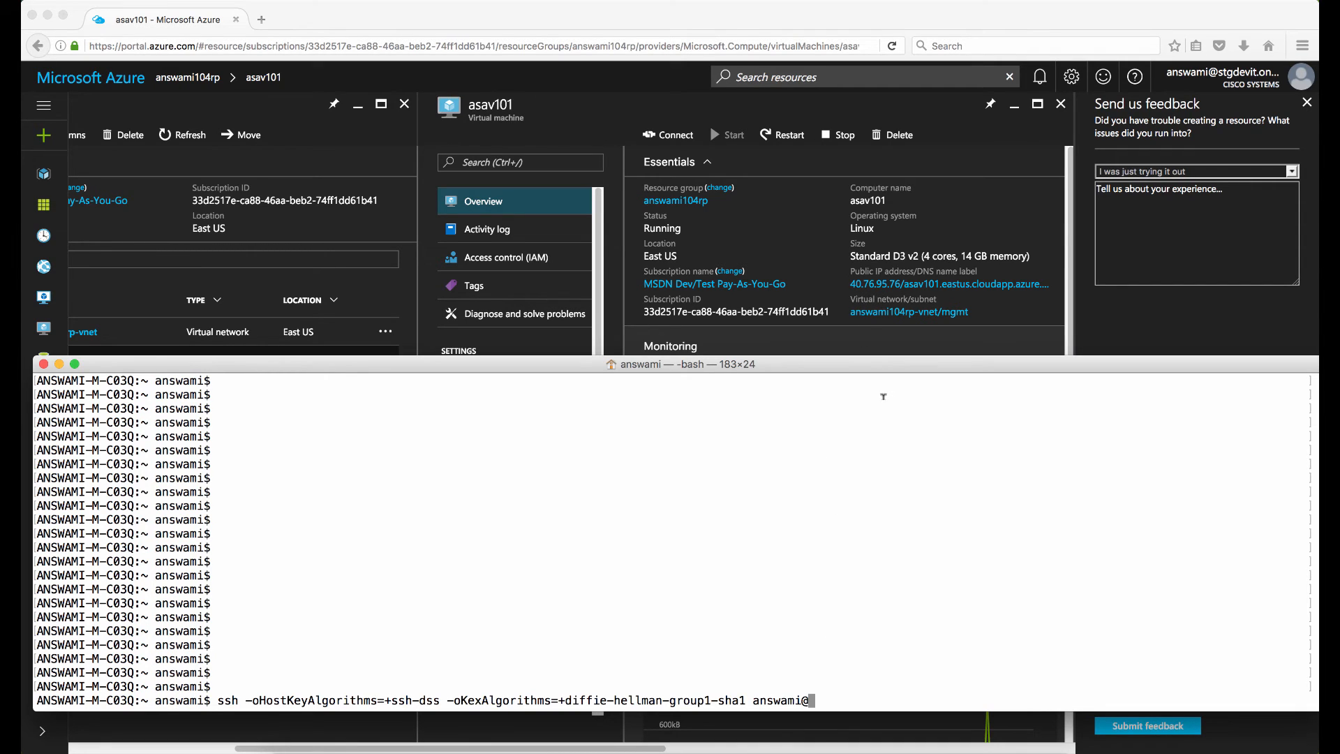
pyautogui.write('40.')
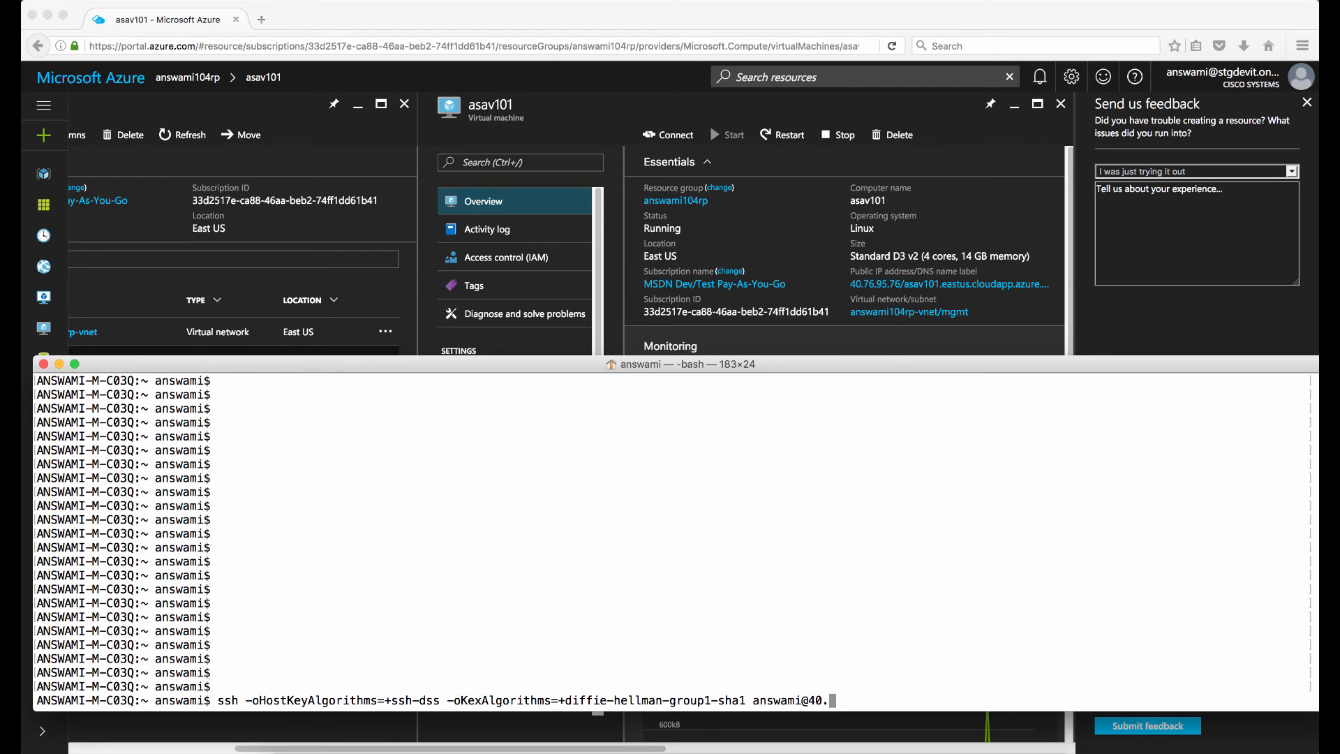
pyautogui.write('76.95.76')
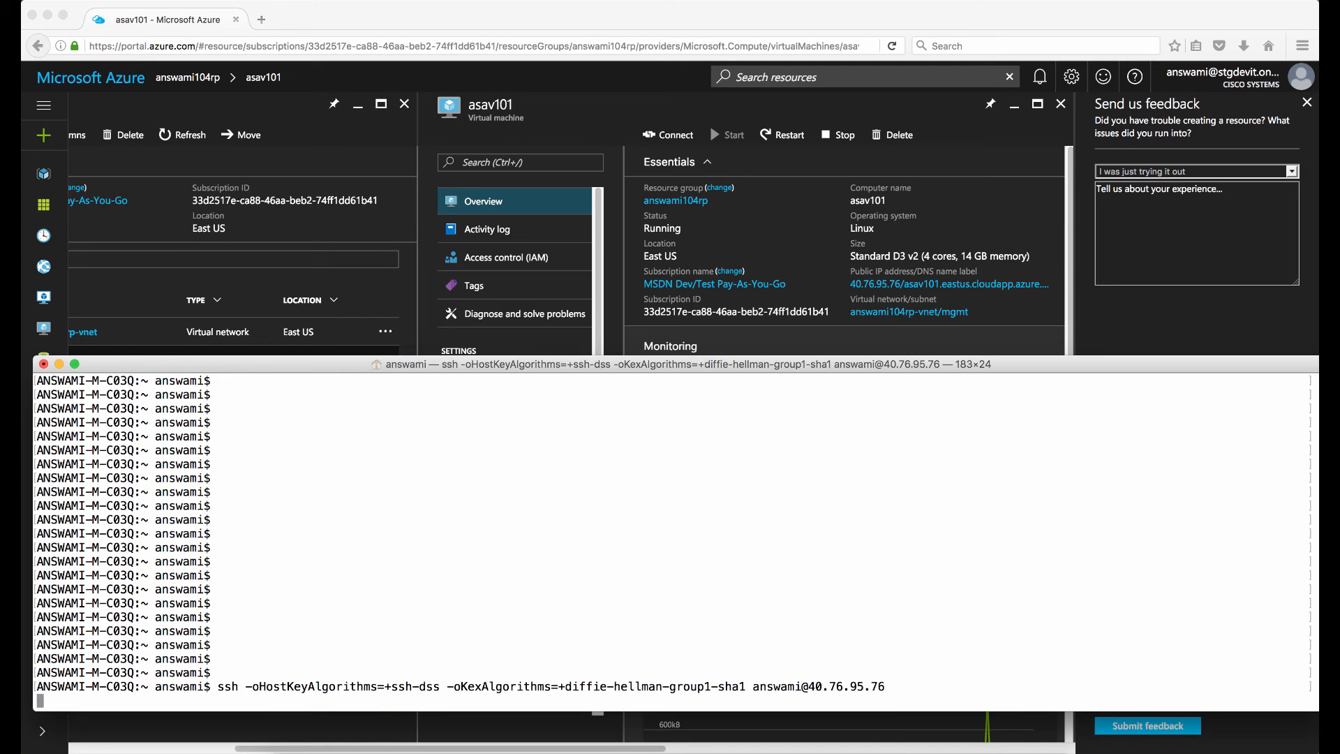
pyautogui.press('Return')
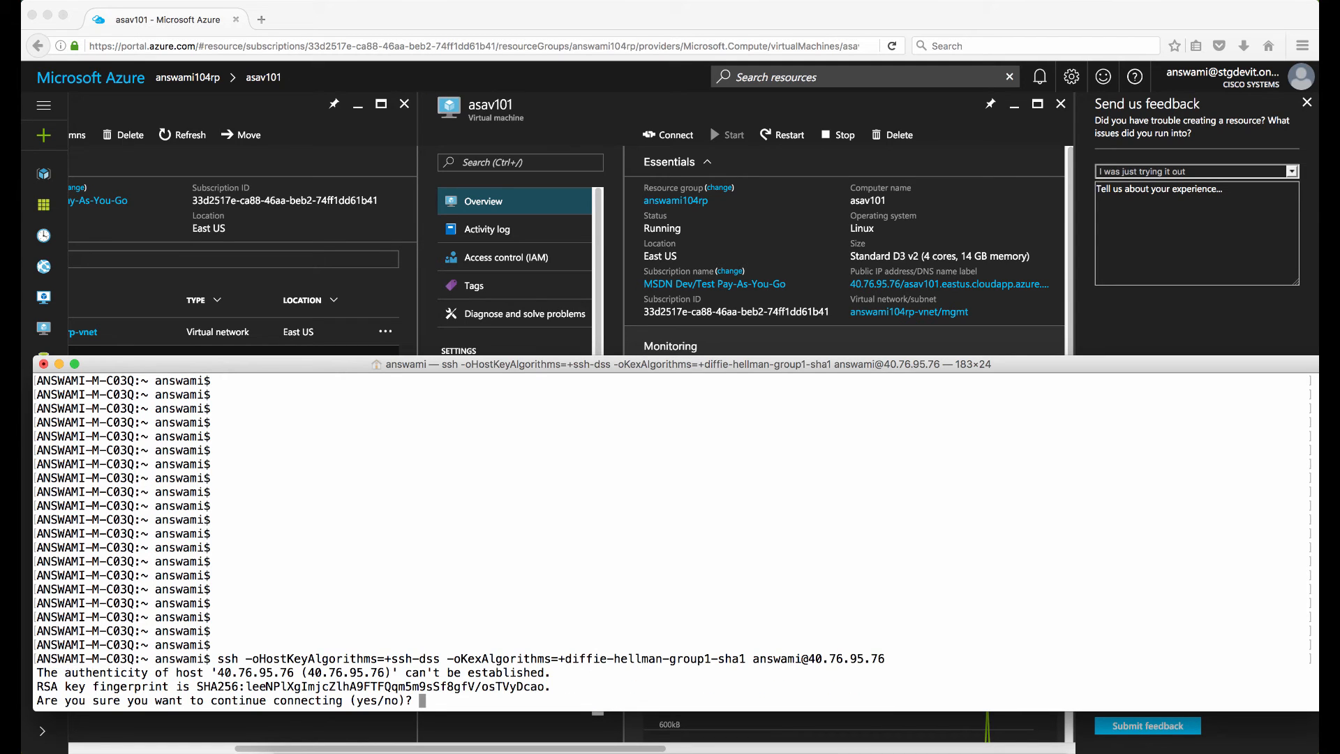
pyautogui.write('yes')
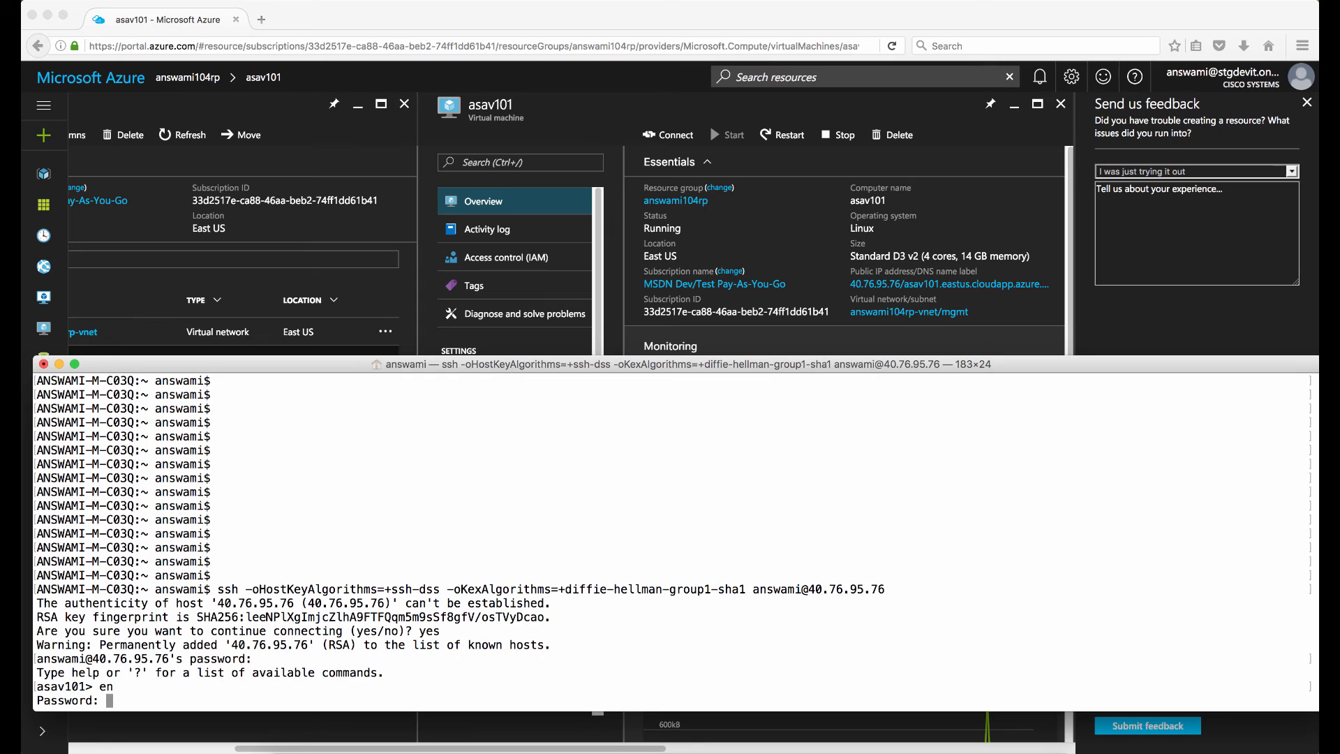
# Enter config mode, check interface IPs, and name interface g0/0 inside
pyautogui.write('con')
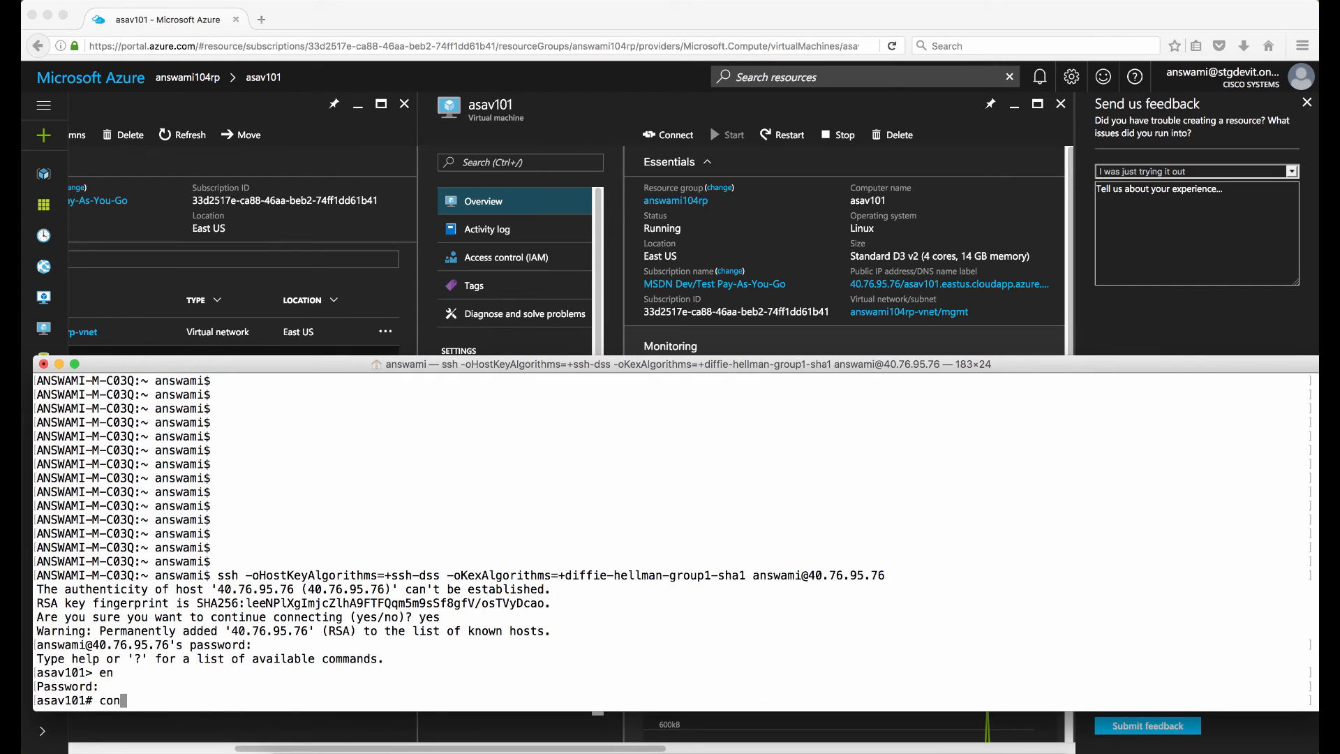
pyautogui.write('conf t')
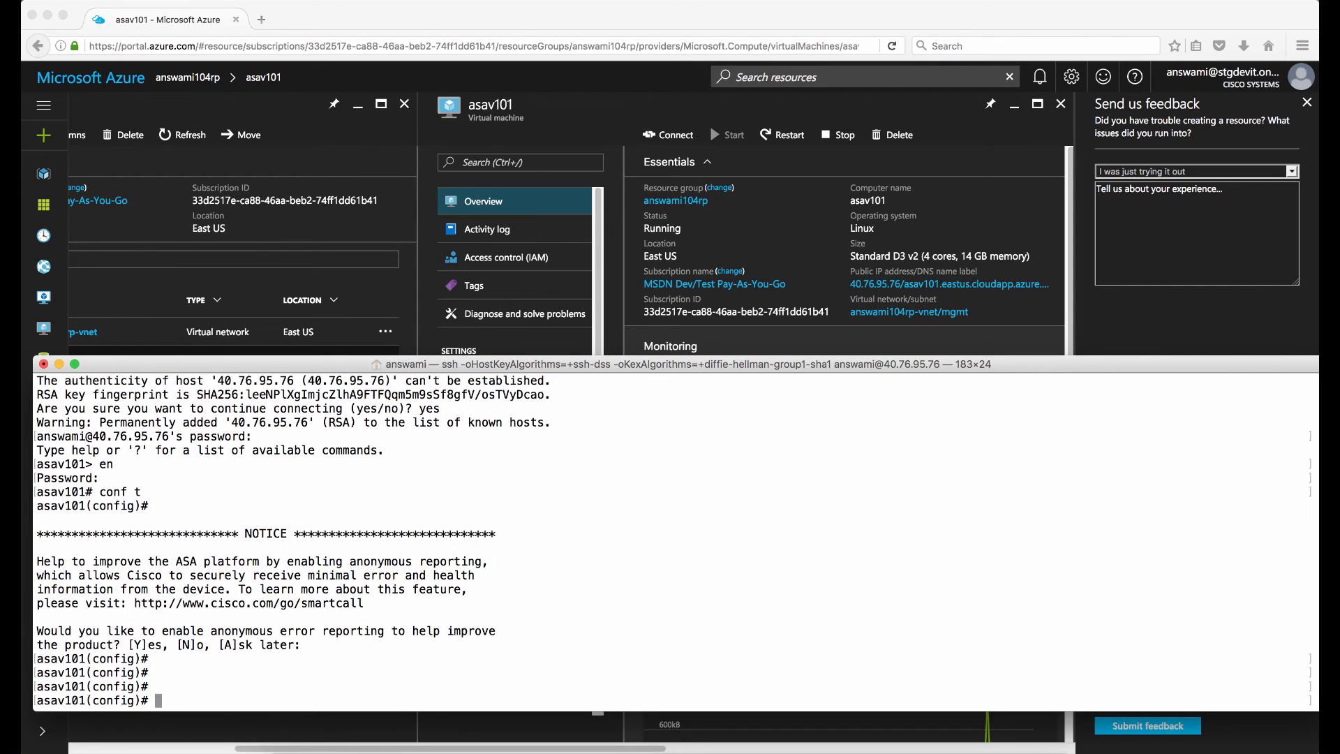
pyautogui.write('sh ip')
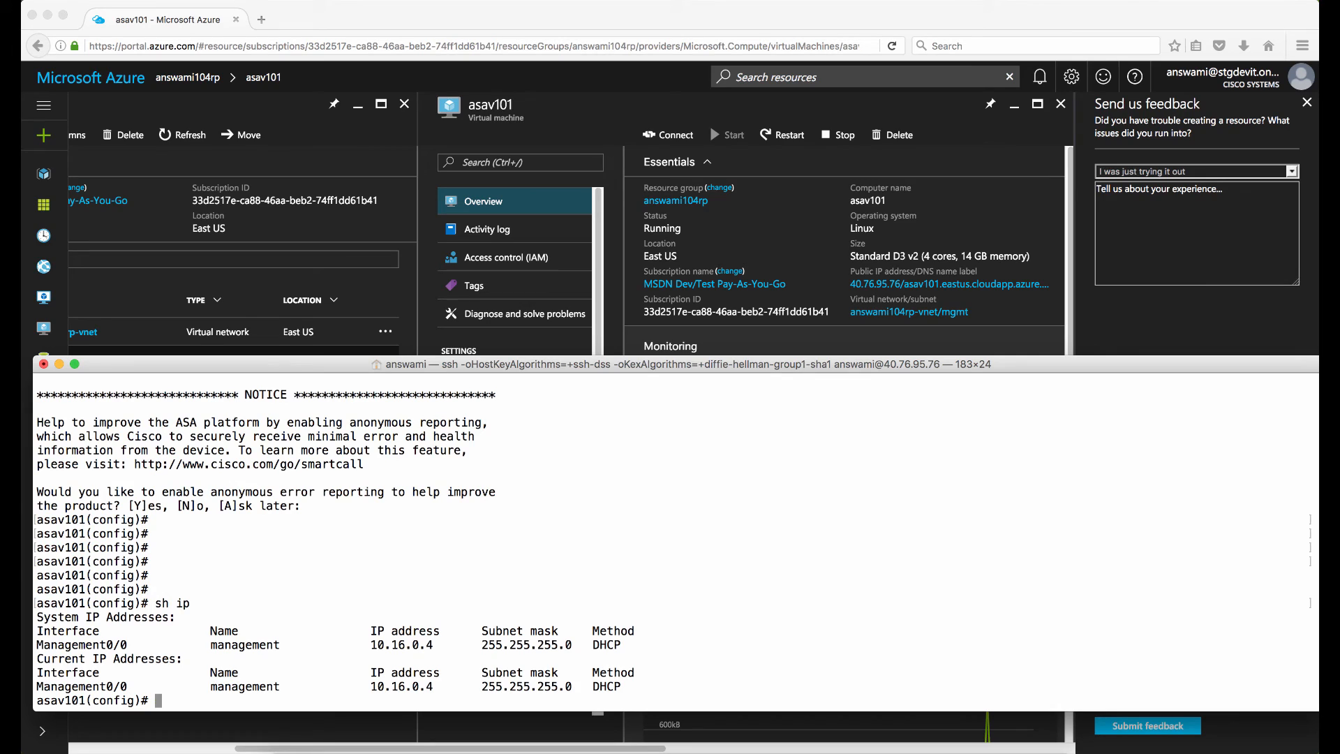
pyautogui.write('inter')
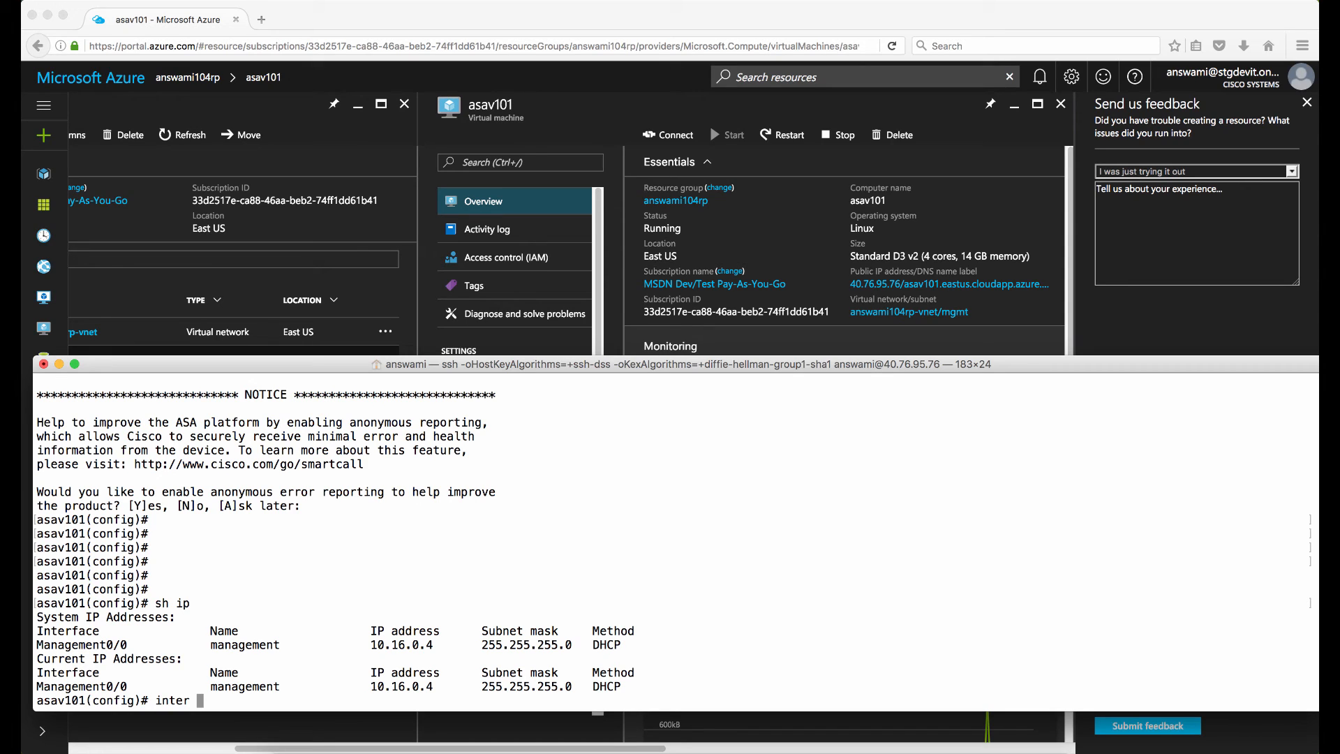
pyautogui.write('g0/0')
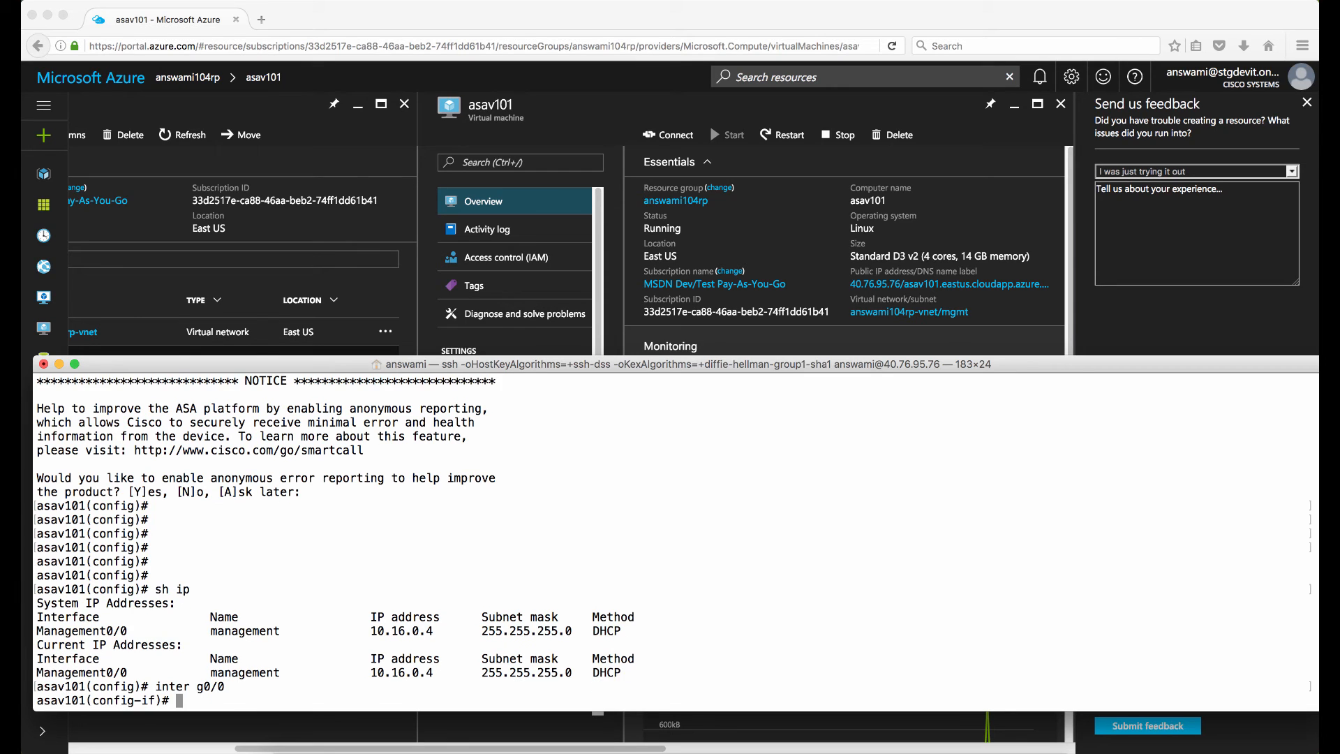
pyautogui.write('nameif')
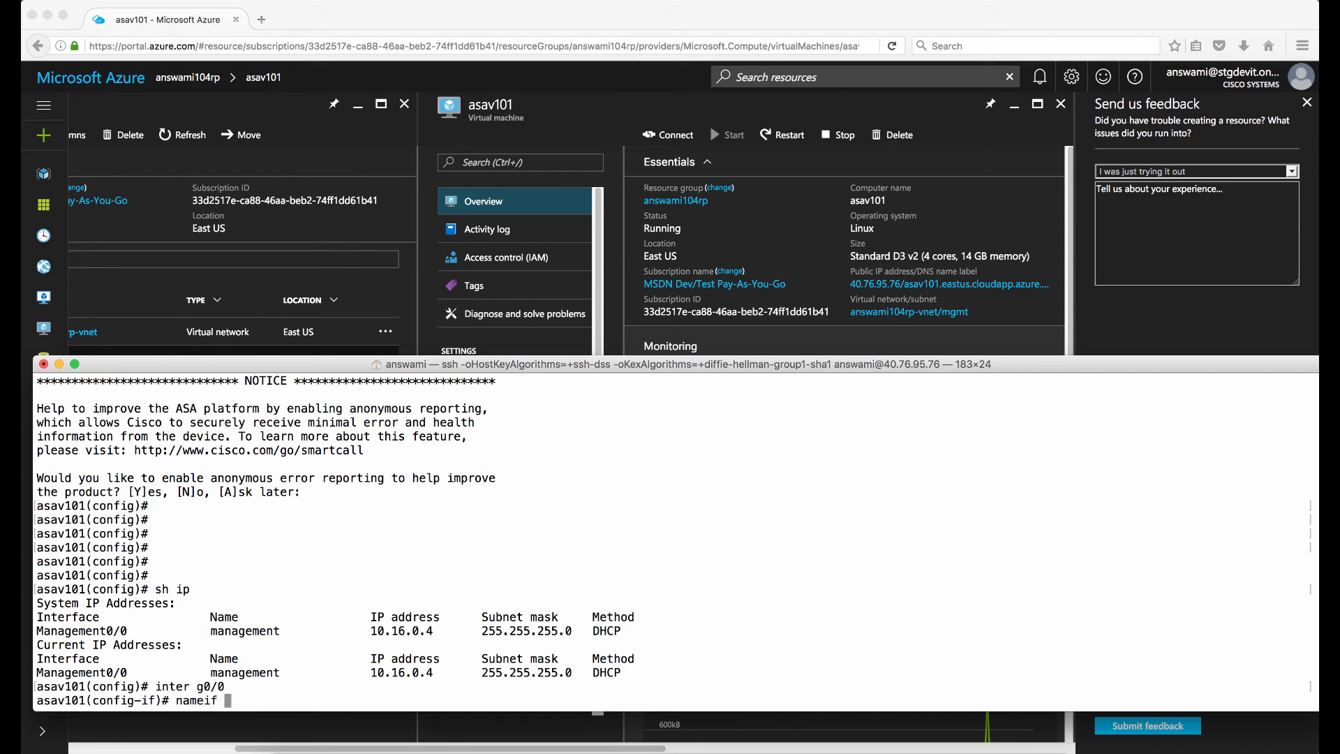
pyautogui.write('isni')
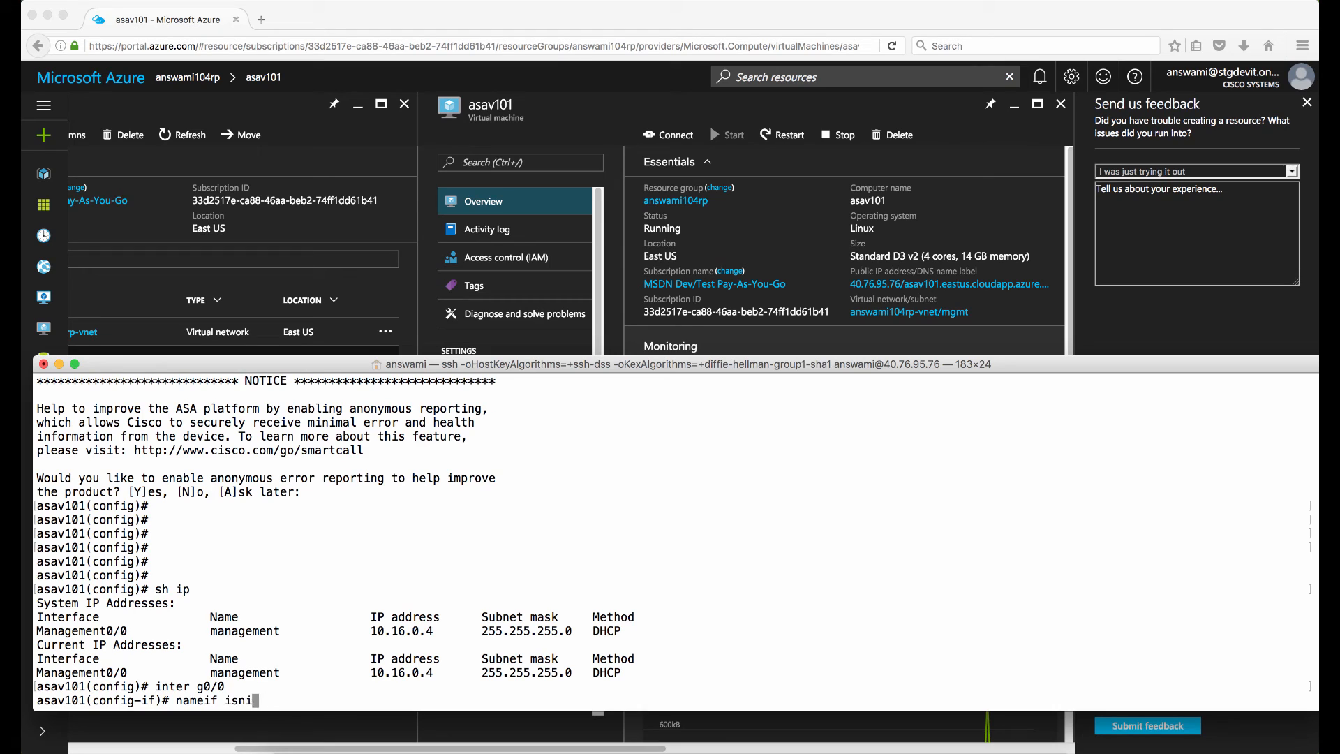
pyautogui.write('inside')
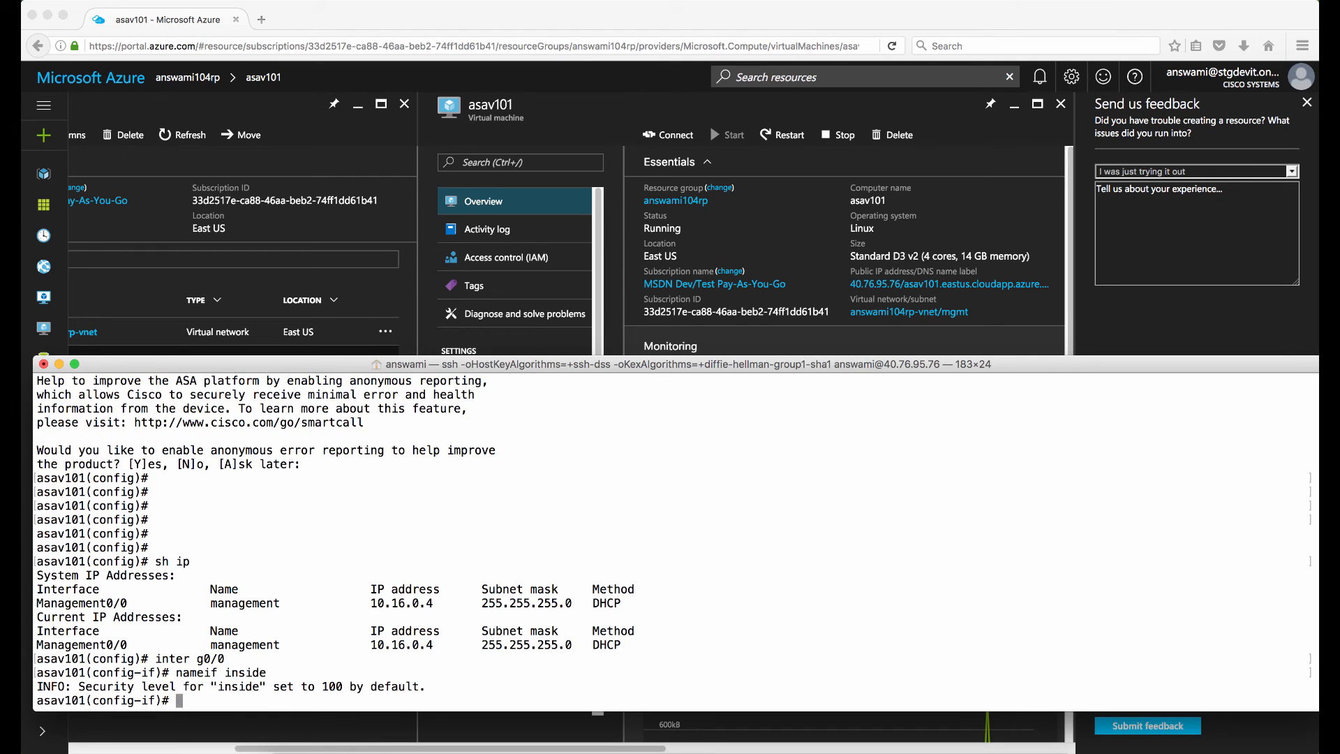
# Give inside security level 100, address 10.16.1.4 255.255.255.0, and no shutdown
pyautogui.write('sec-')
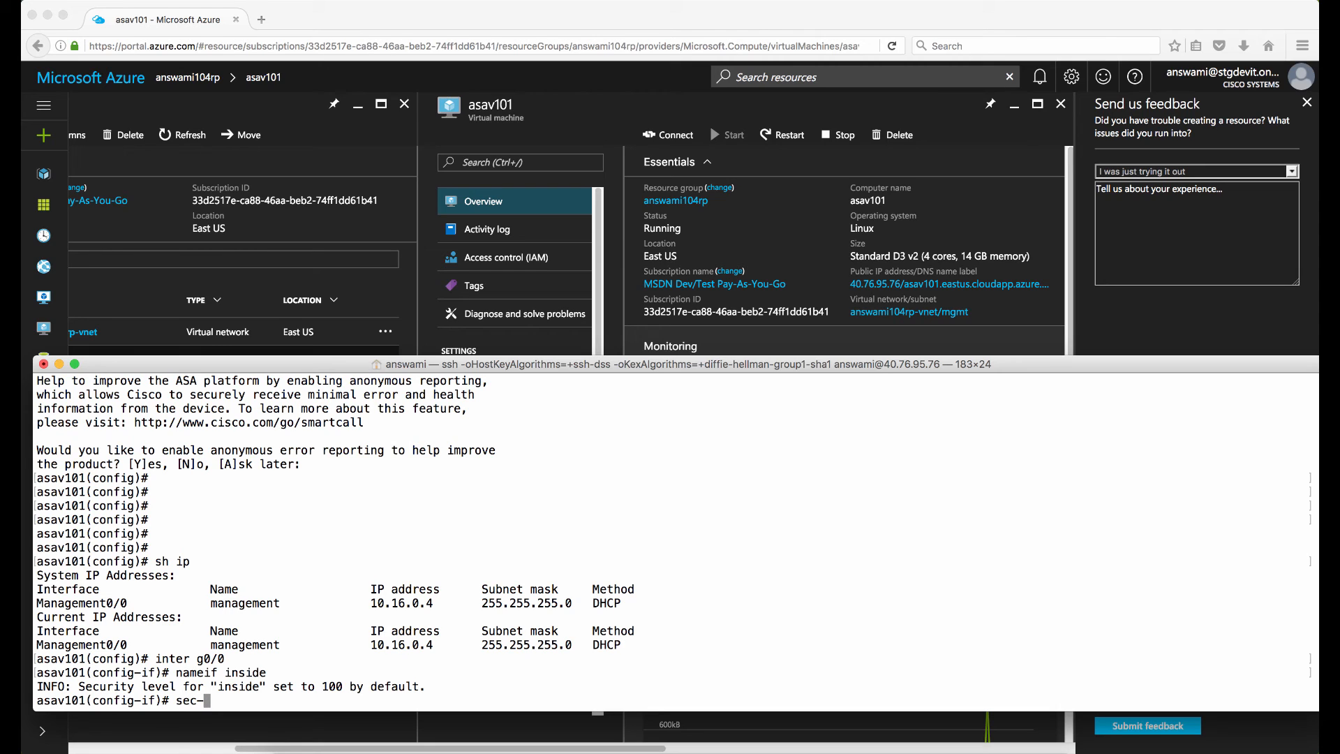
pyautogui.press('Backspace')
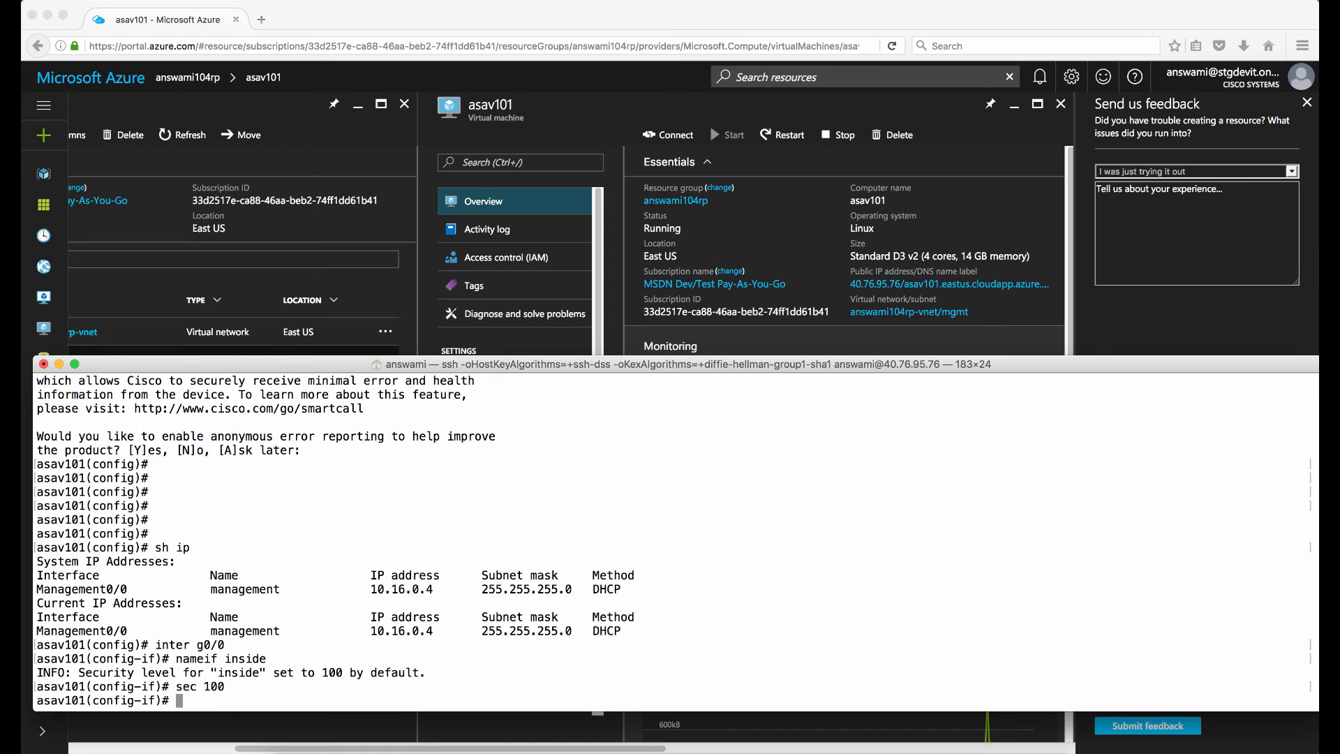
pyautogui.write('ip add')
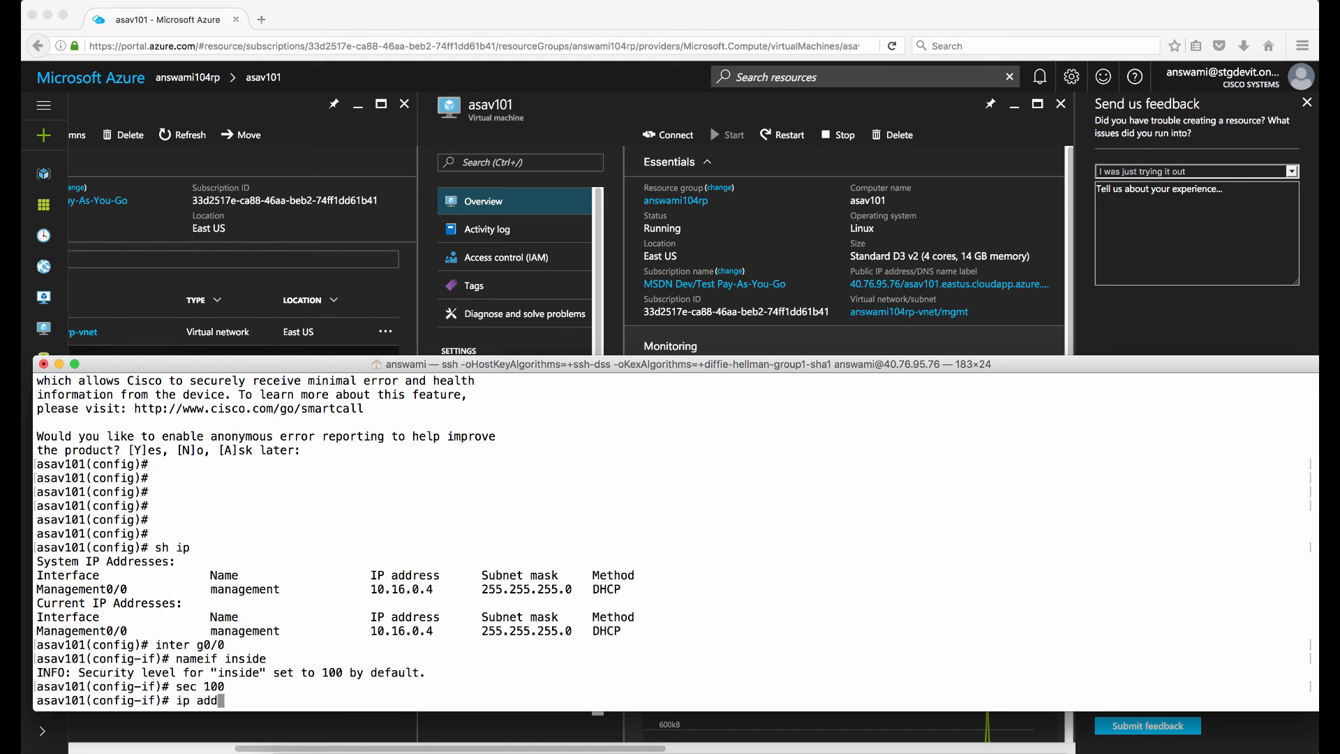
pyautogui.write('10.16.')
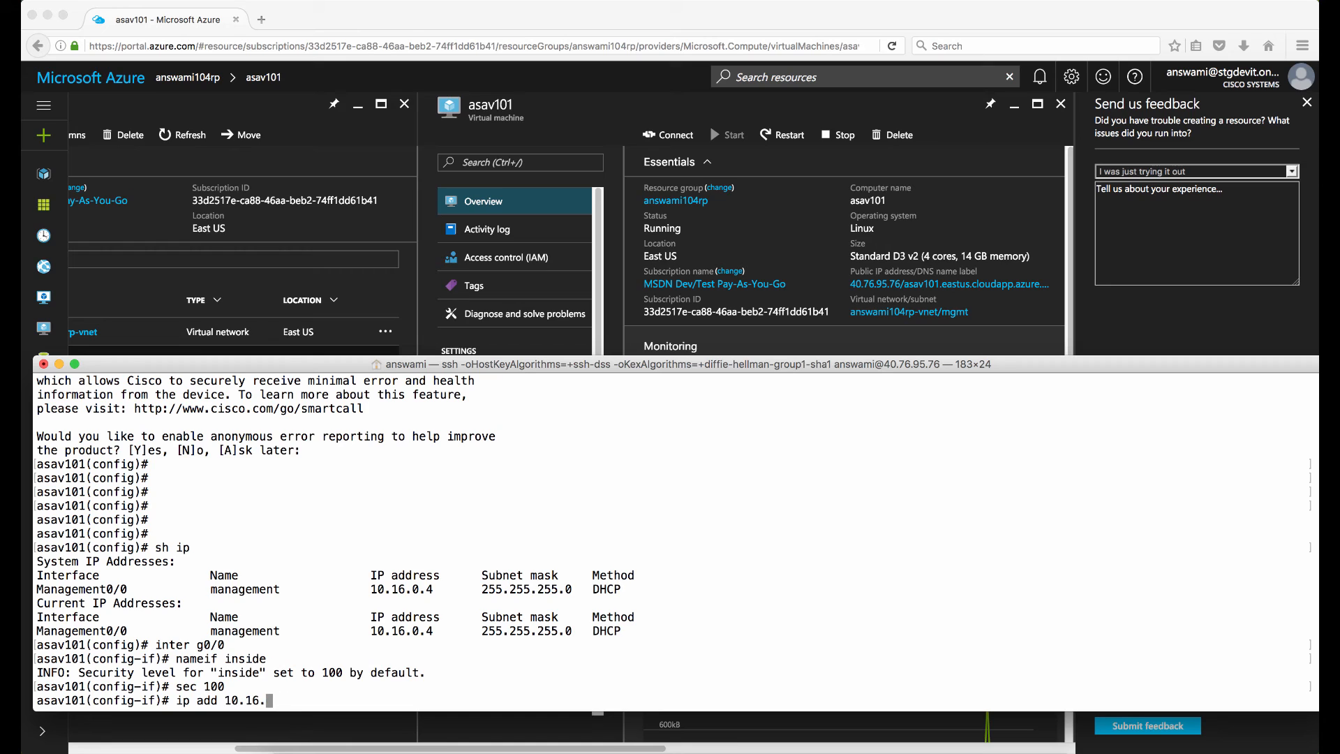
pyautogui.write('1.4 255.255.255.0')
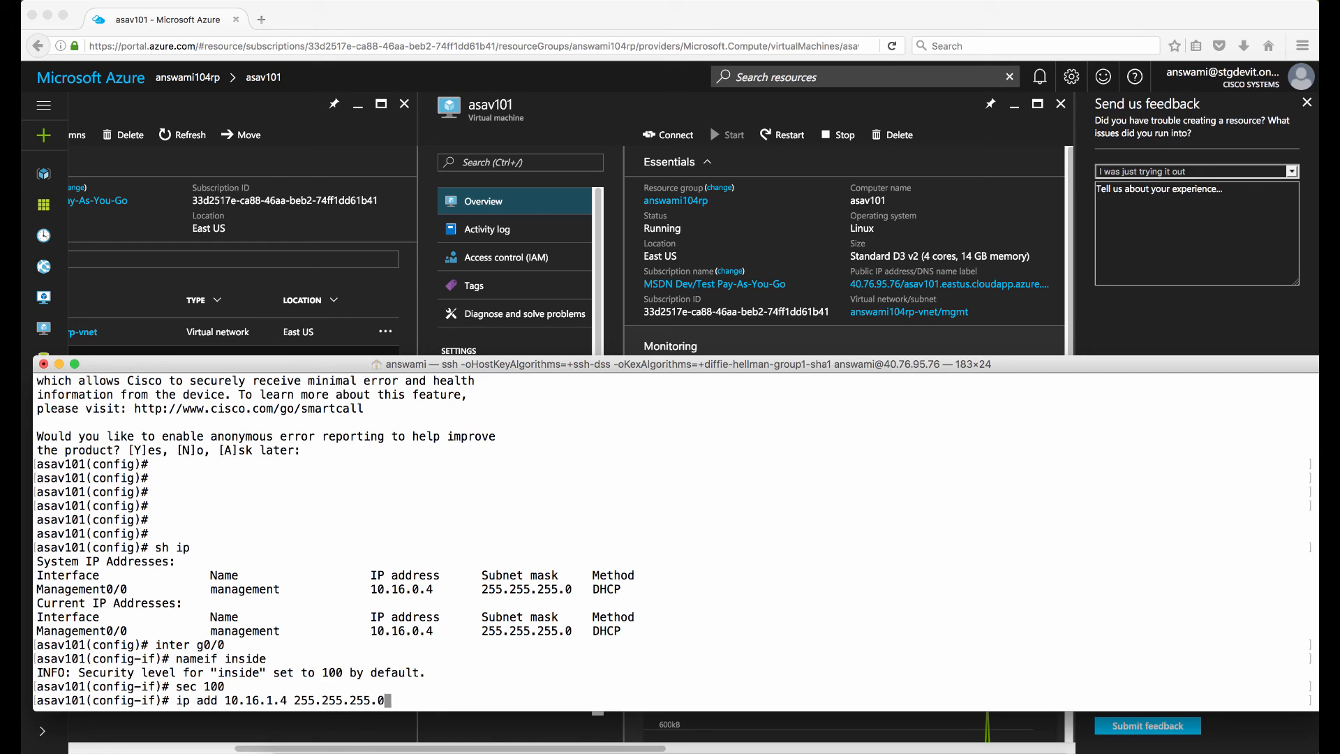
pyautogui.write('no shut')
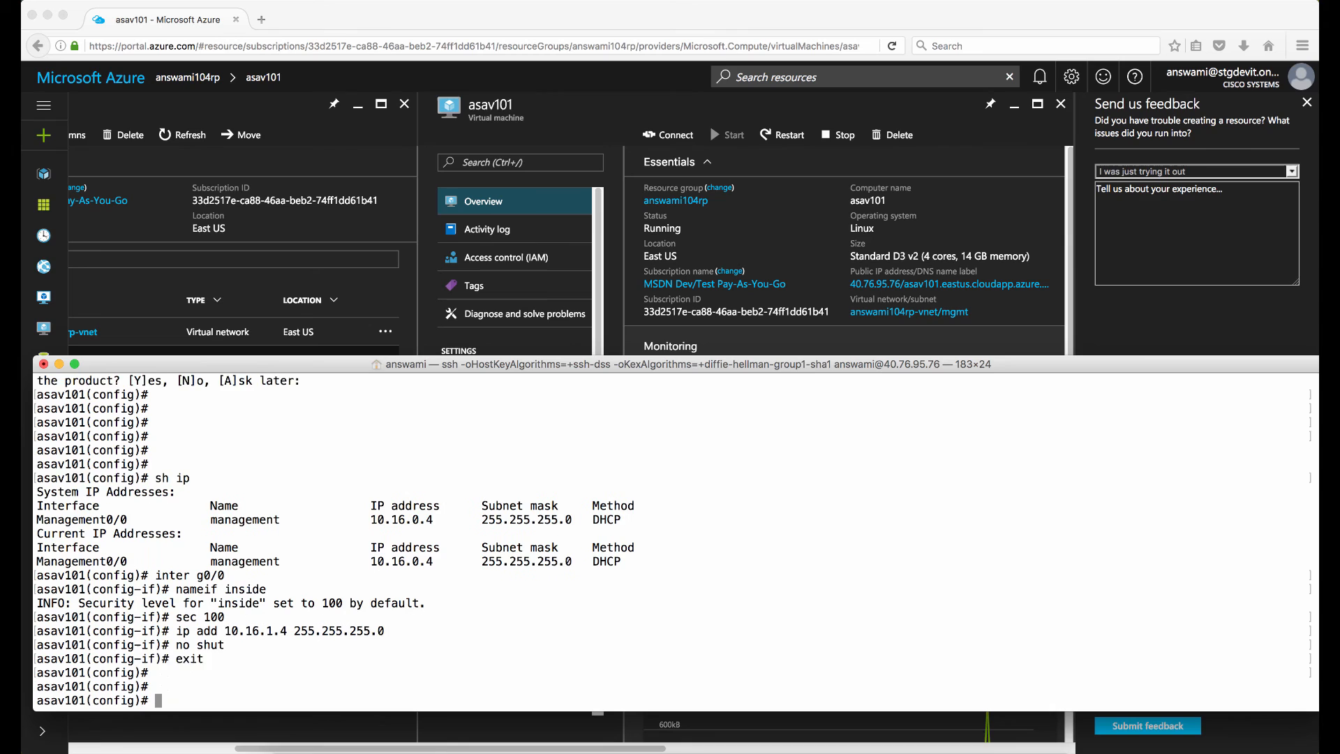
# Name interface g0/1 dmz with security level 50
pyautogui.write('inter g0/1')
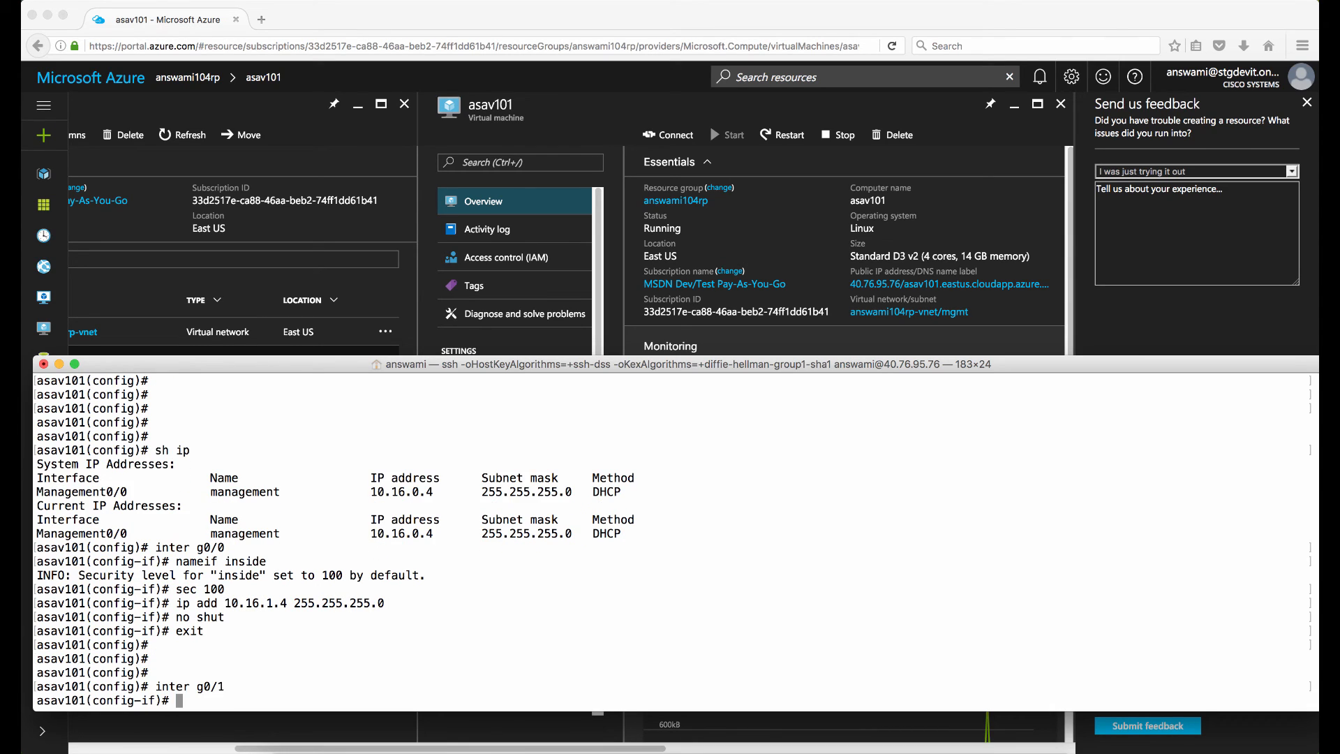
pyautogui.write('nameif')
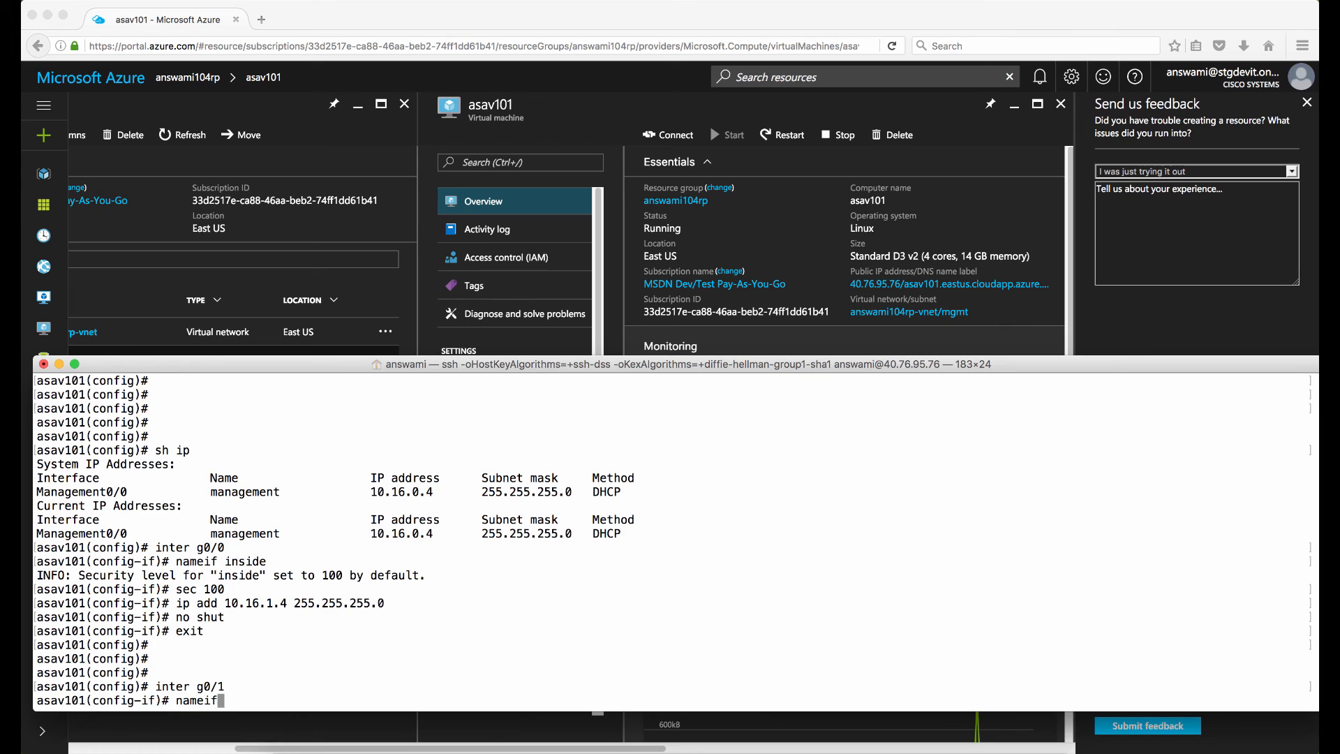
pyautogui.write('dmz')
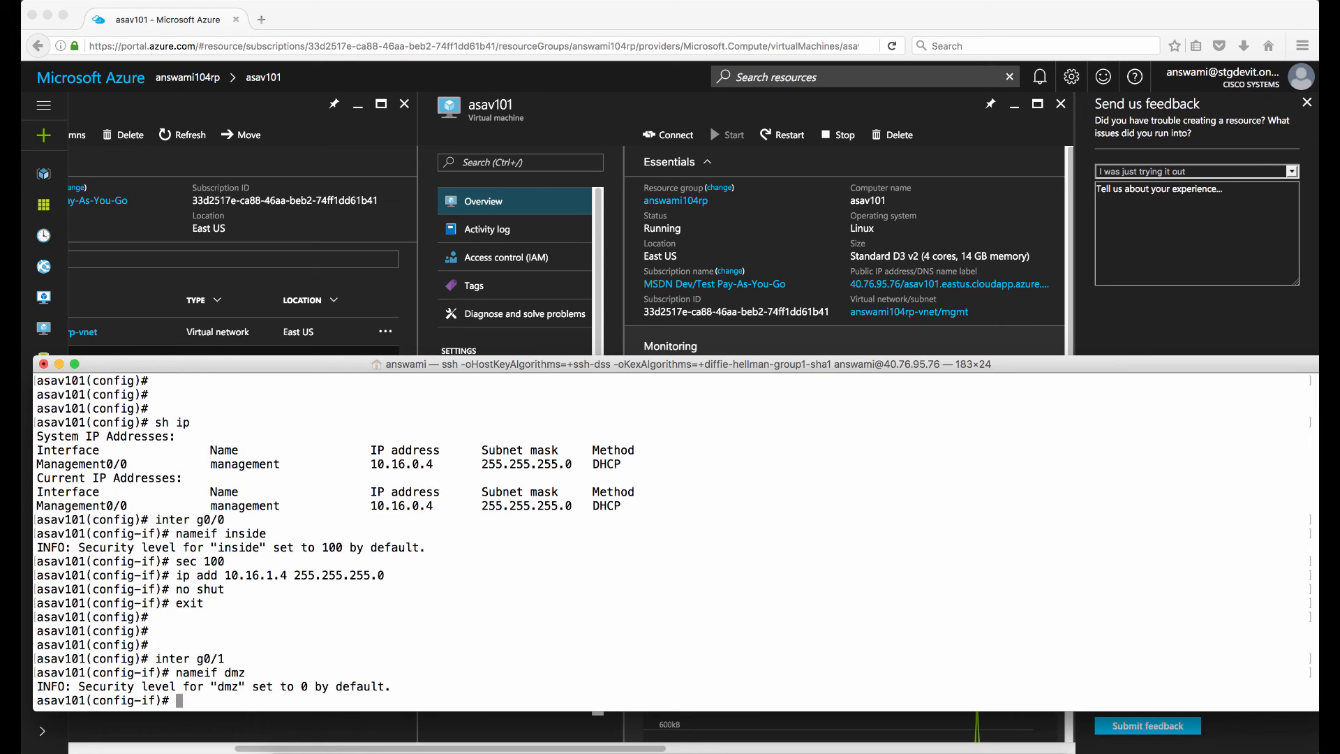
pyautogui.write('sec')
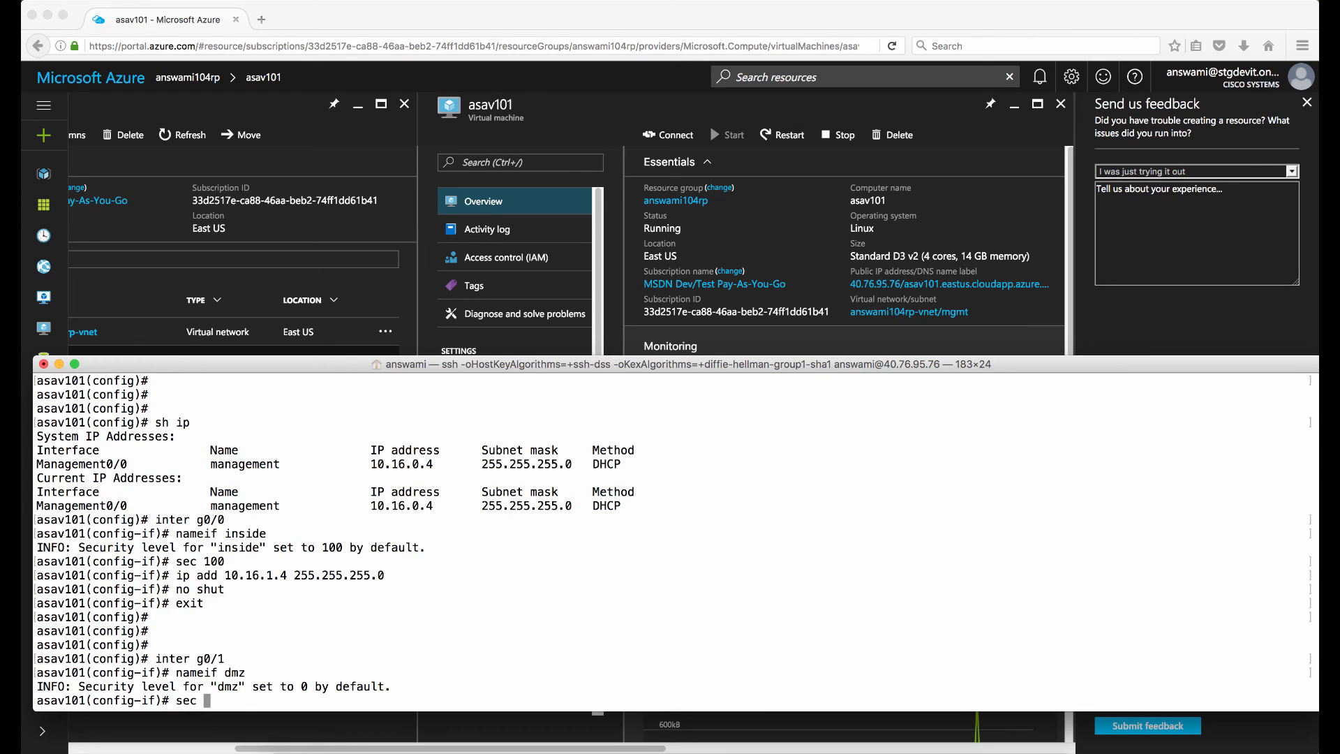
pyautogui.write('50')
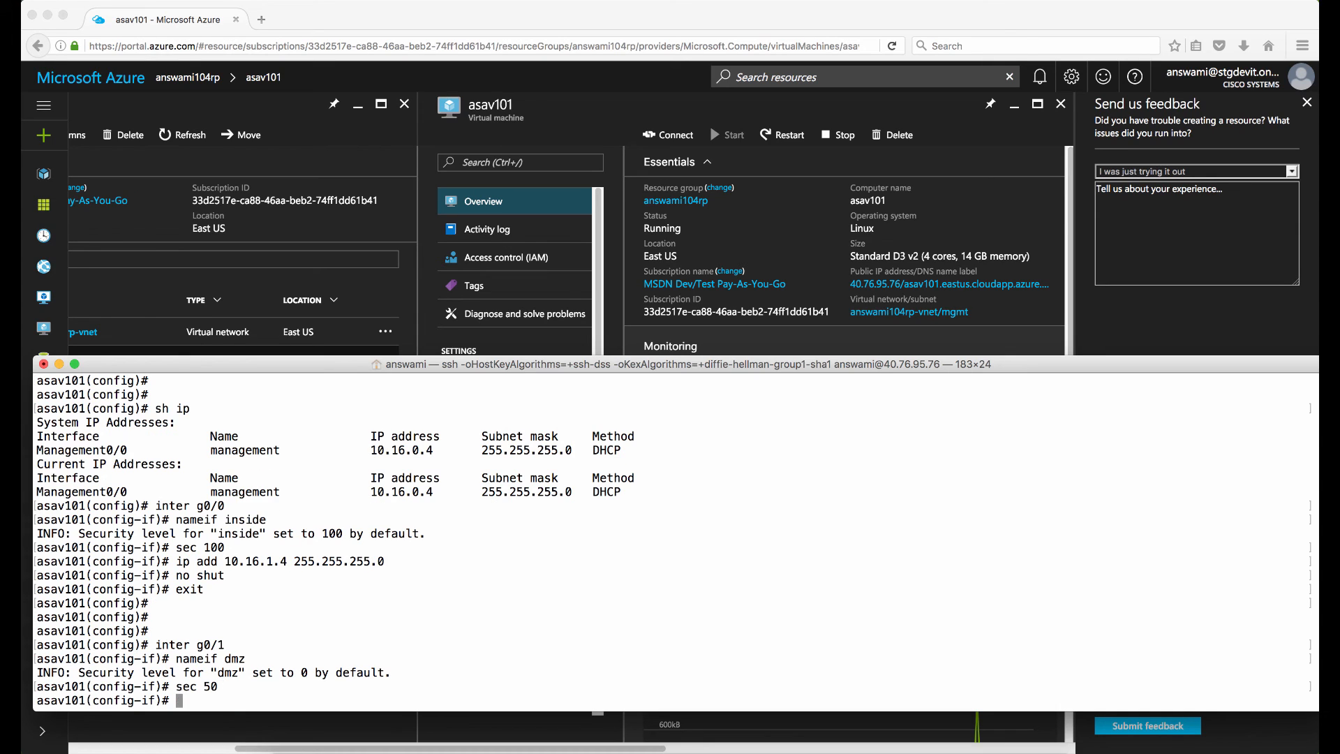
# Assign dmz address 10.16.2.4 255.255.255.0 and bring it up with no shutdown
pyautogui.write('ip')
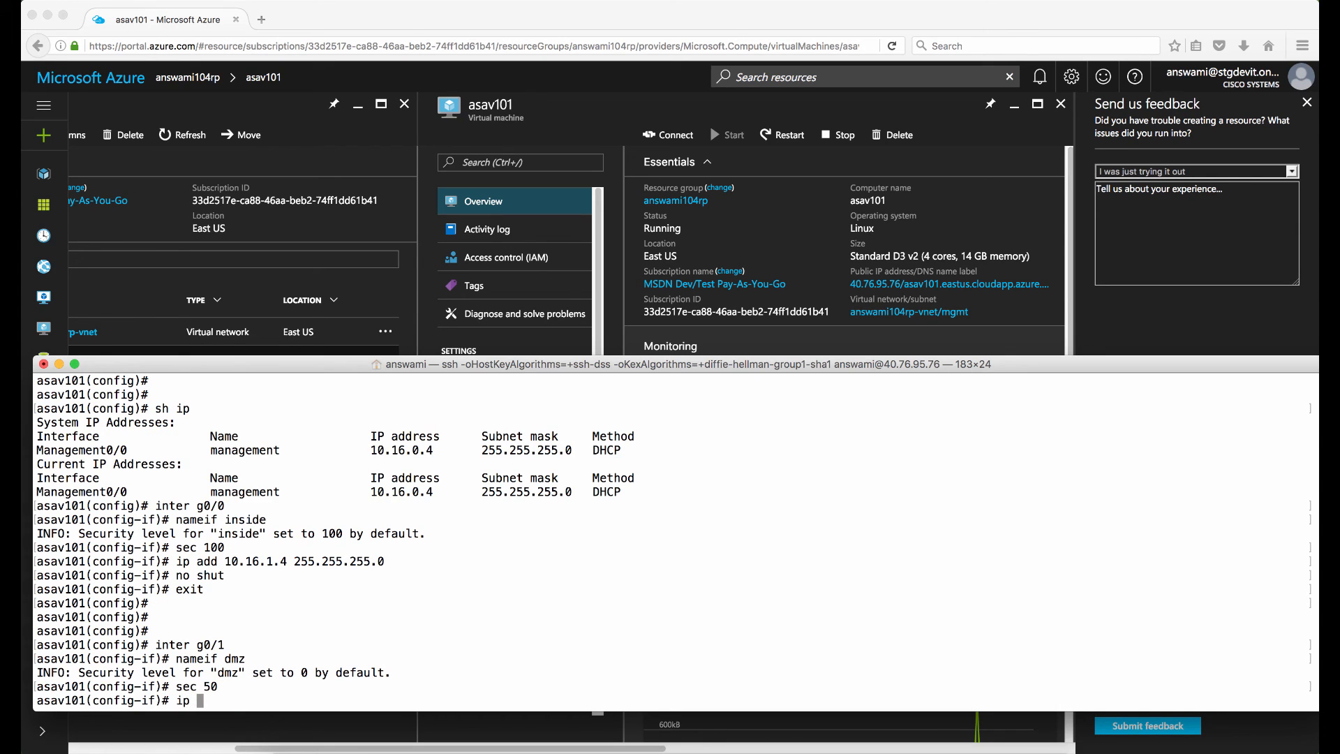
pyautogui.write('add 10.16.')
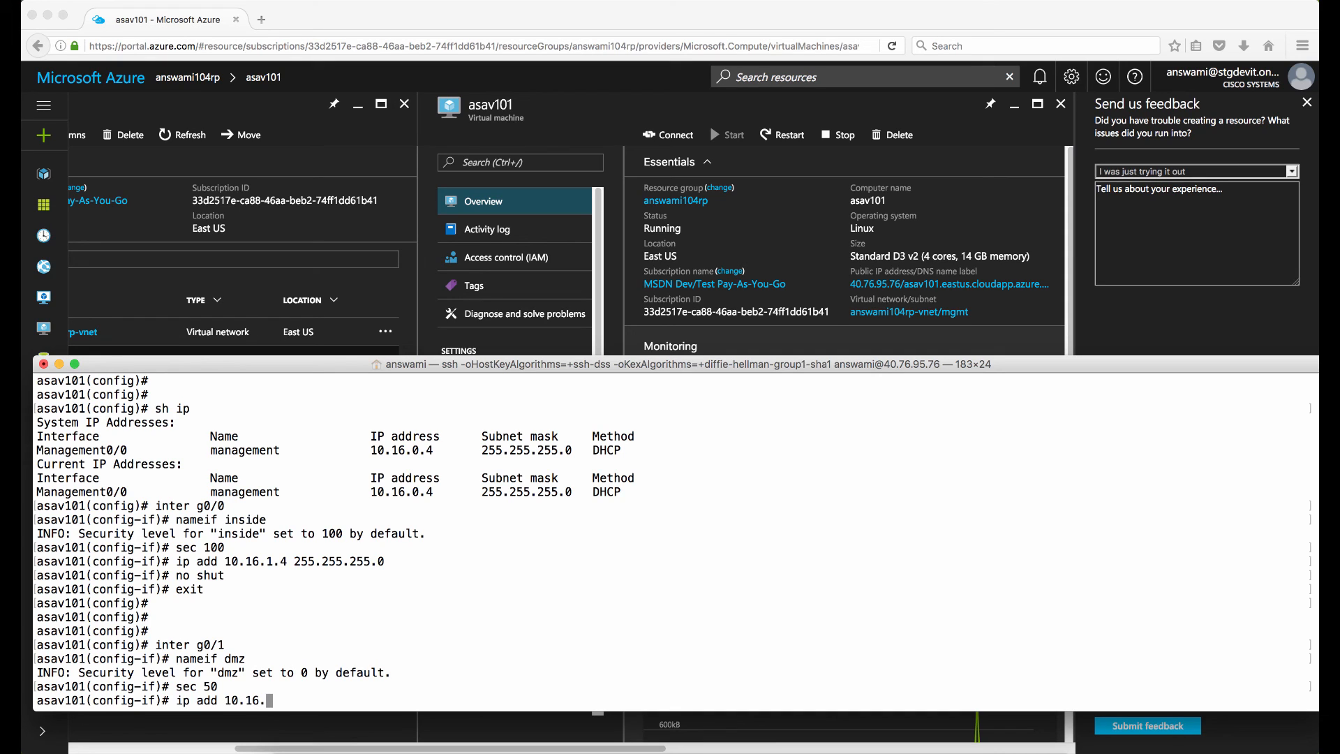
pyautogui.write('2.4 255.')
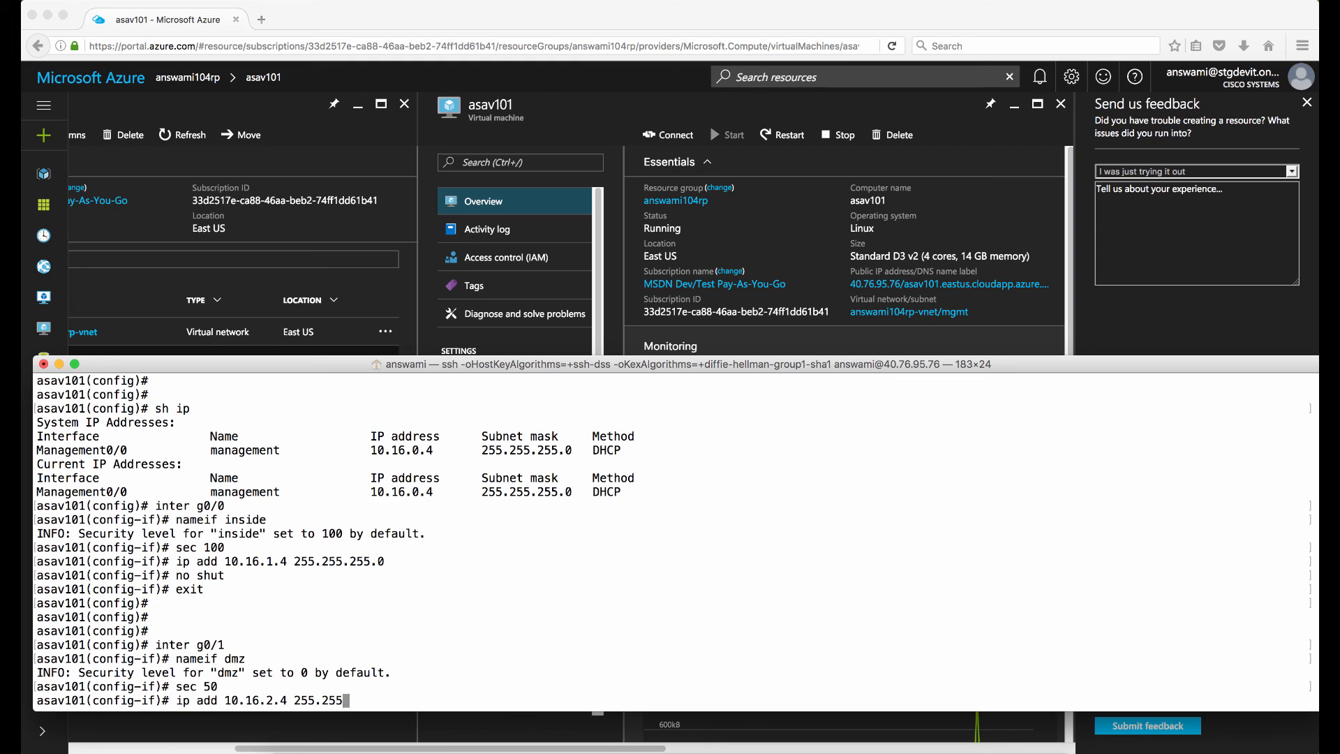
pyautogui.write('255.0')
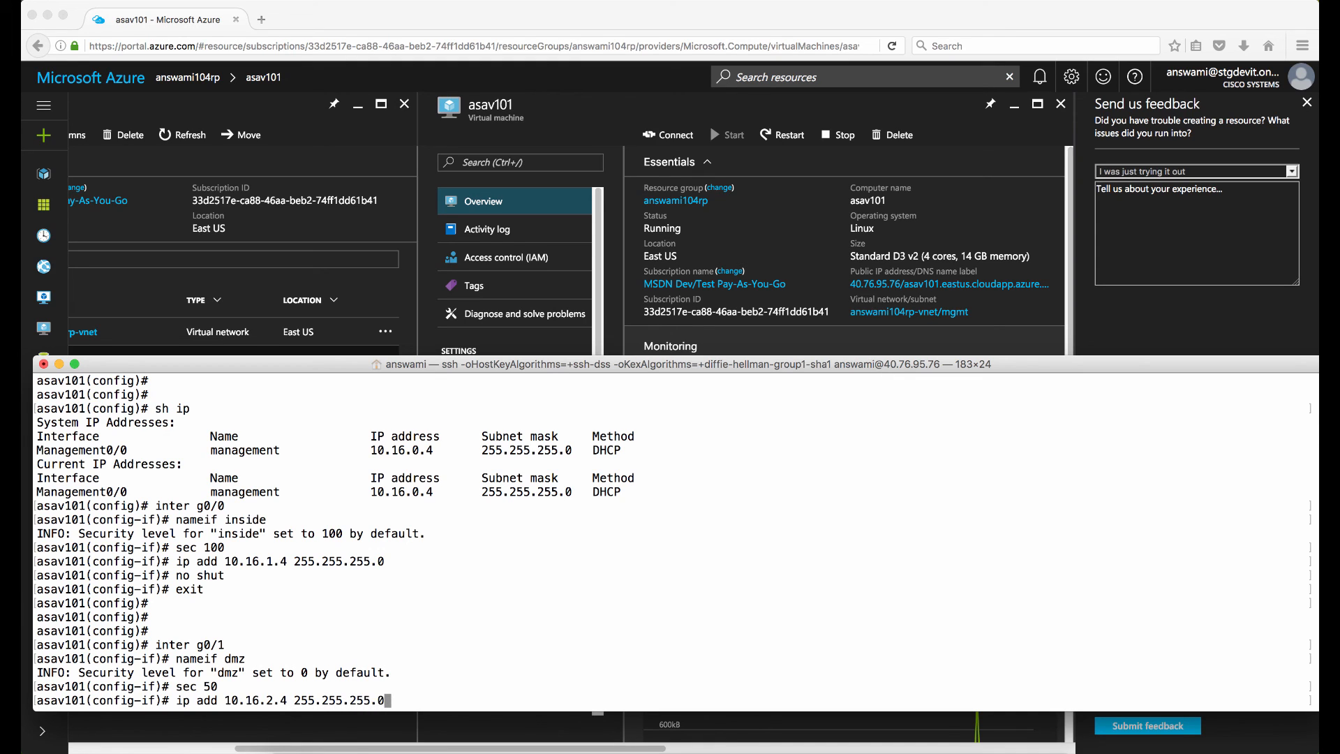
pyautogui.write('no shut')
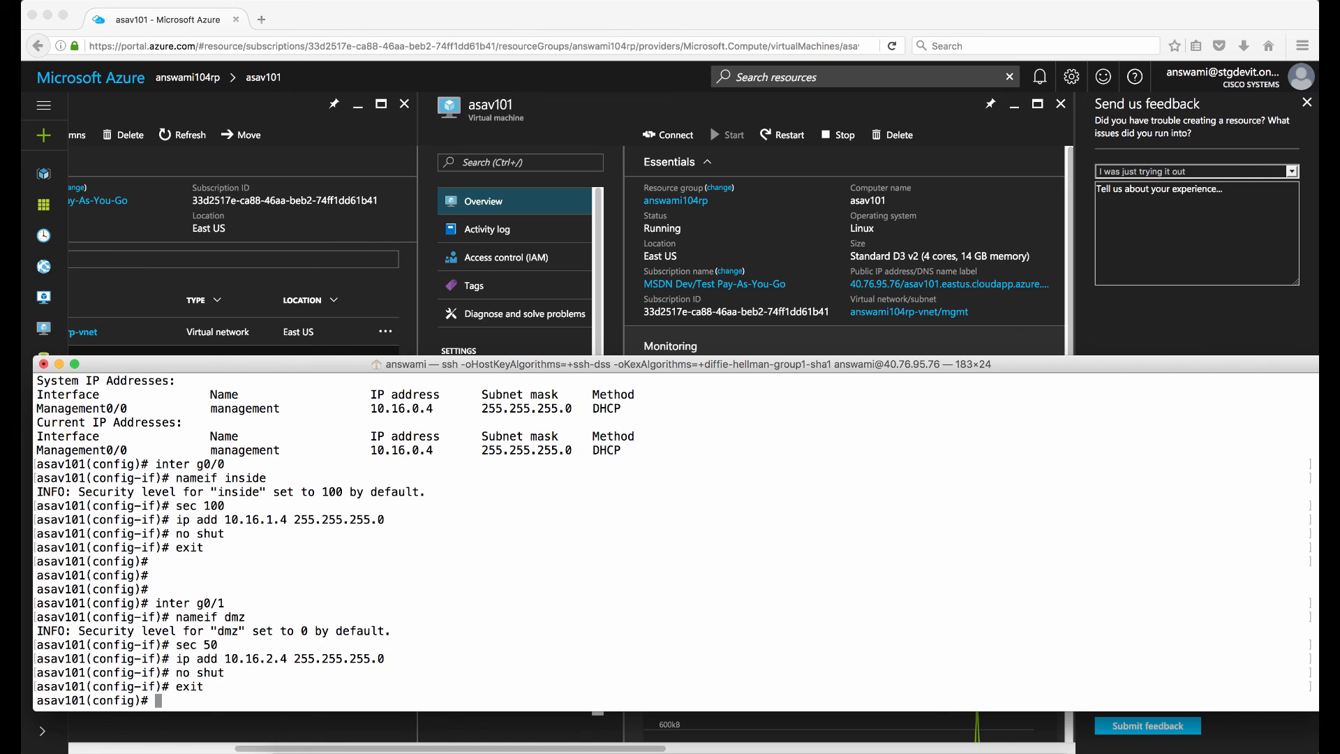
# Name interface g0/2 dmz1
pyautogui.write('itner g')
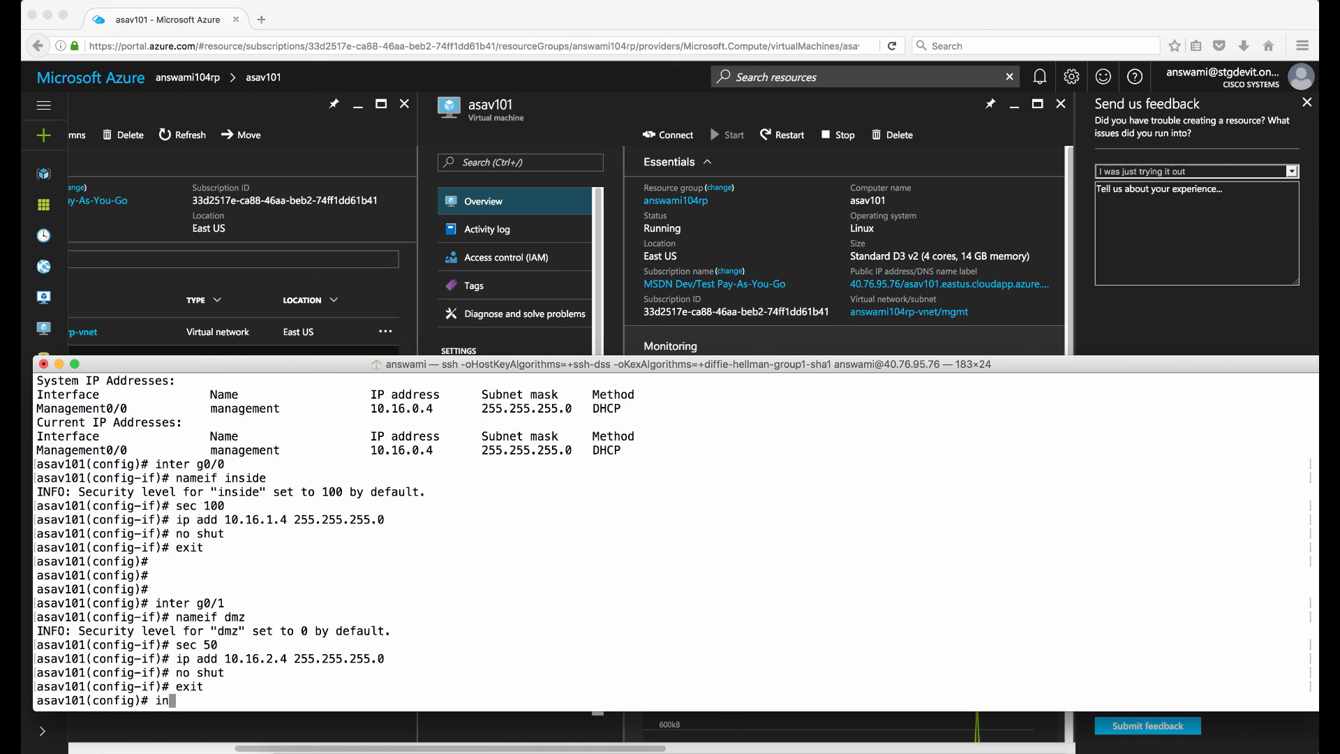
pyautogui.write('ter g0')
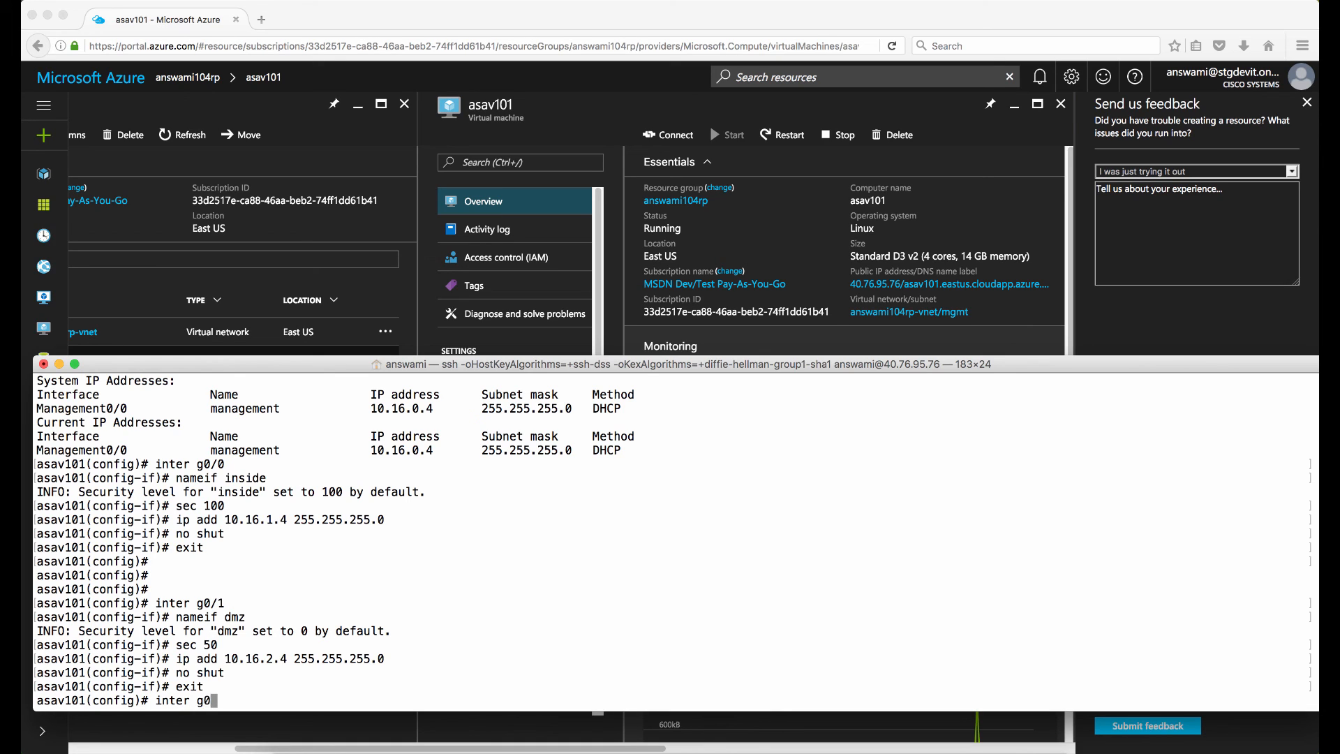
pyautogui.write('/')
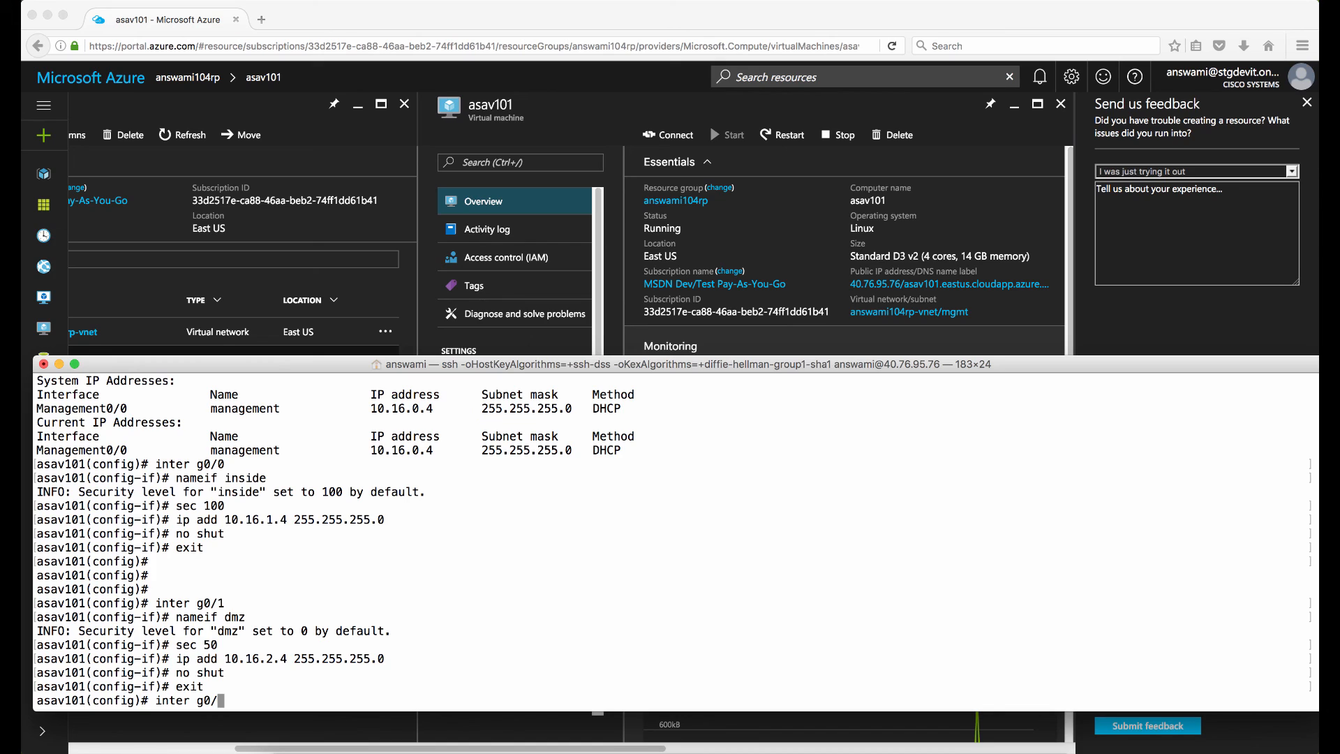
pyautogui.write('2')
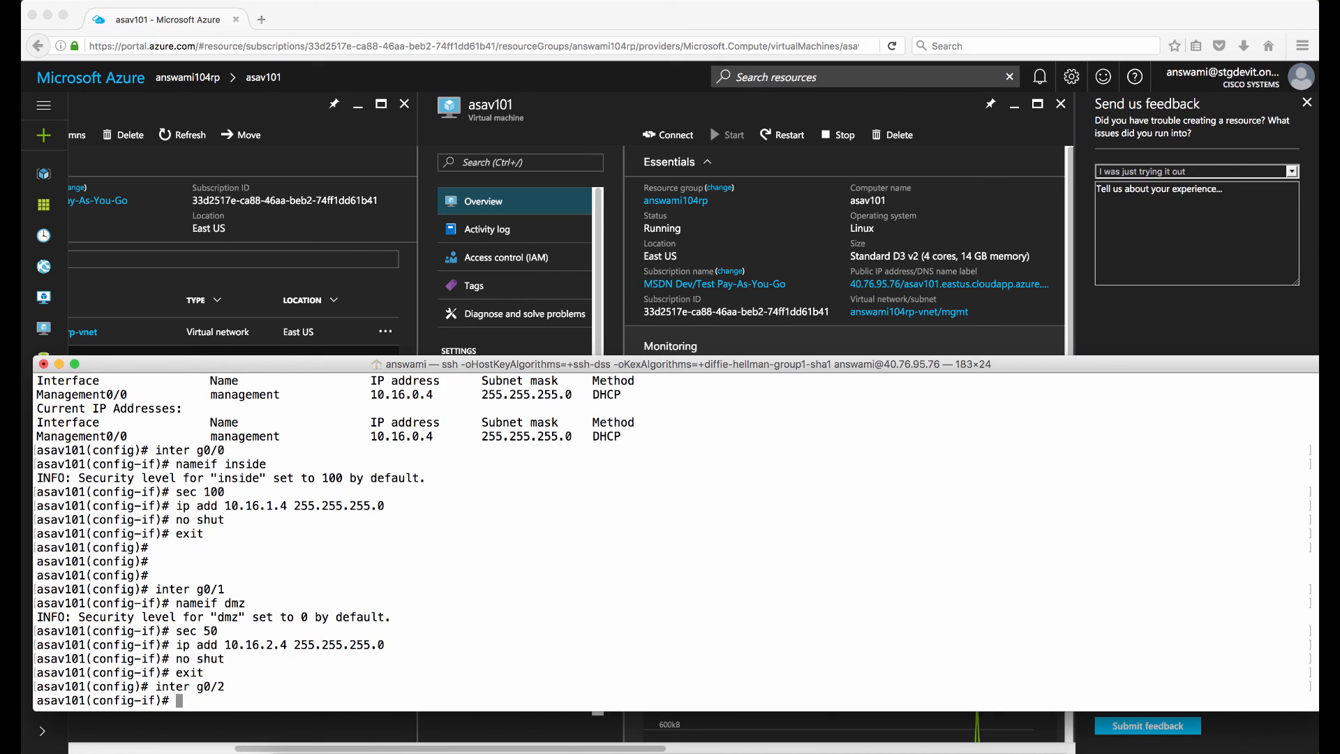
pyautogui.write('nameif dmz1')
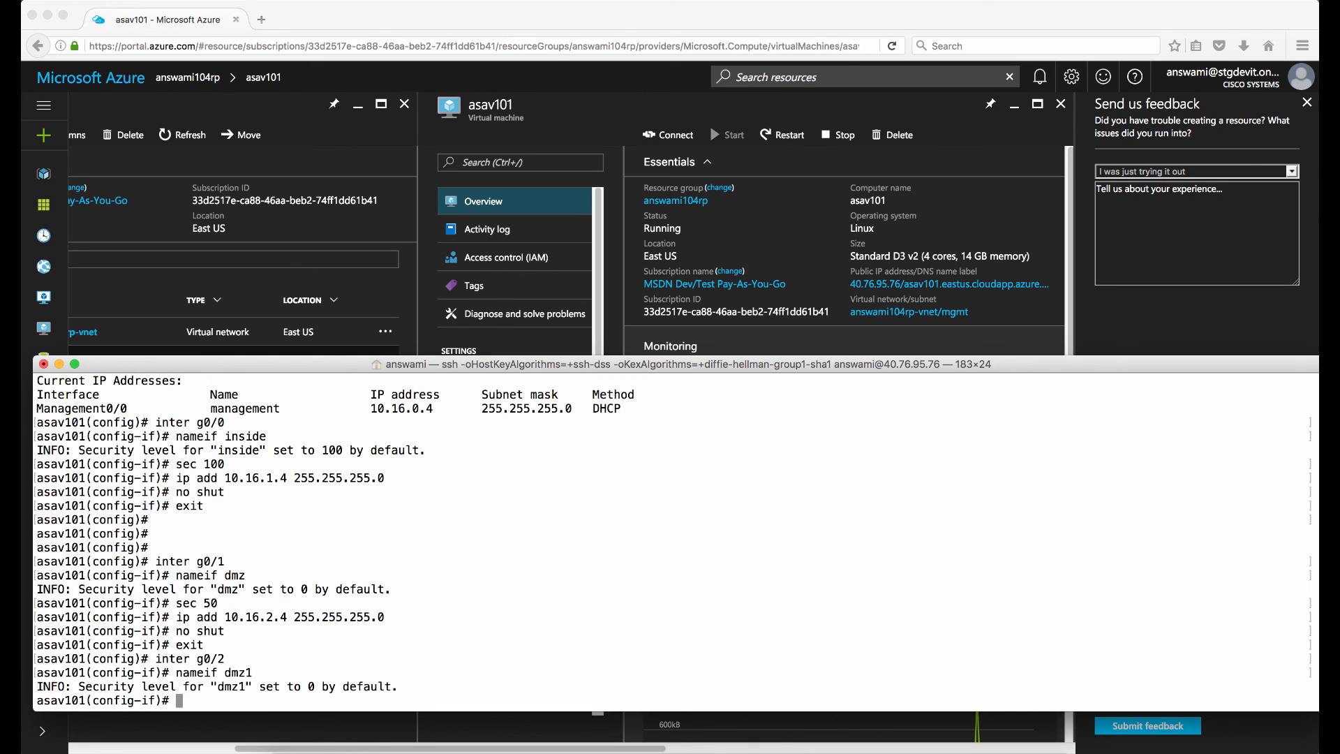
# Assign dmz1 address 10.16.3.4 255.255.255.0 and enable it
pyautogui.write('ip add')
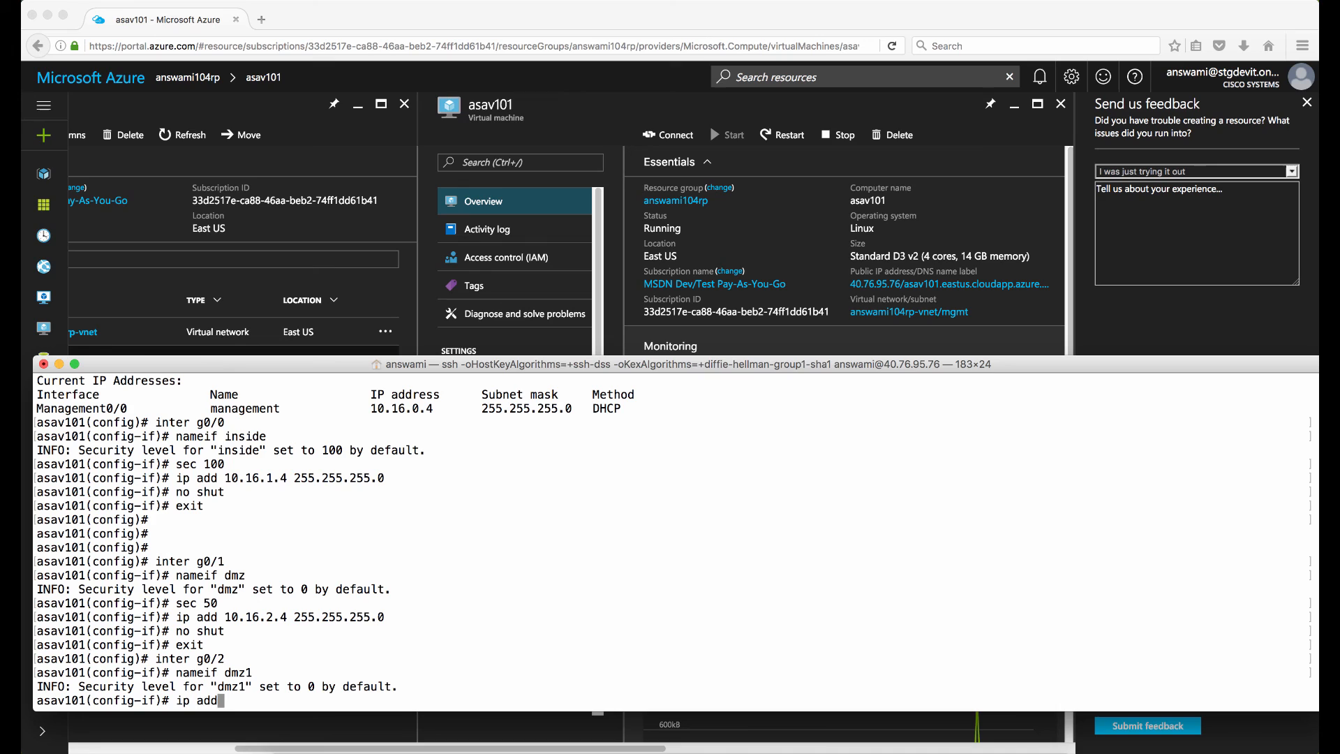
pyautogui.write('10.16.3')
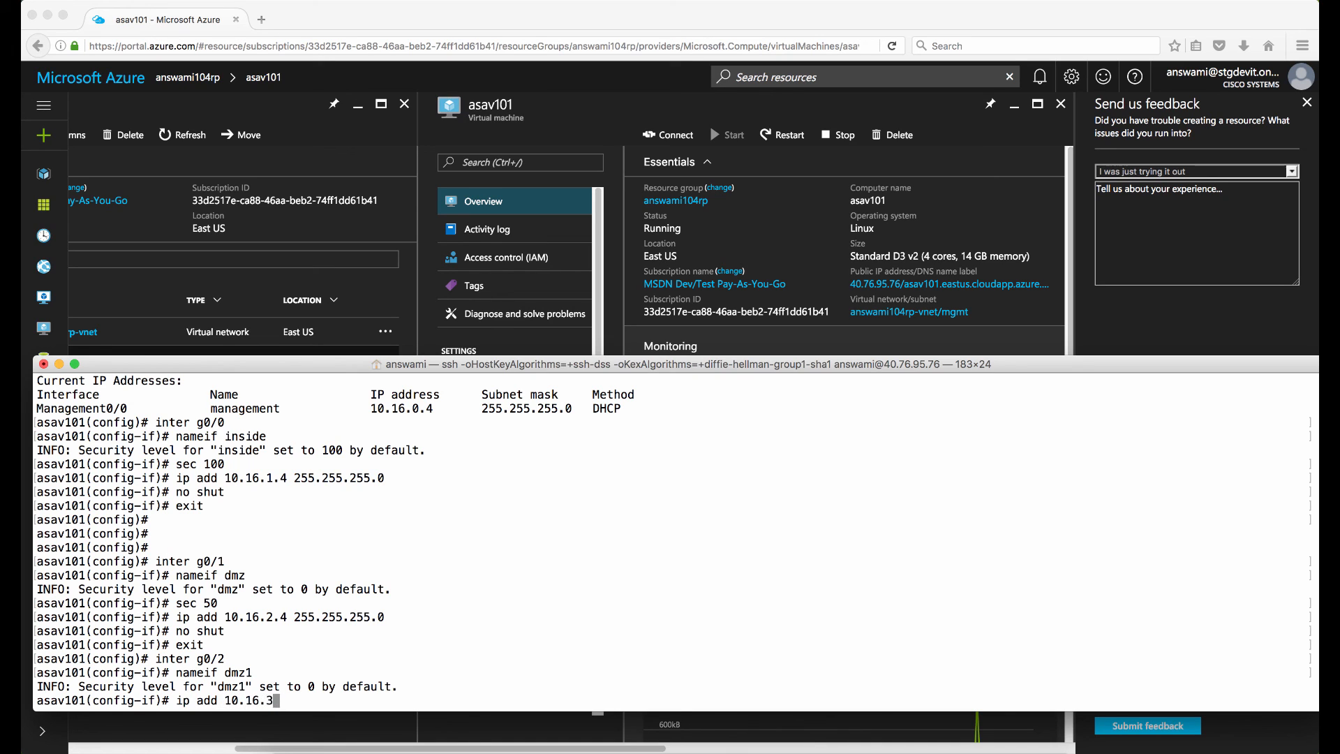
pyautogui.write('.2')
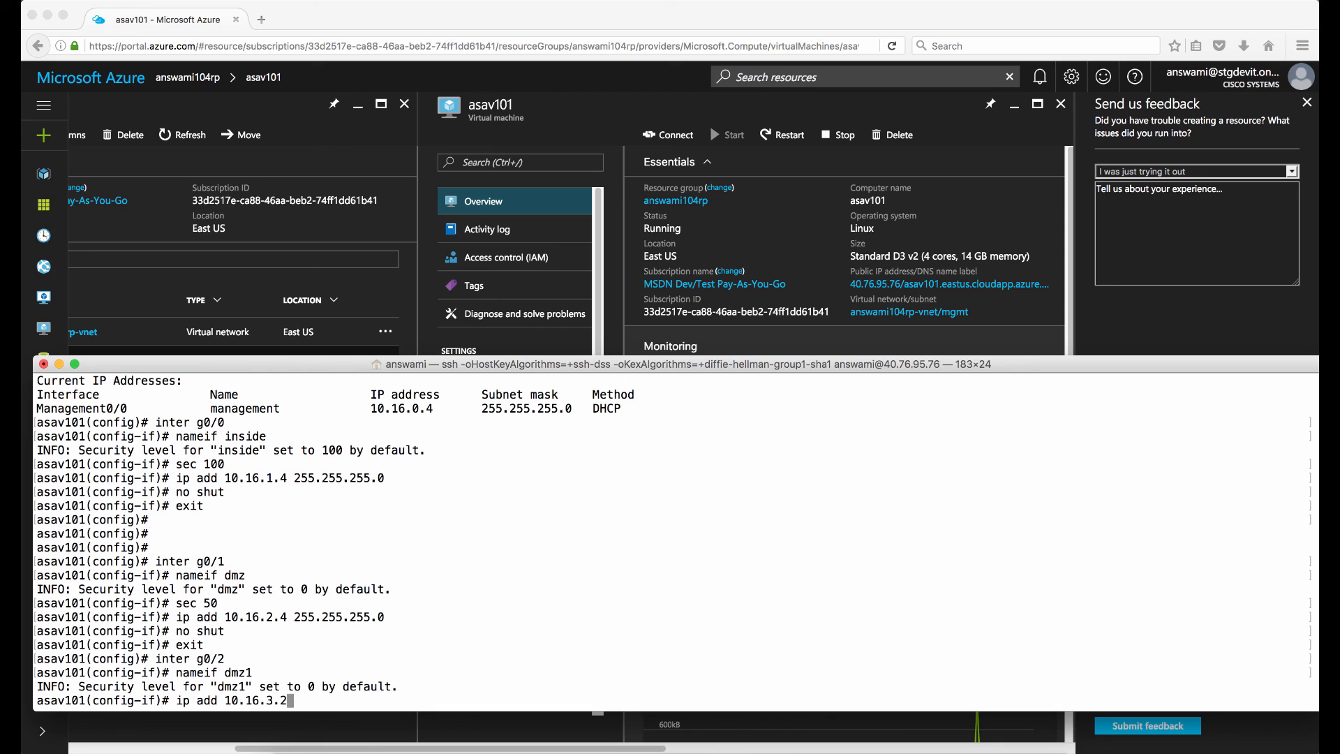
pyautogui.write('4 255.255.255.')
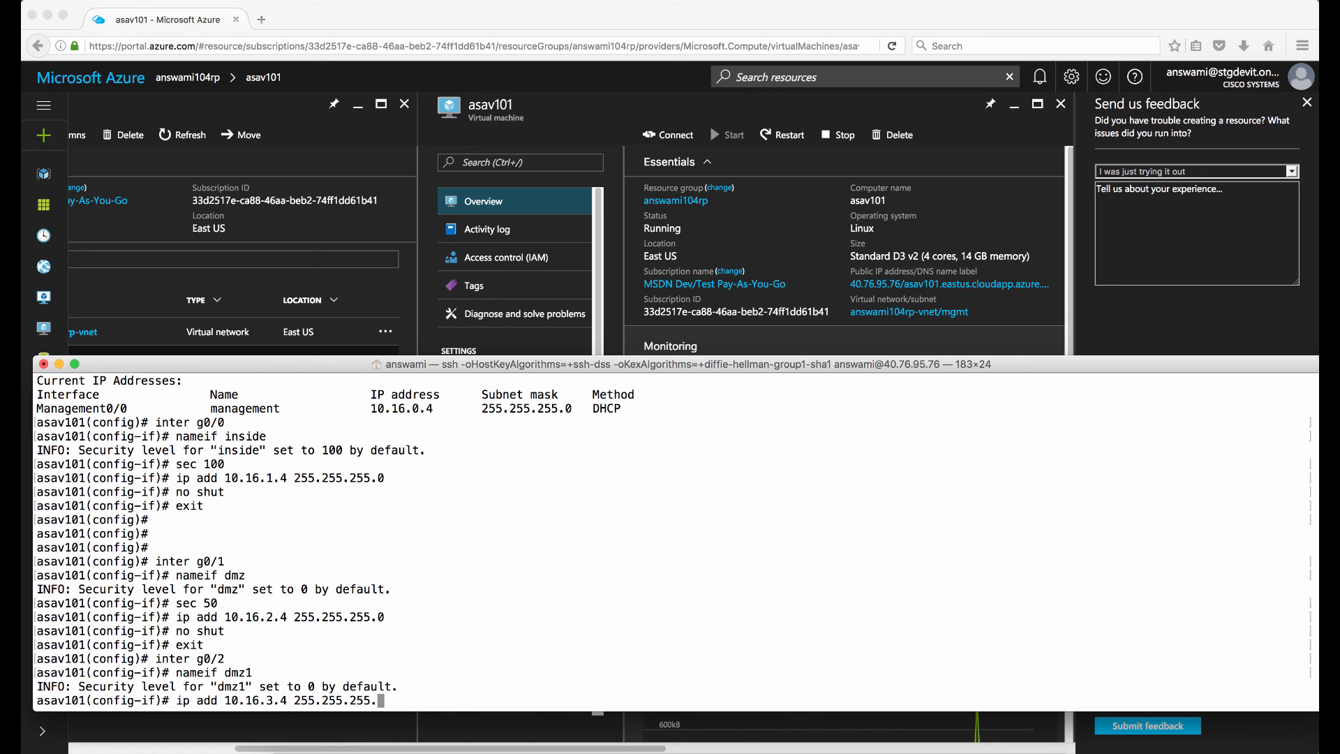
pyautogui.press('Return')
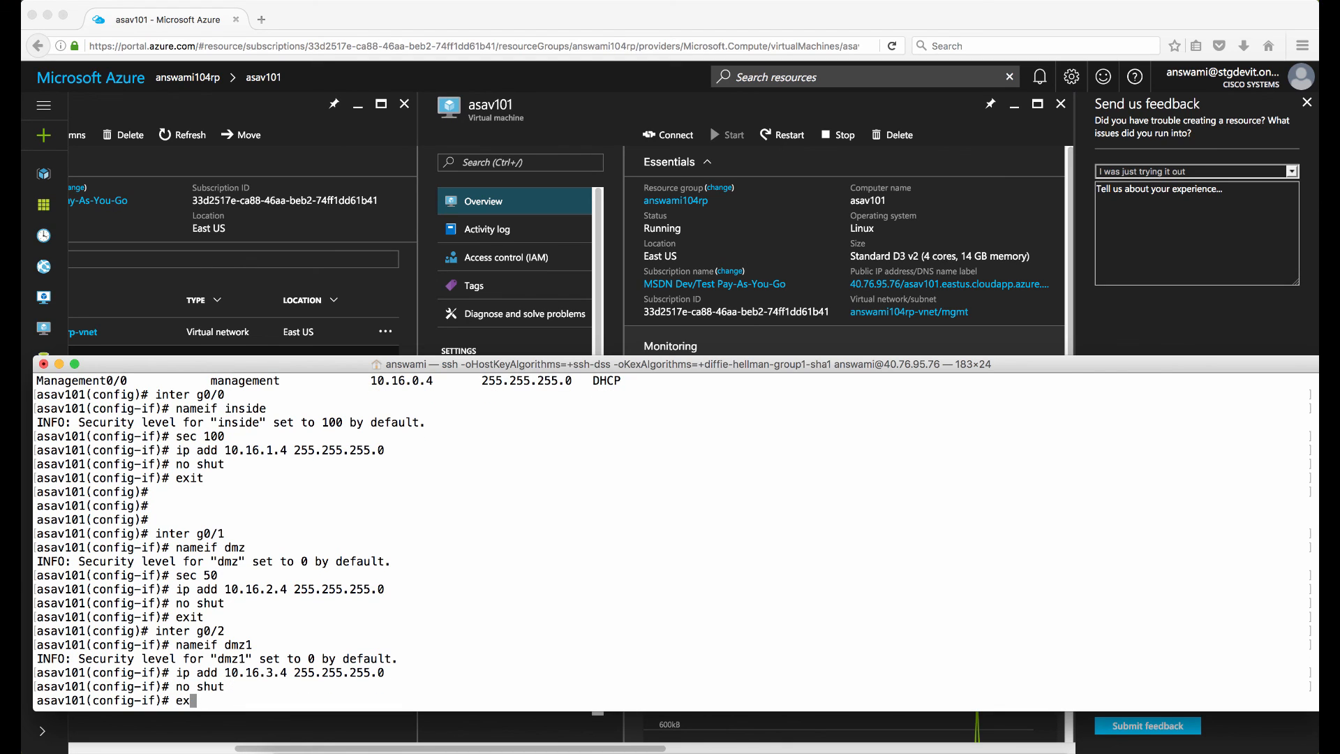
pyautogui.write('sav101(config)# sh ip')
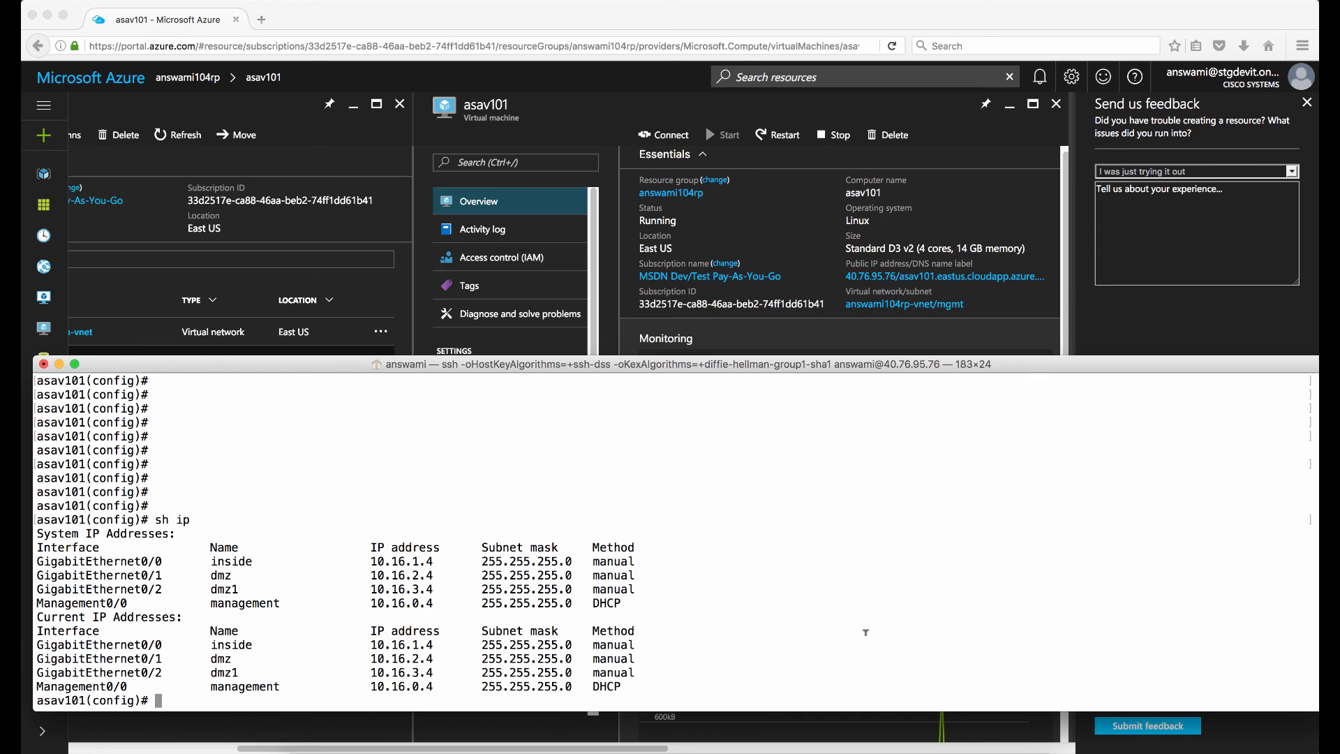
# Begin the show ip command to list all four interface addresses
pyautogui.write('w')
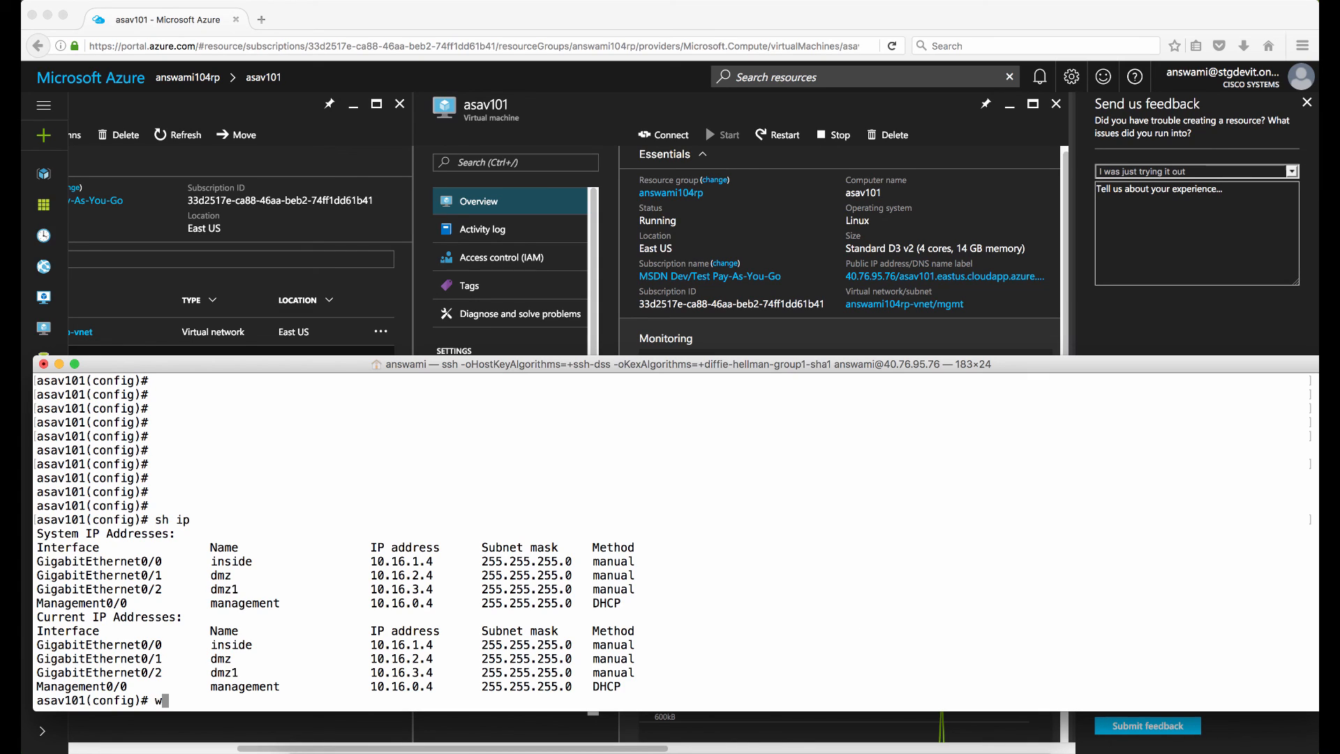